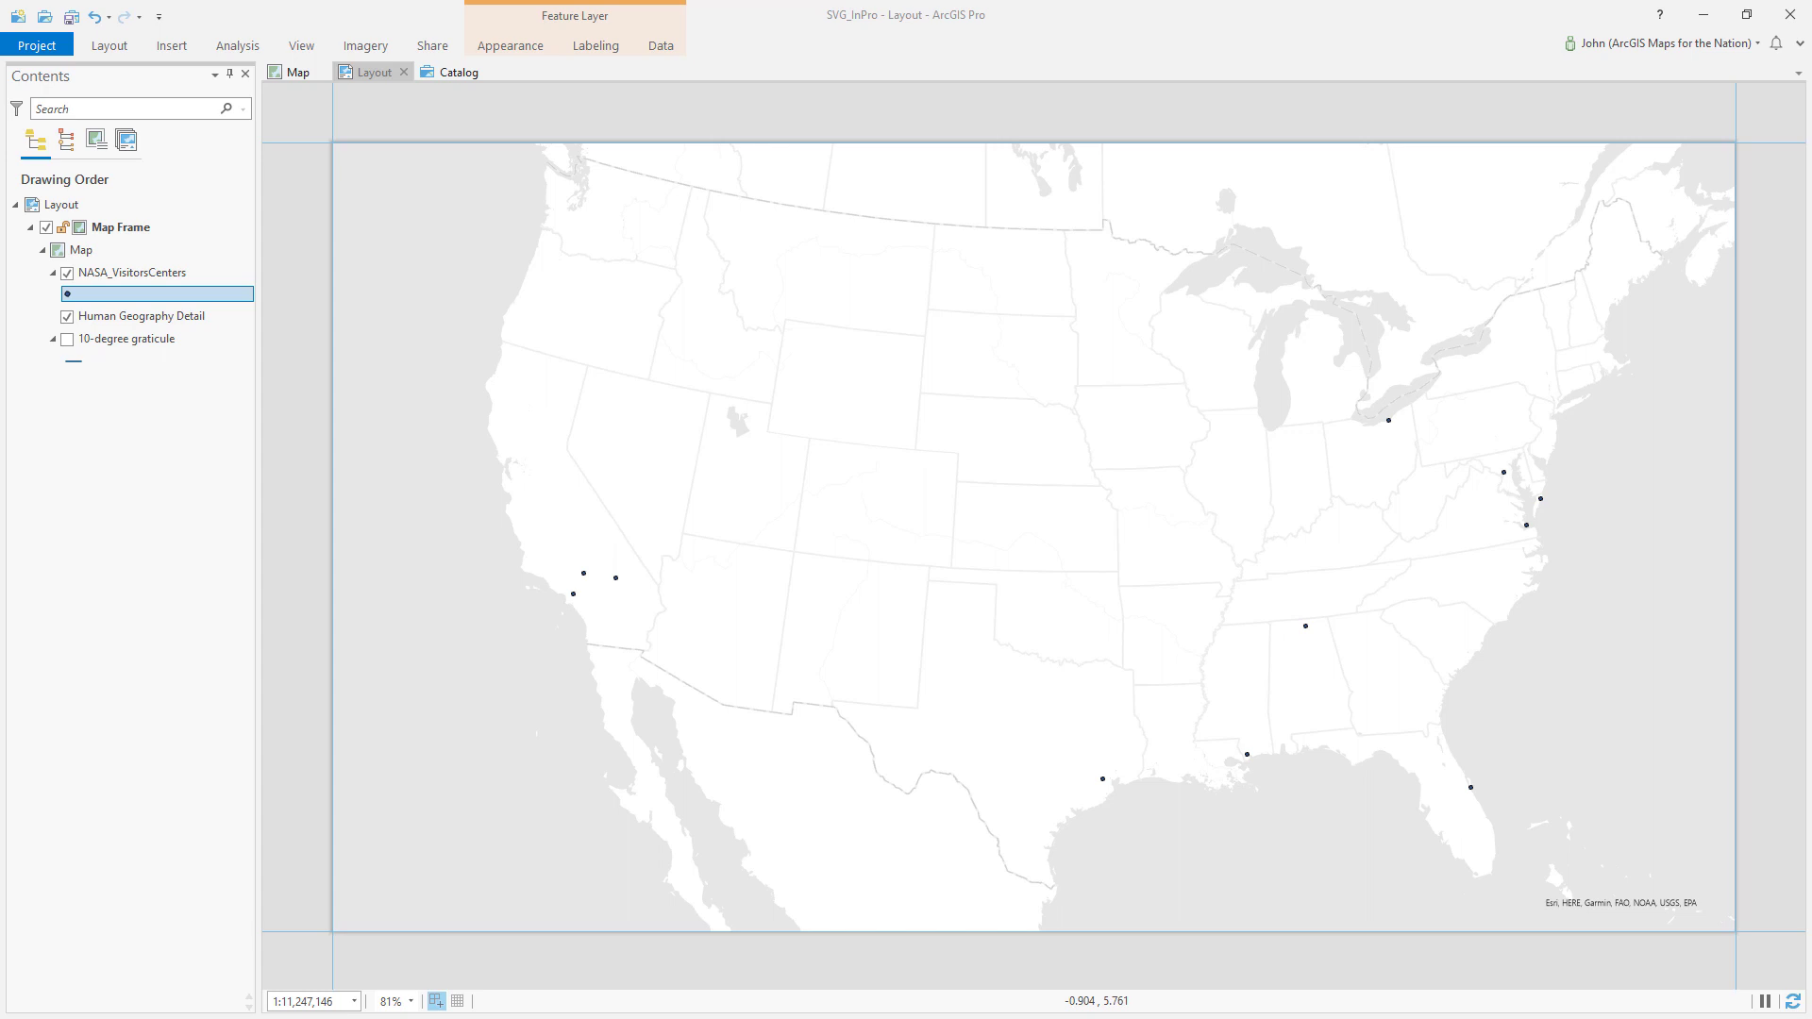
{"action": "mouse_move", "coordinate": [325, 329]}
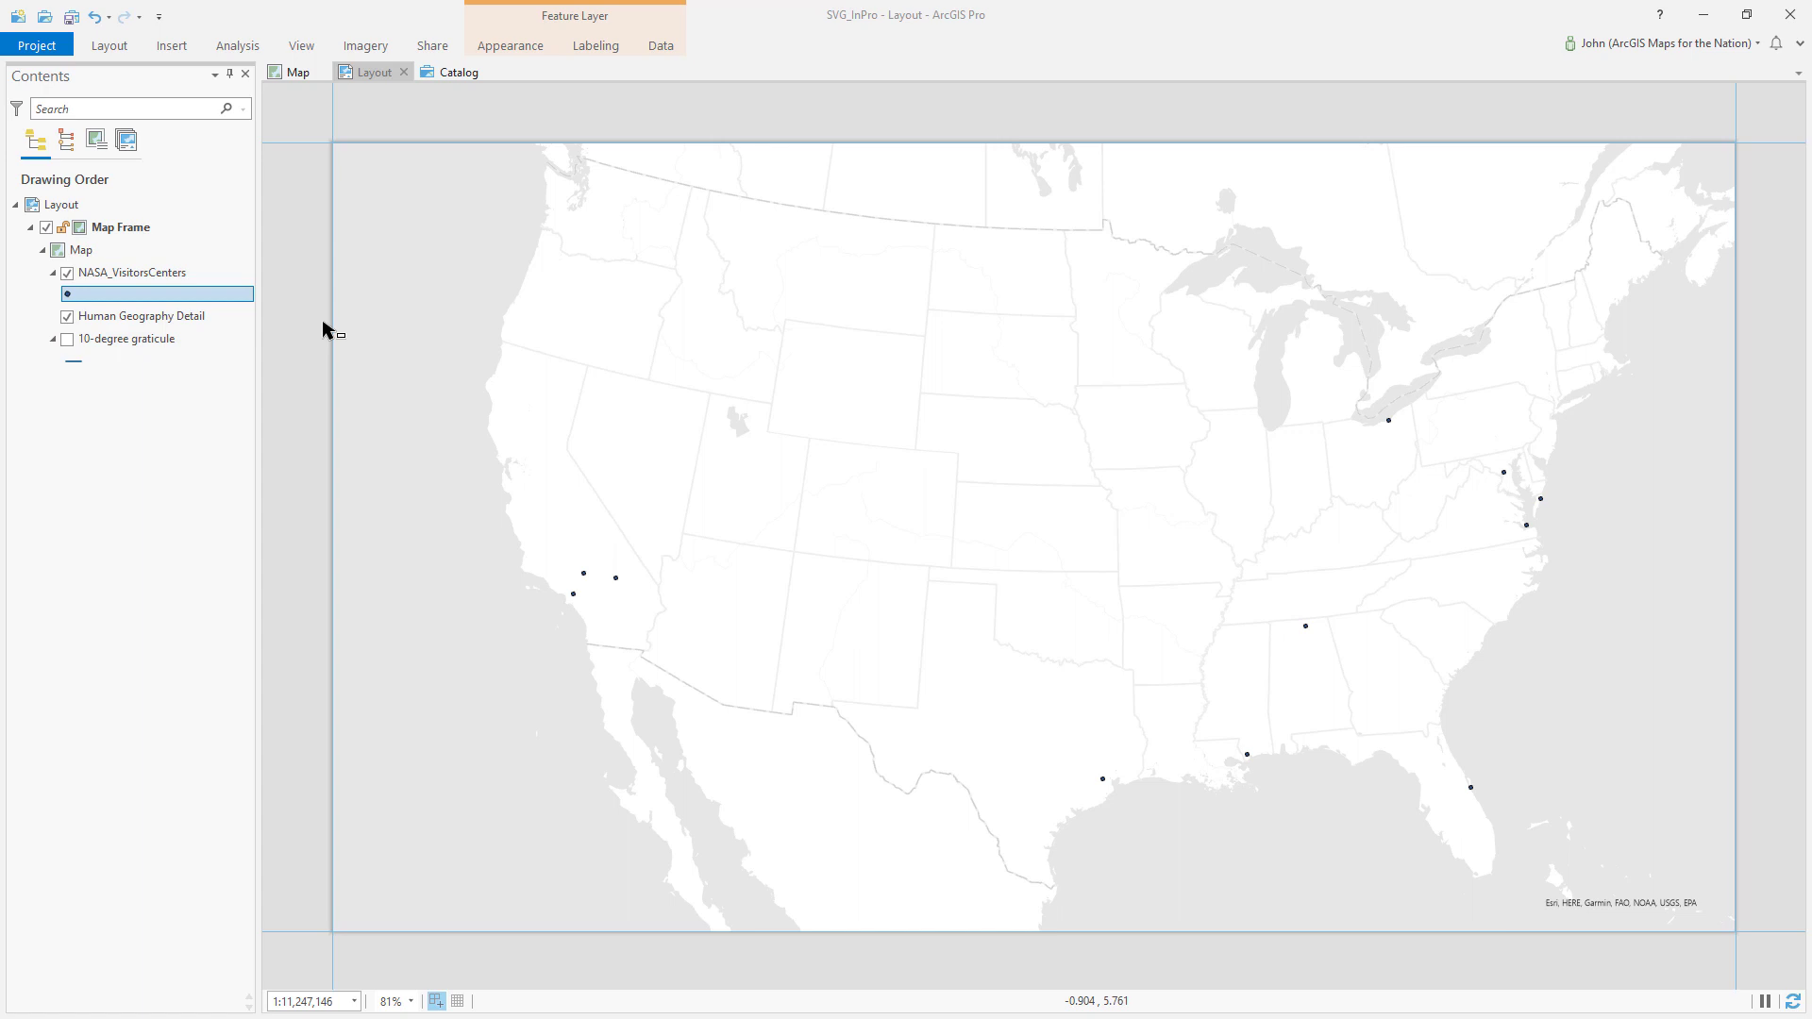
{"action": "mouse_move", "coordinate": [1551, 535]}
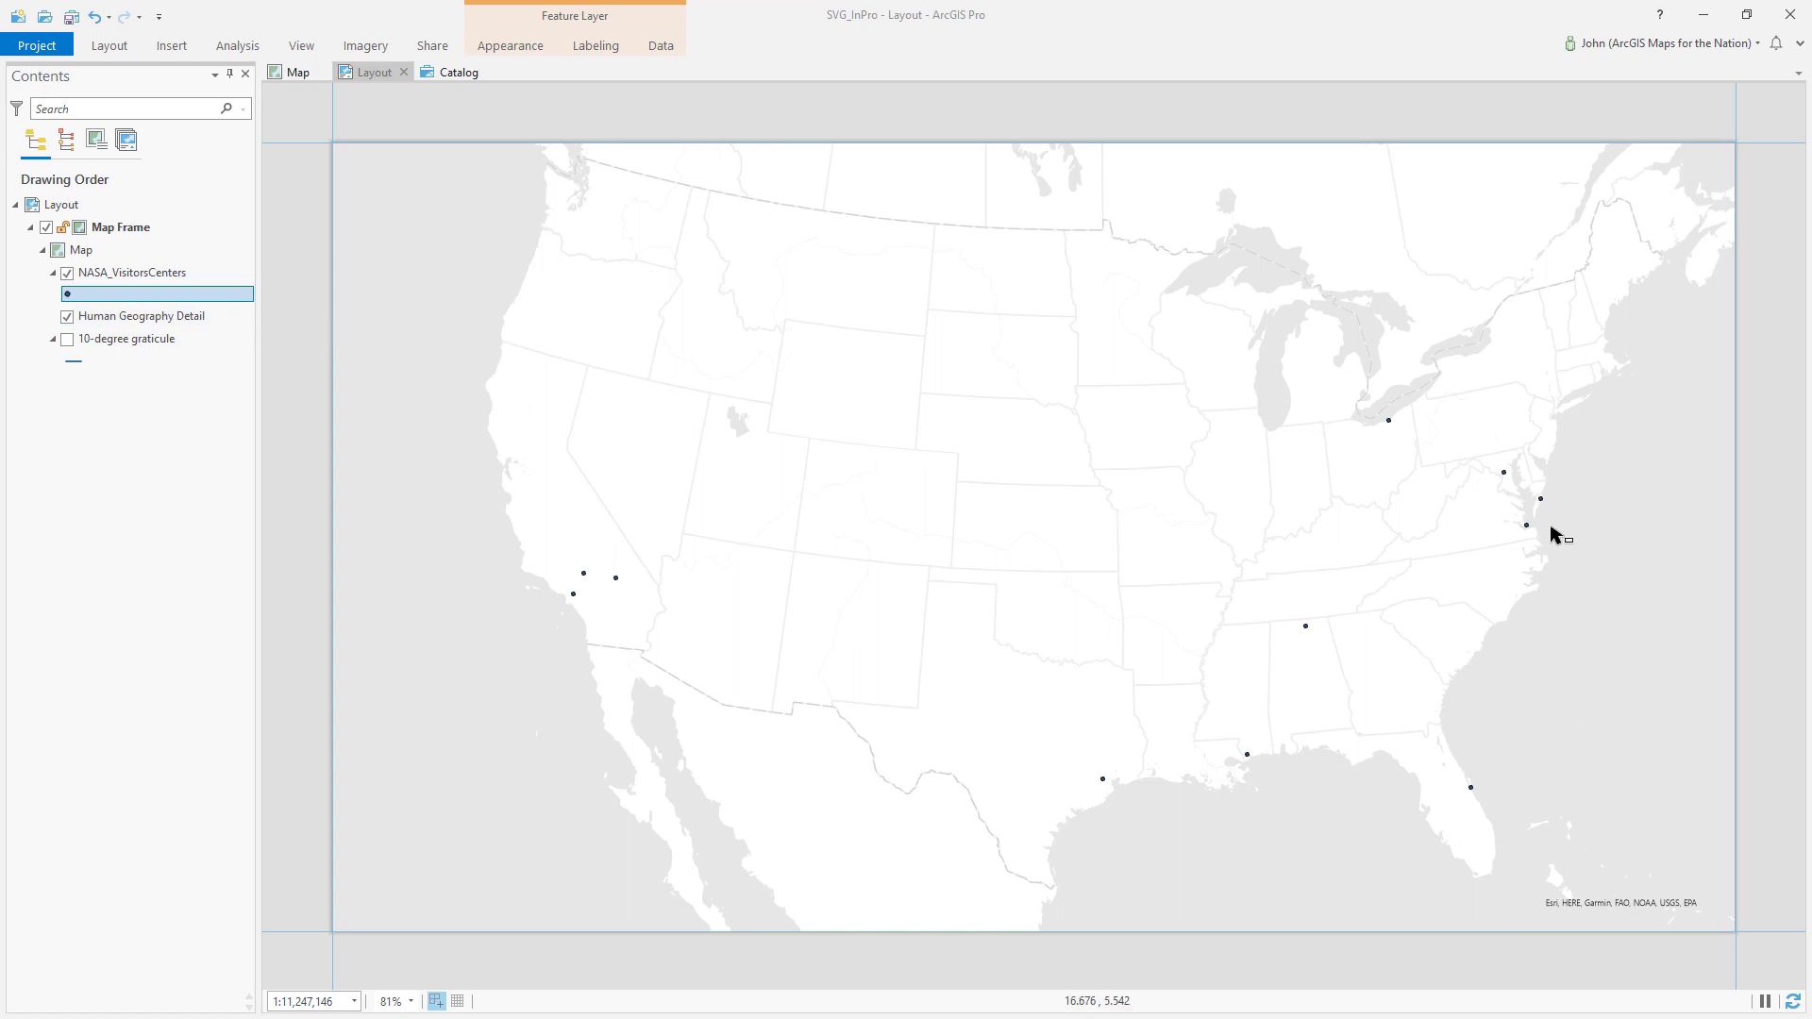
{"action": "mouse_move", "coordinate": [1272, 453]}
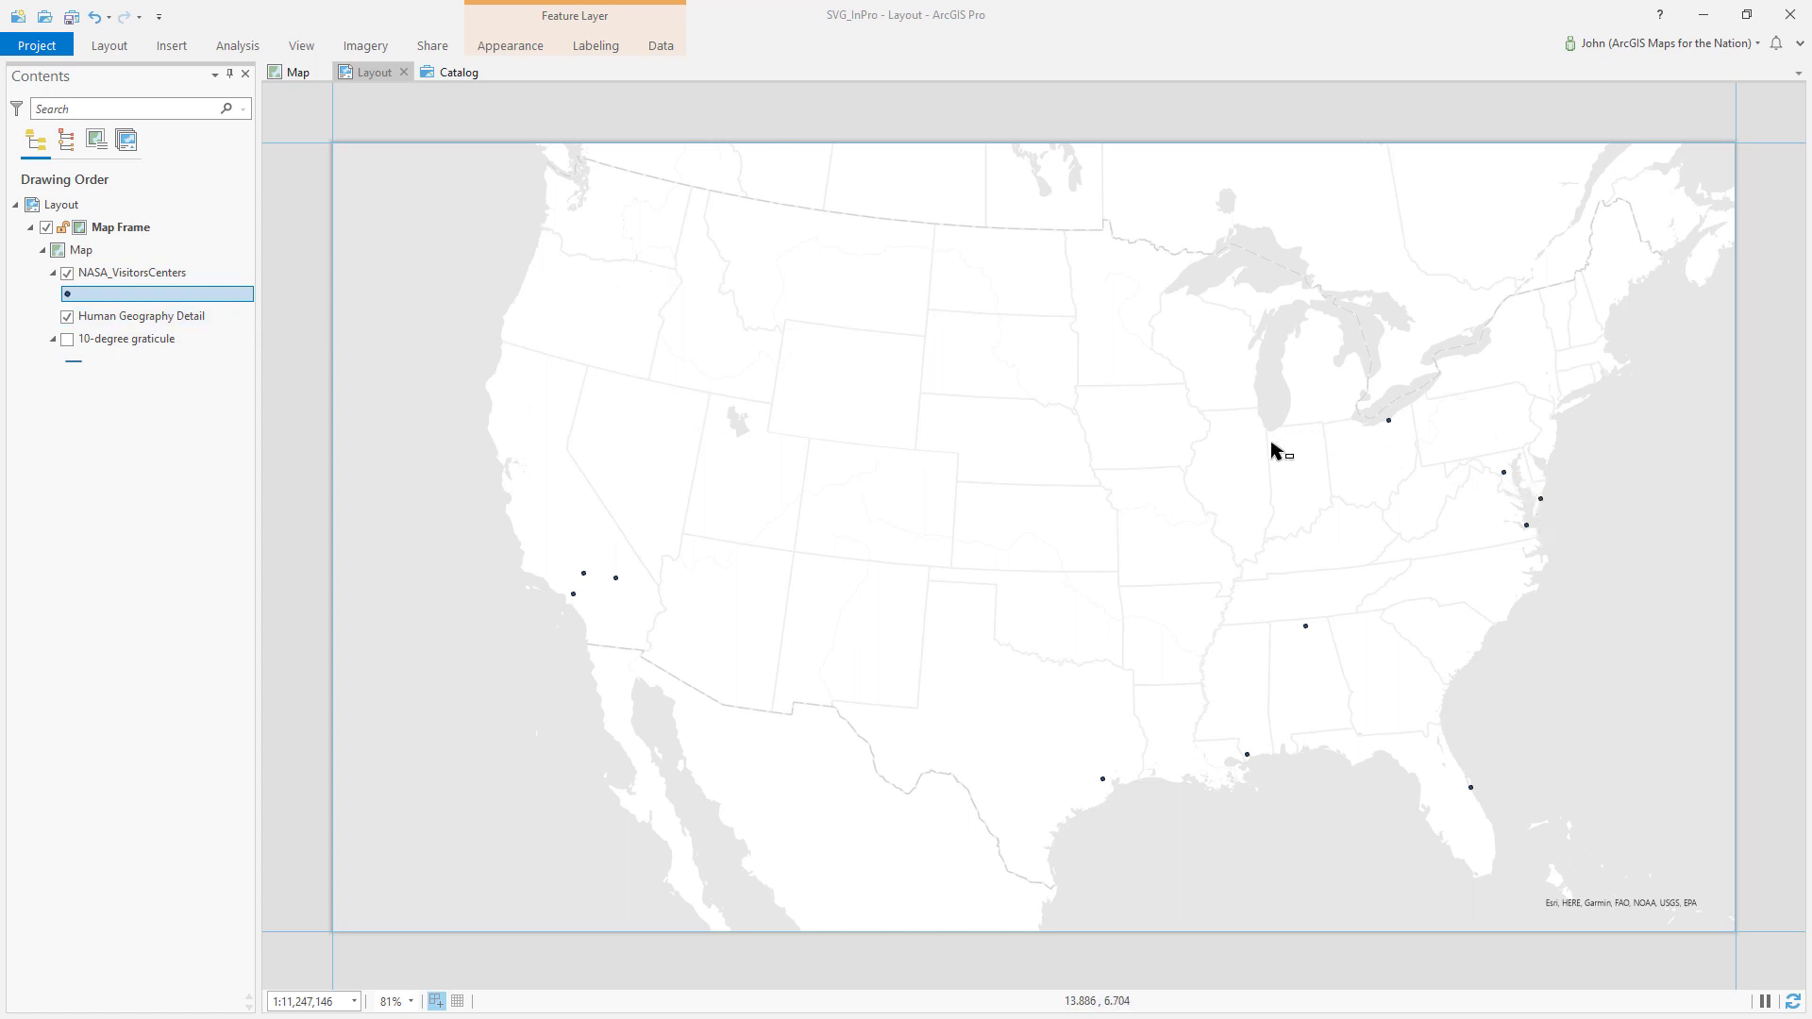
{"action": "mouse_move", "coordinate": [188, 581]}
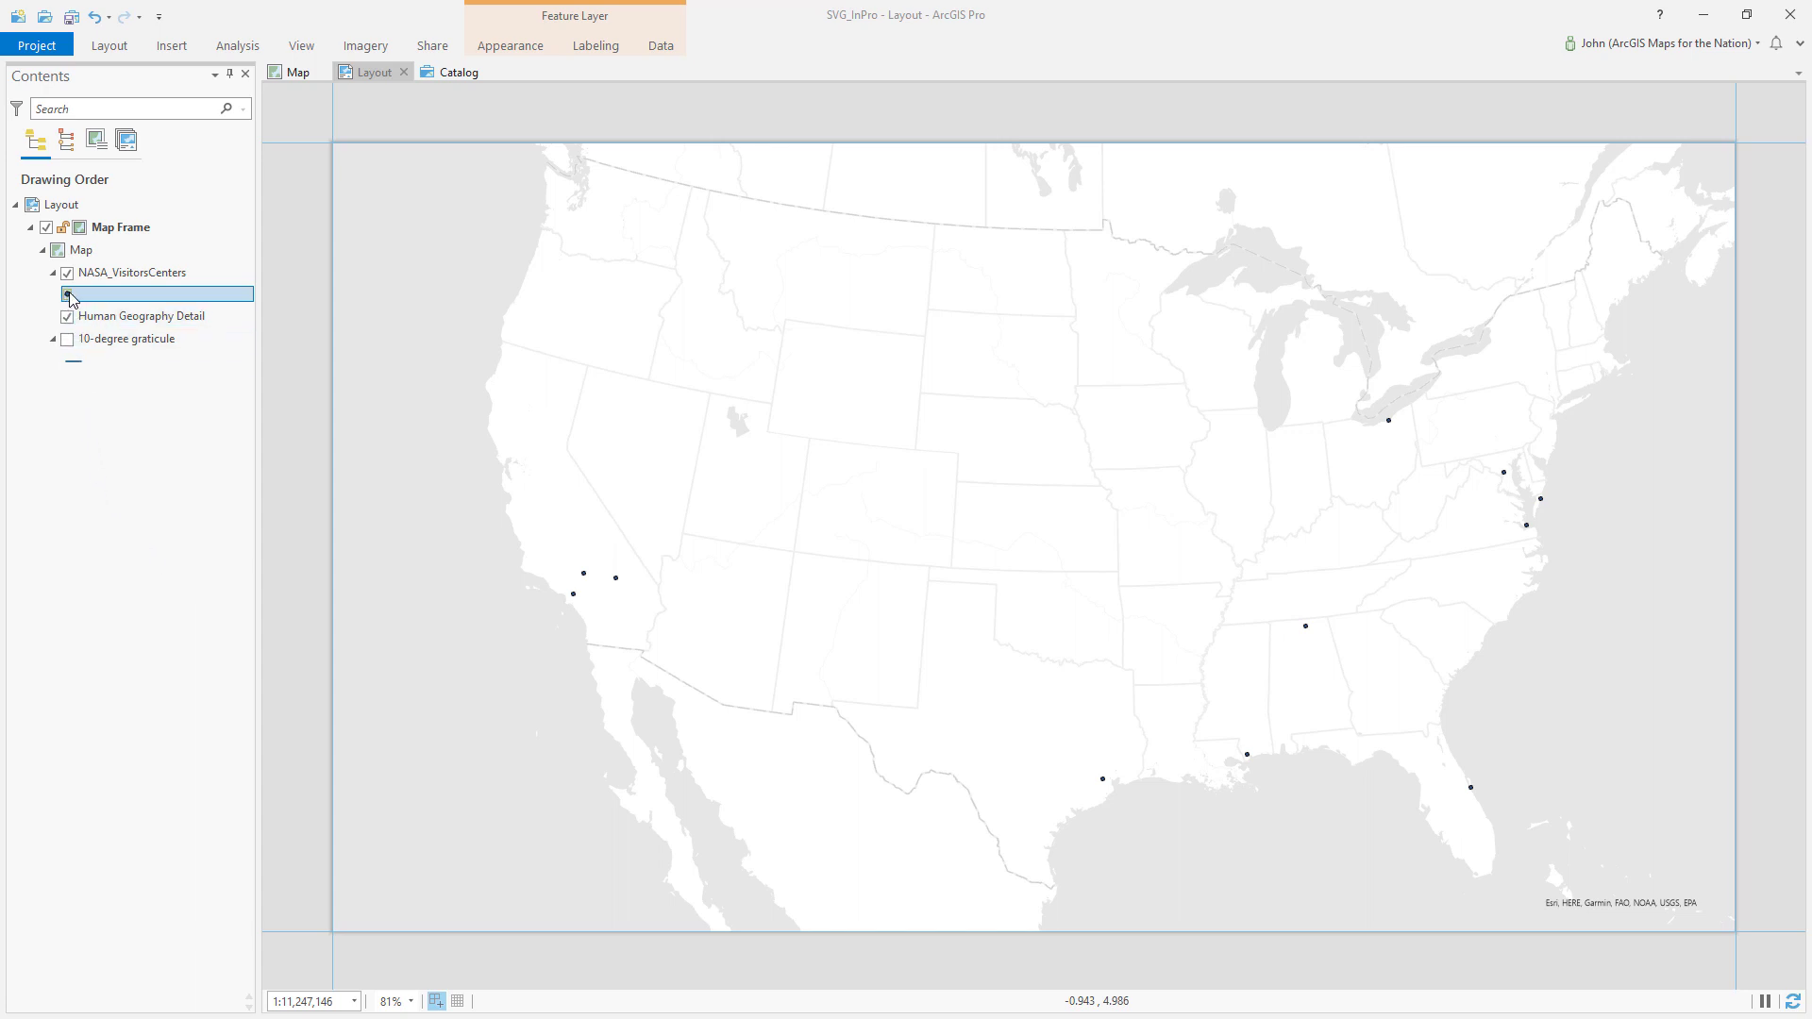
Bring up the marker shape gallery for the NASA_VisitorsCenters point symbol.
{"action": "left_click", "coordinate": [67, 293]}
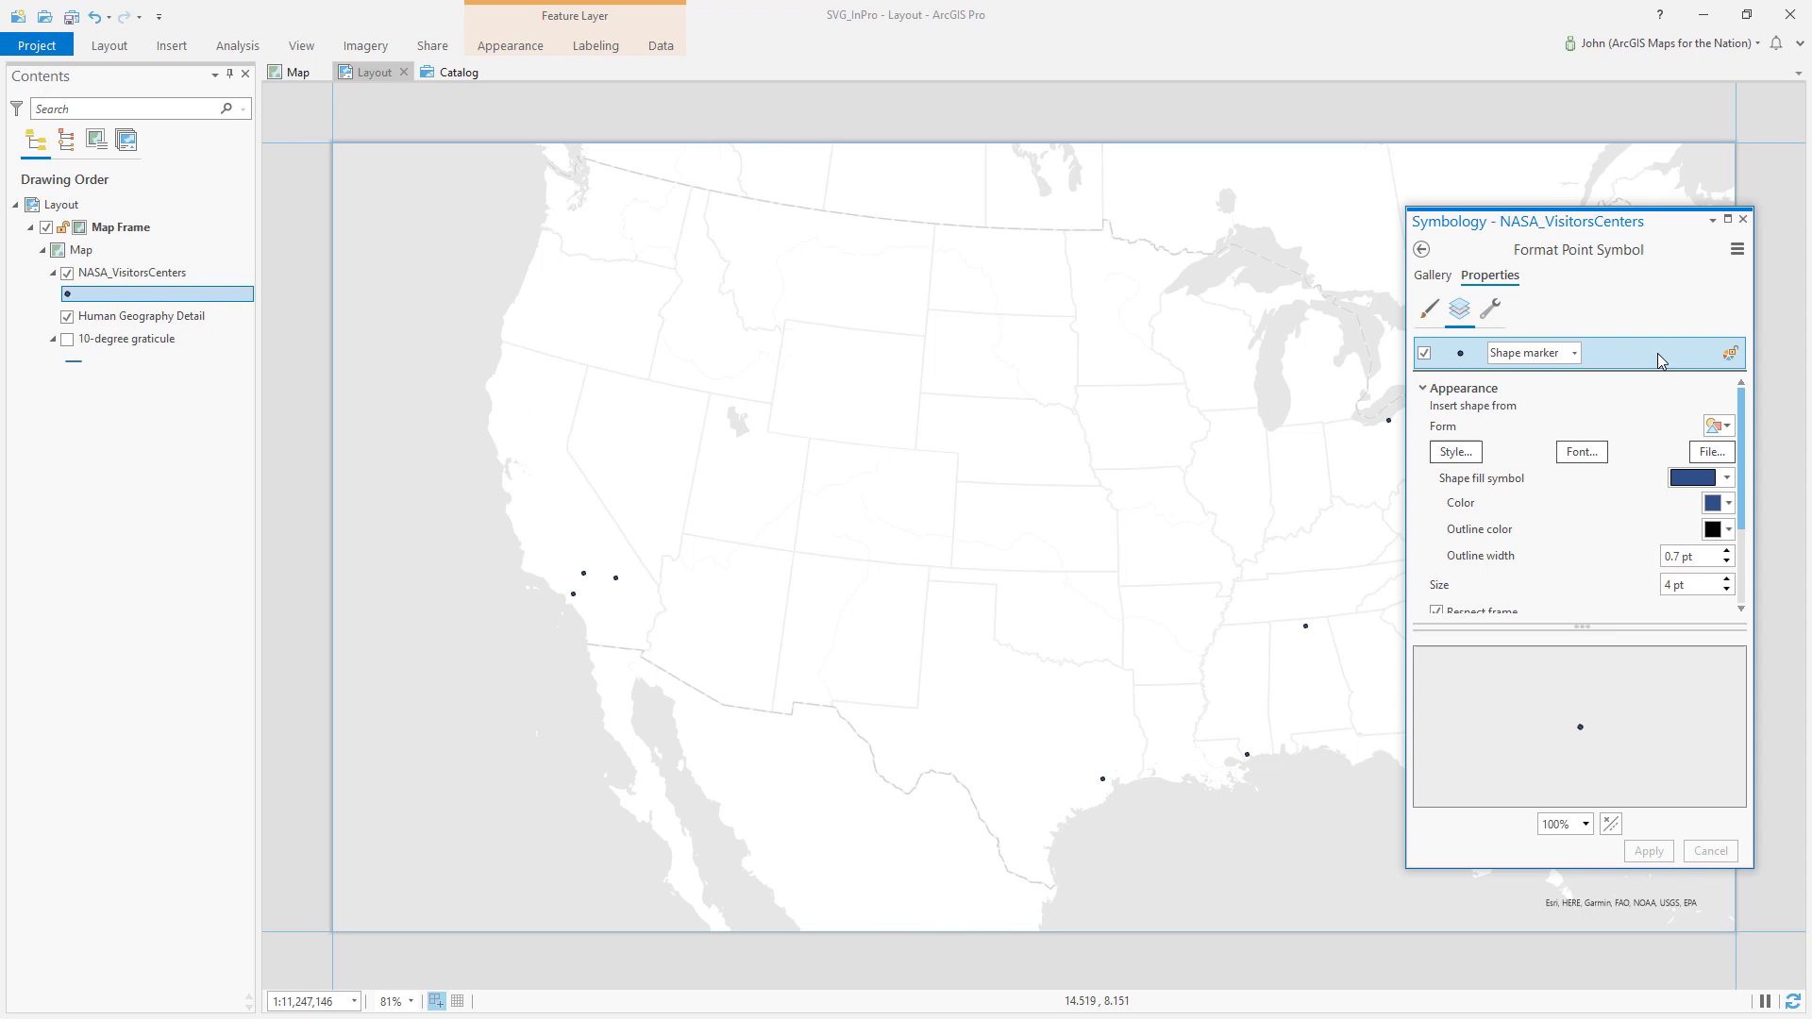
{"action": "mouse_move", "coordinate": [1652, 359]}
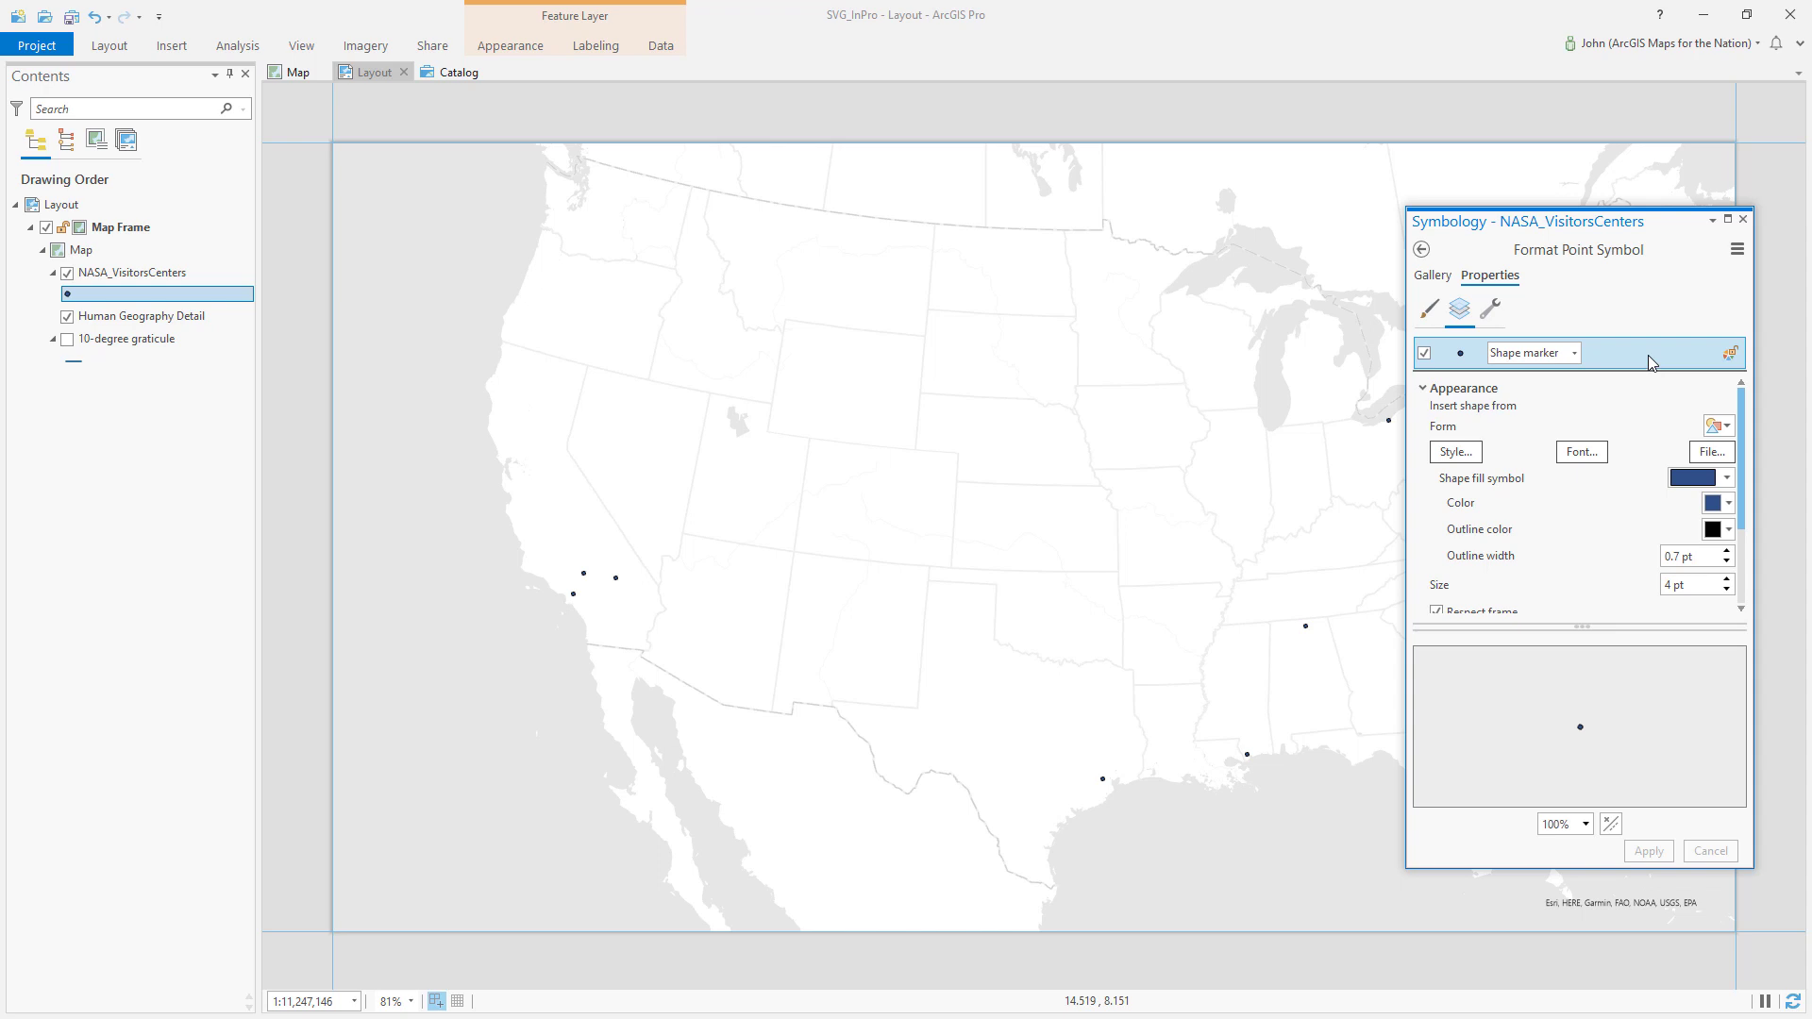
{"action": "left_click", "coordinate": [1713, 425]}
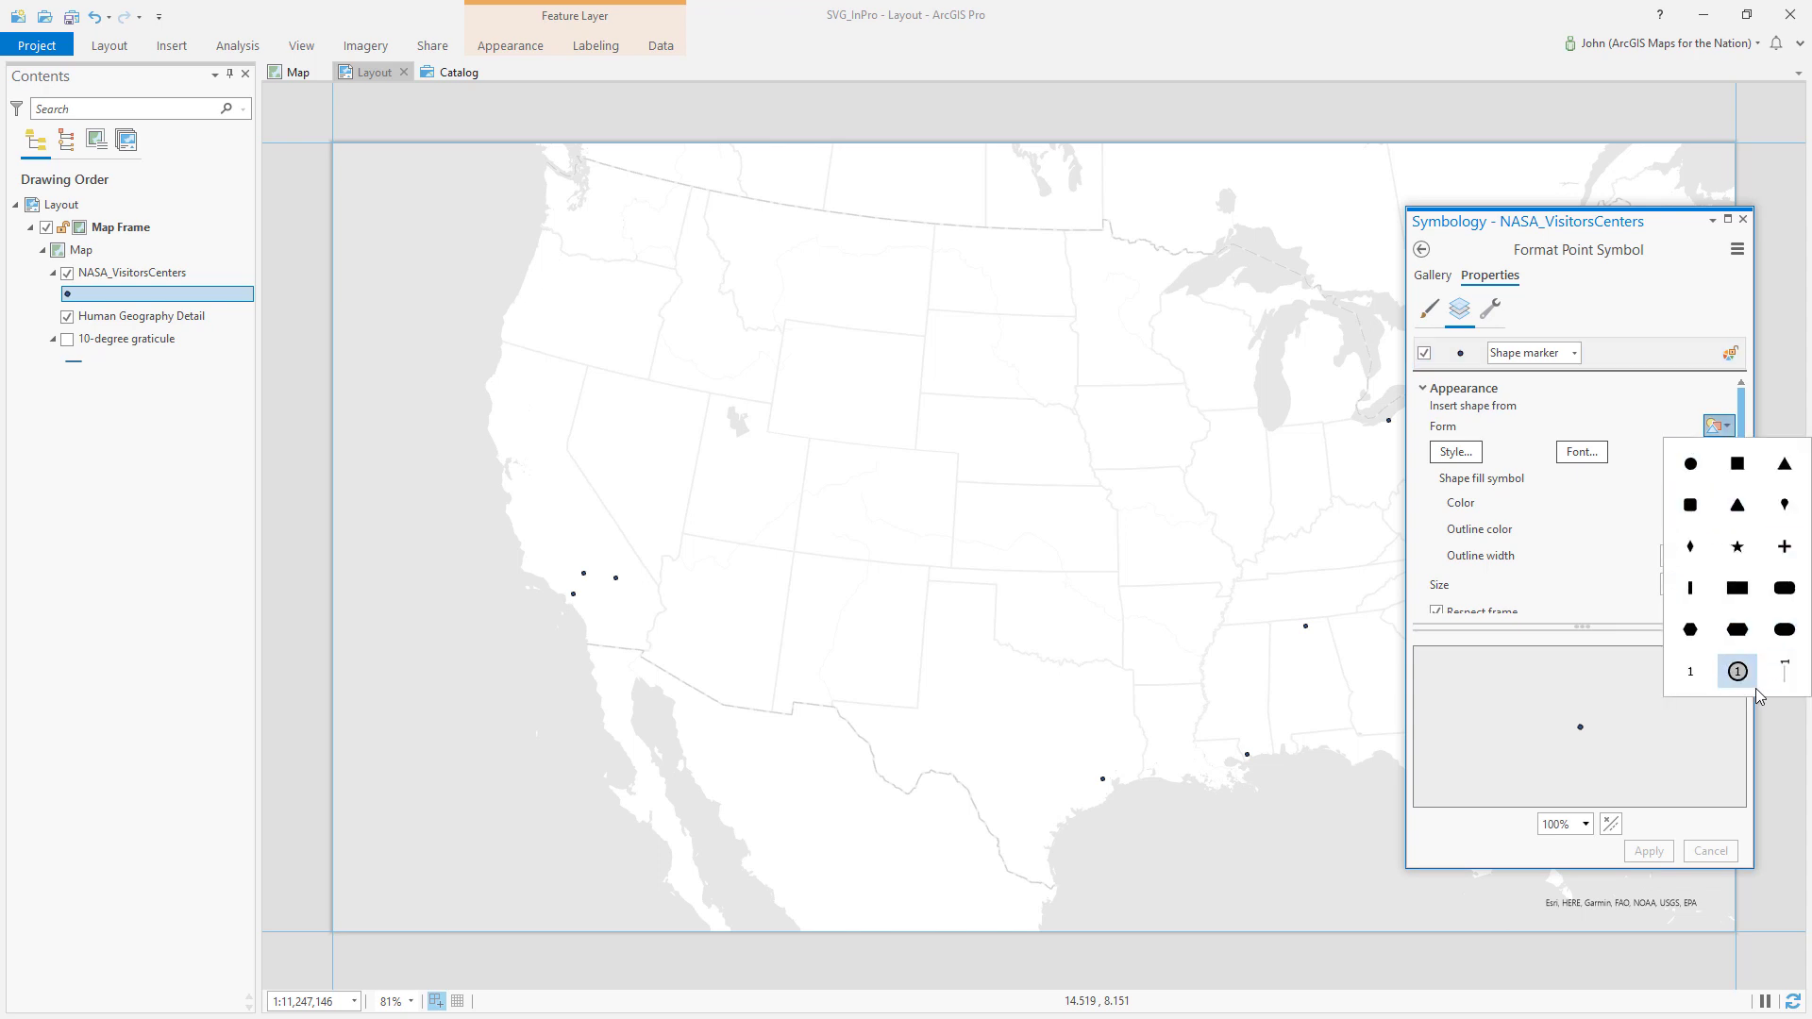
{"action": "mouse_move", "coordinate": [1740, 674]}
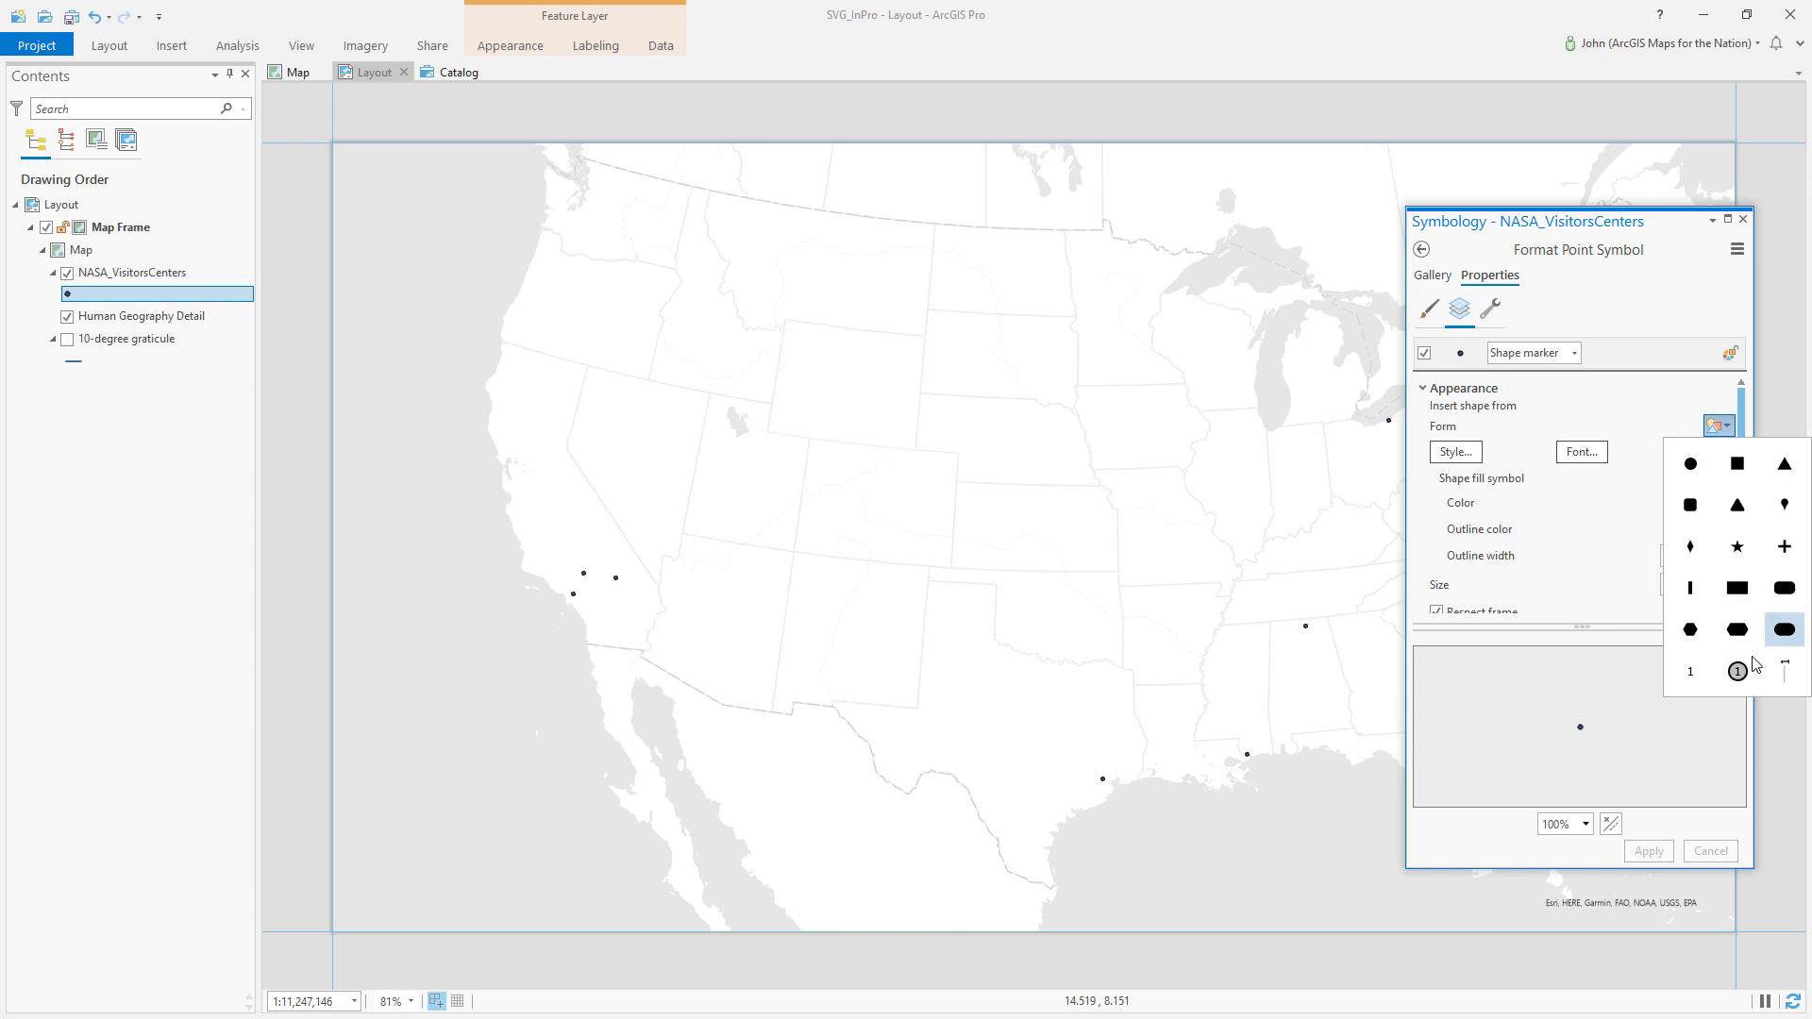
Choose the circled-numeral marker shape and review its circle and text elements.
{"action": "left_click", "coordinate": [1736, 671]}
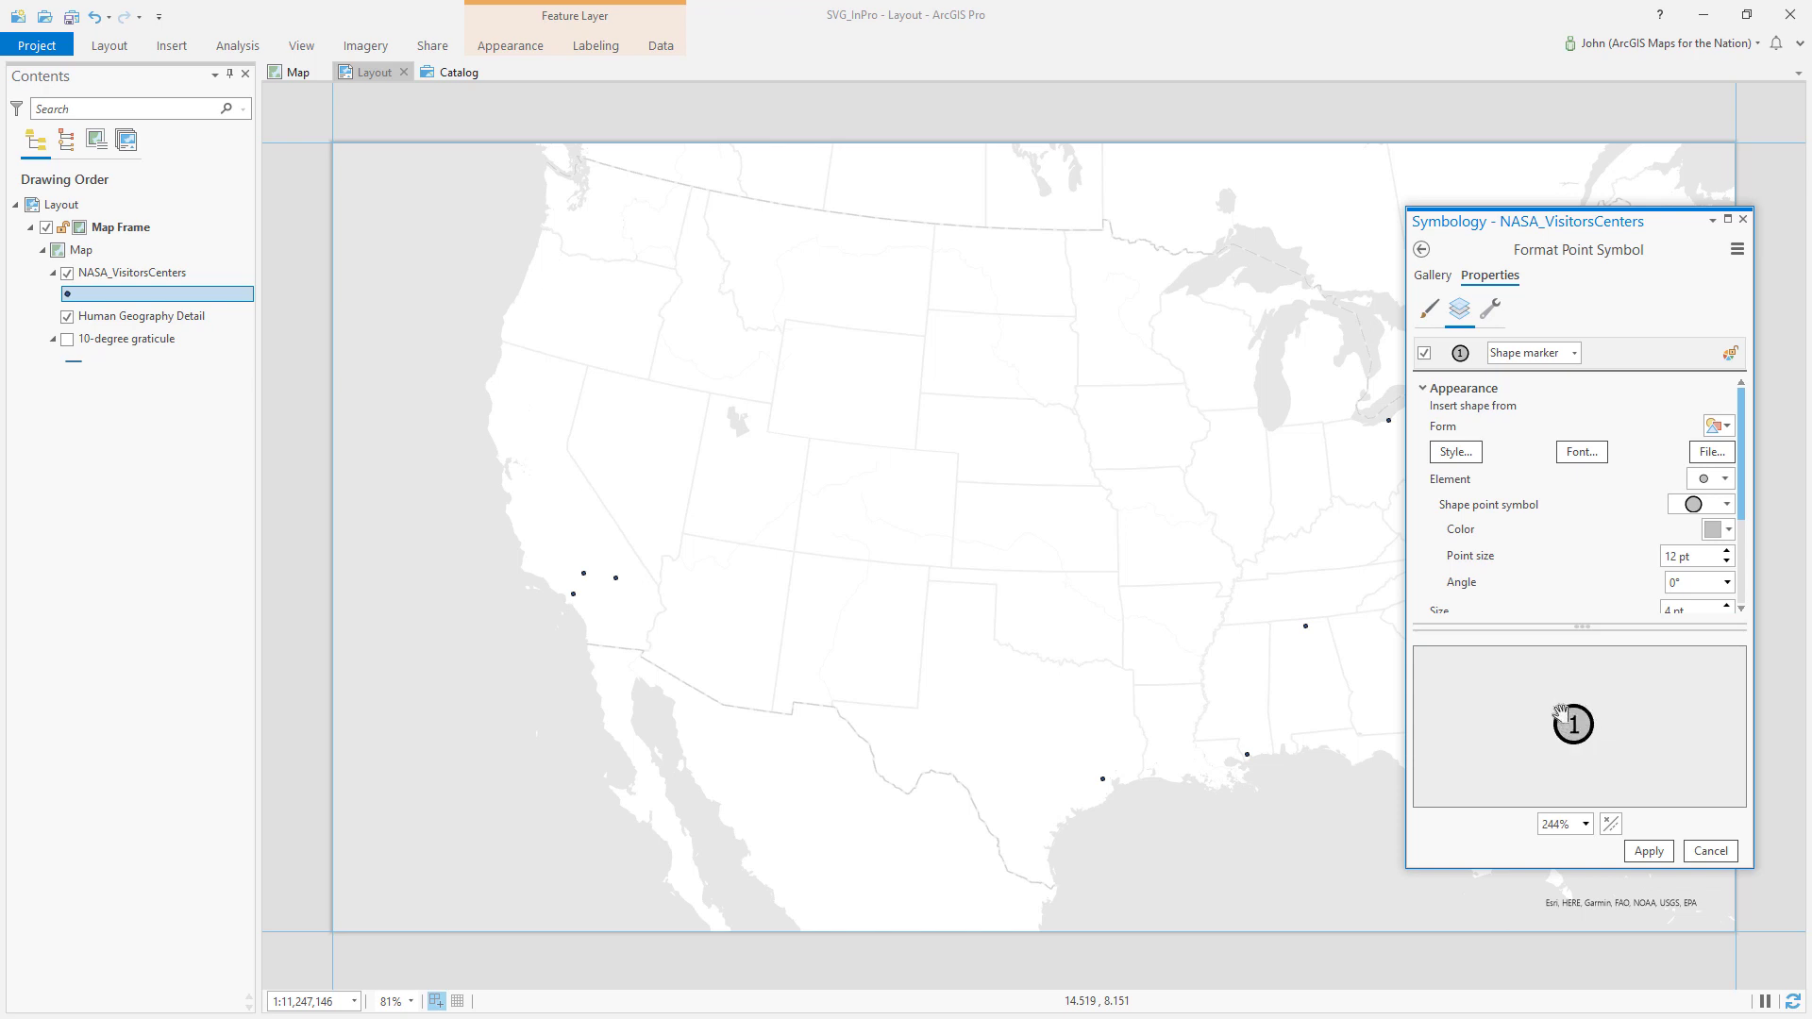
{"action": "mouse_move", "coordinate": [1646, 333]}
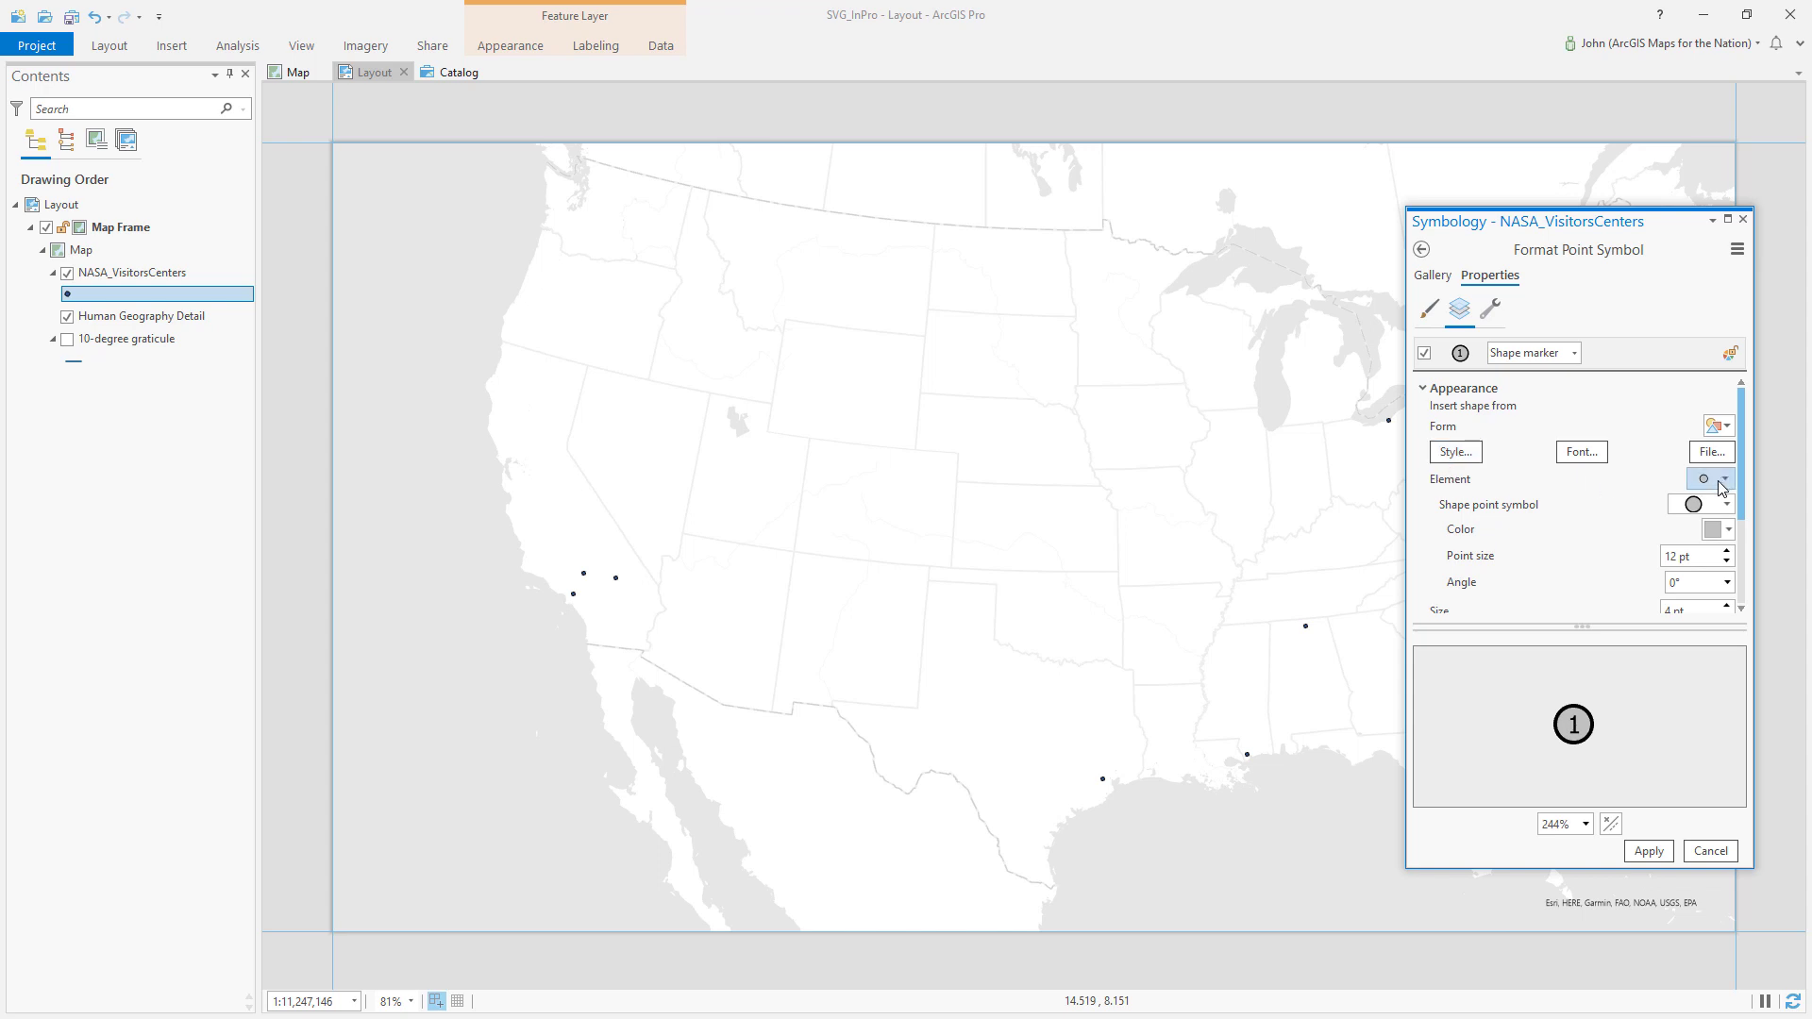
{"action": "left_click", "coordinate": [1726, 479]}
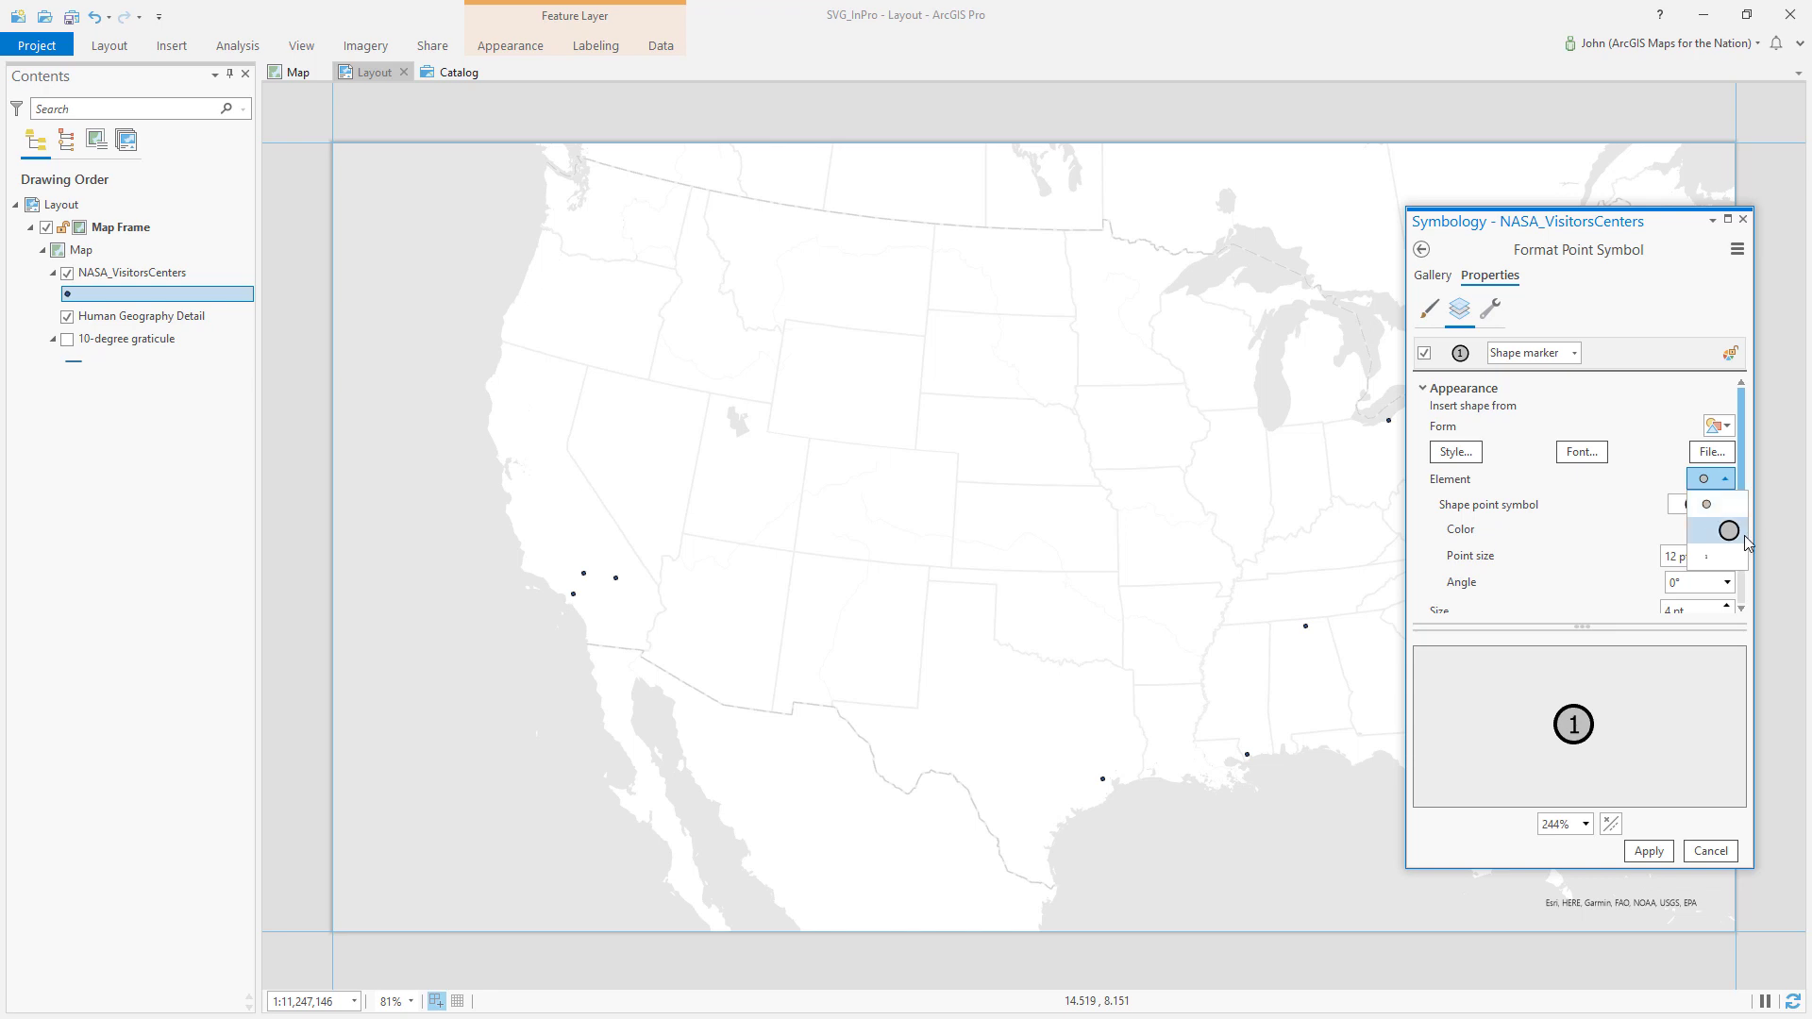
{"action": "left_click", "coordinate": [1730, 529]}
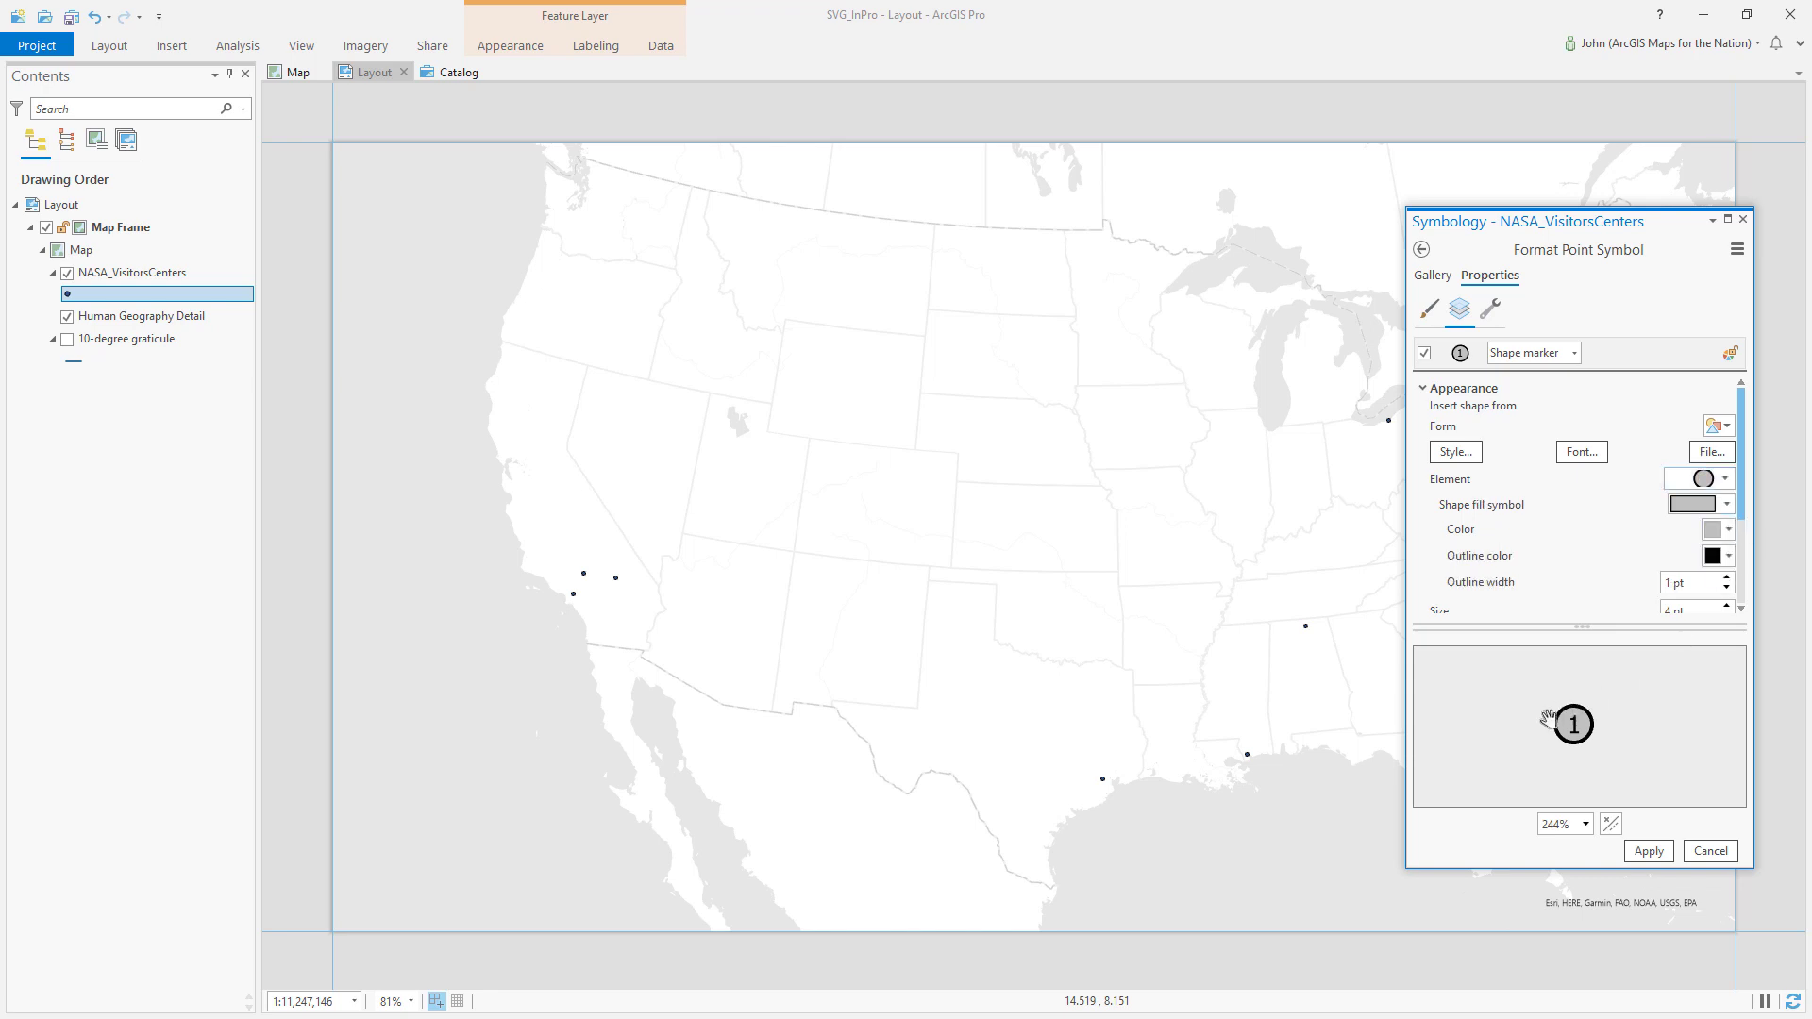
{"action": "left_click", "coordinate": [1730, 479]}
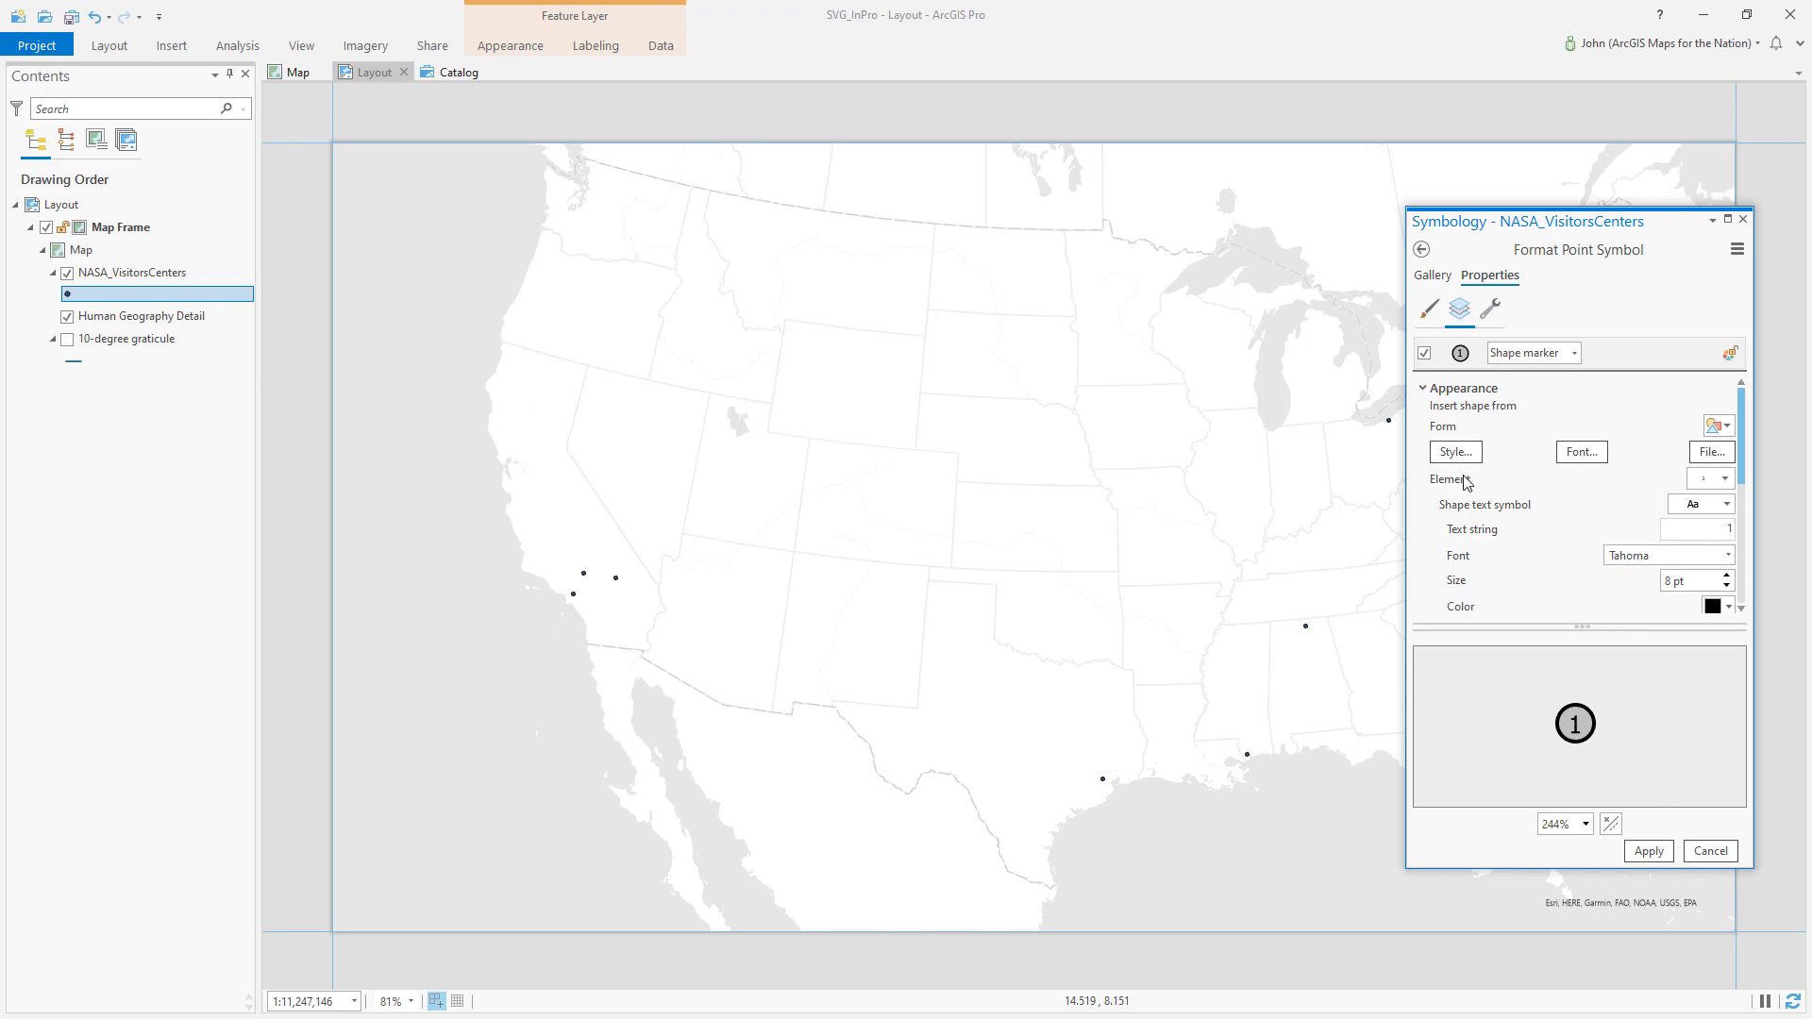
{"action": "left_click", "coordinate": [1723, 478]}
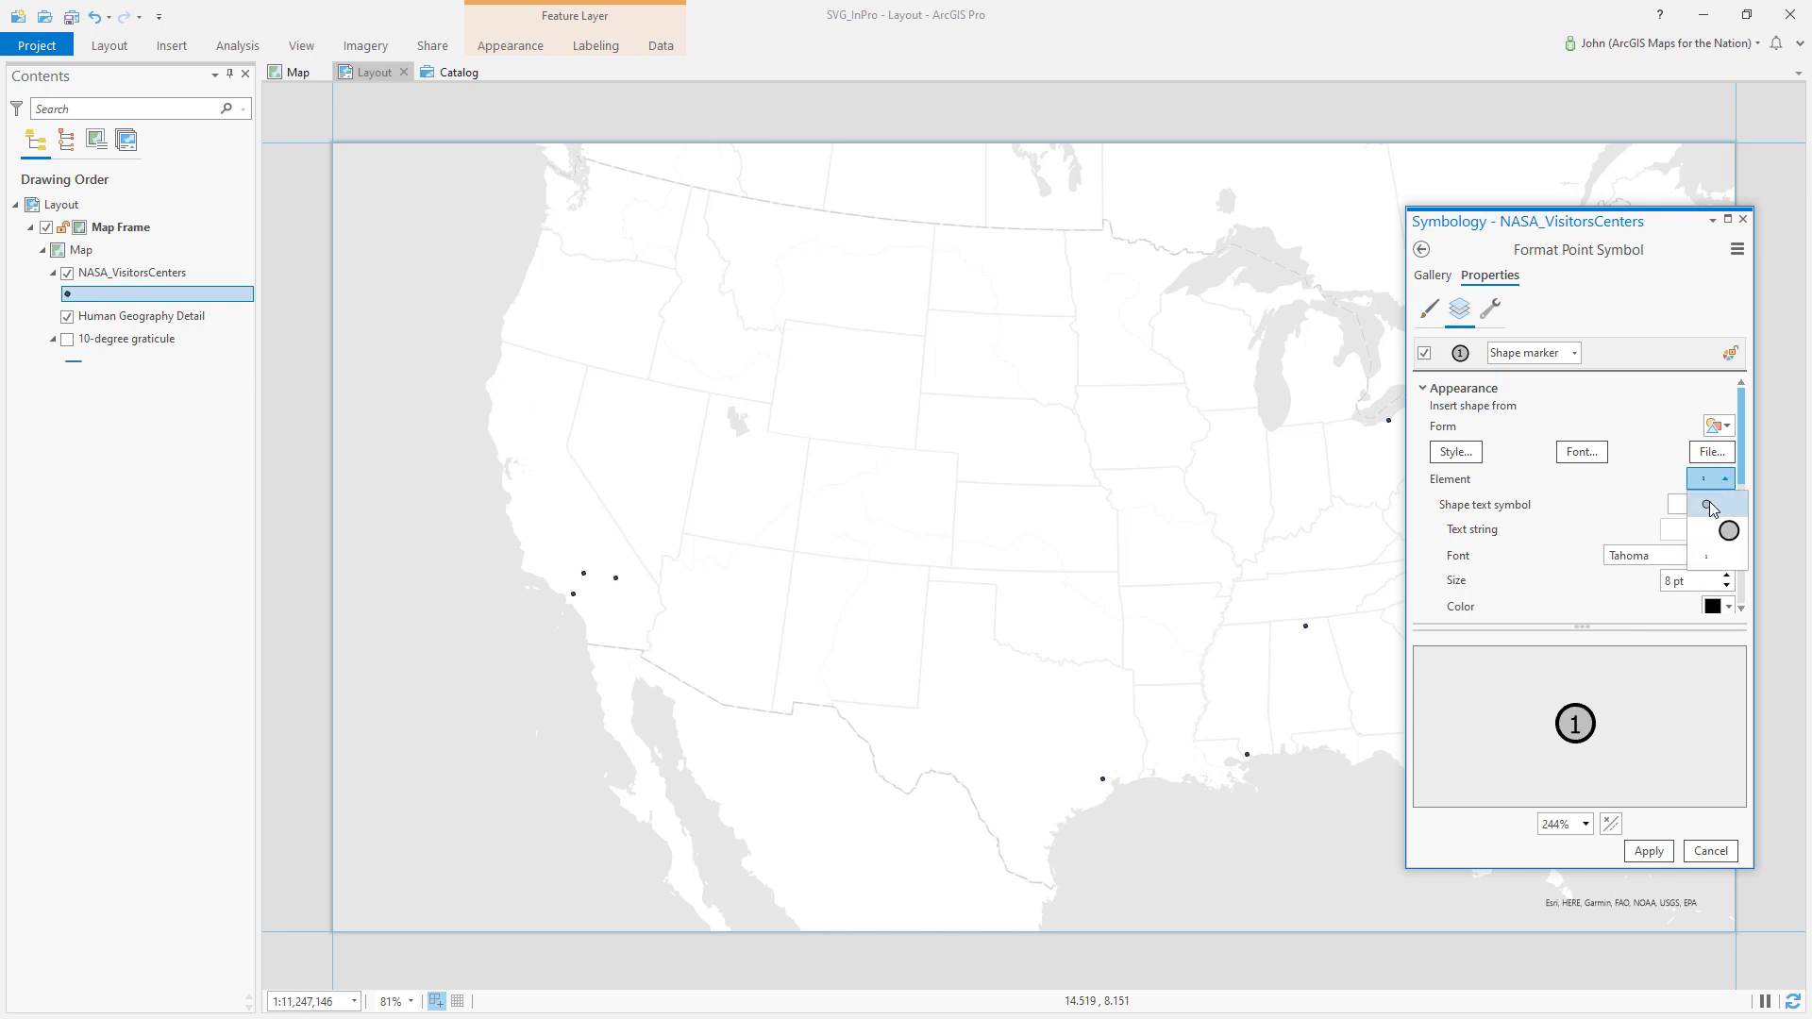
{"action": "left_click", "coordinate": [1732, 530]}
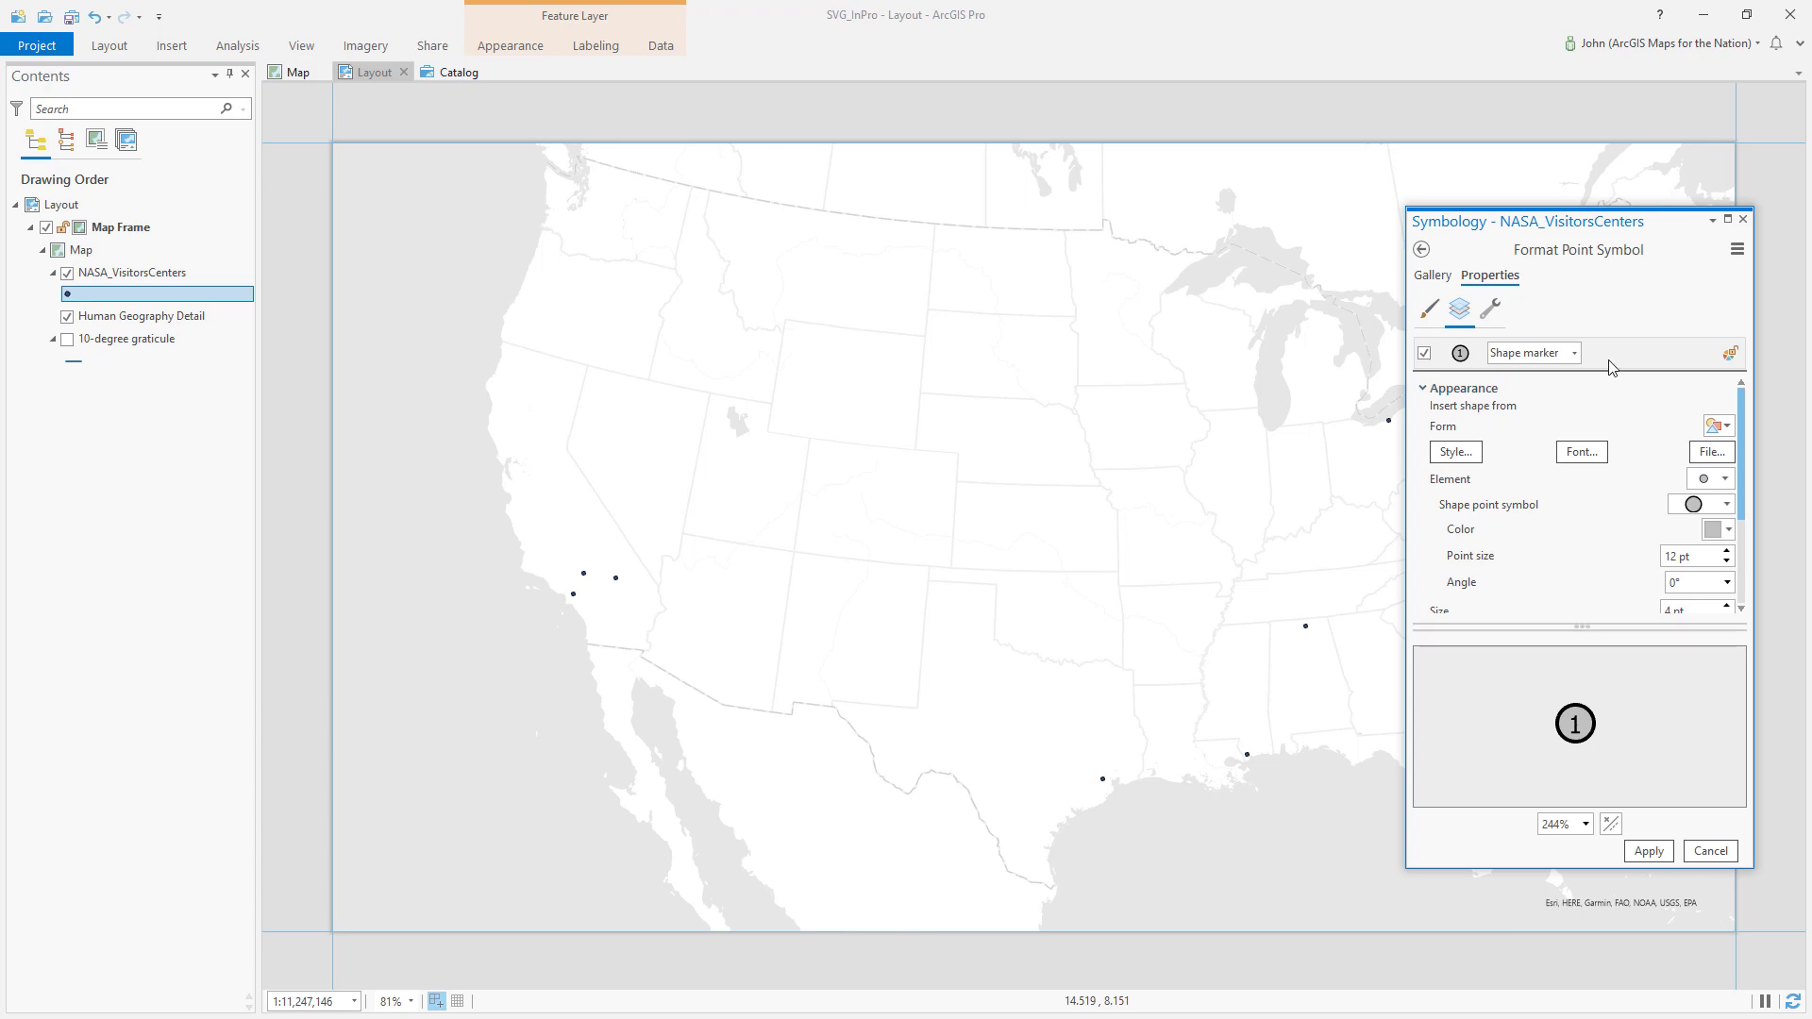
{"action": "mouse_move", "coordinate": [677, 534]}
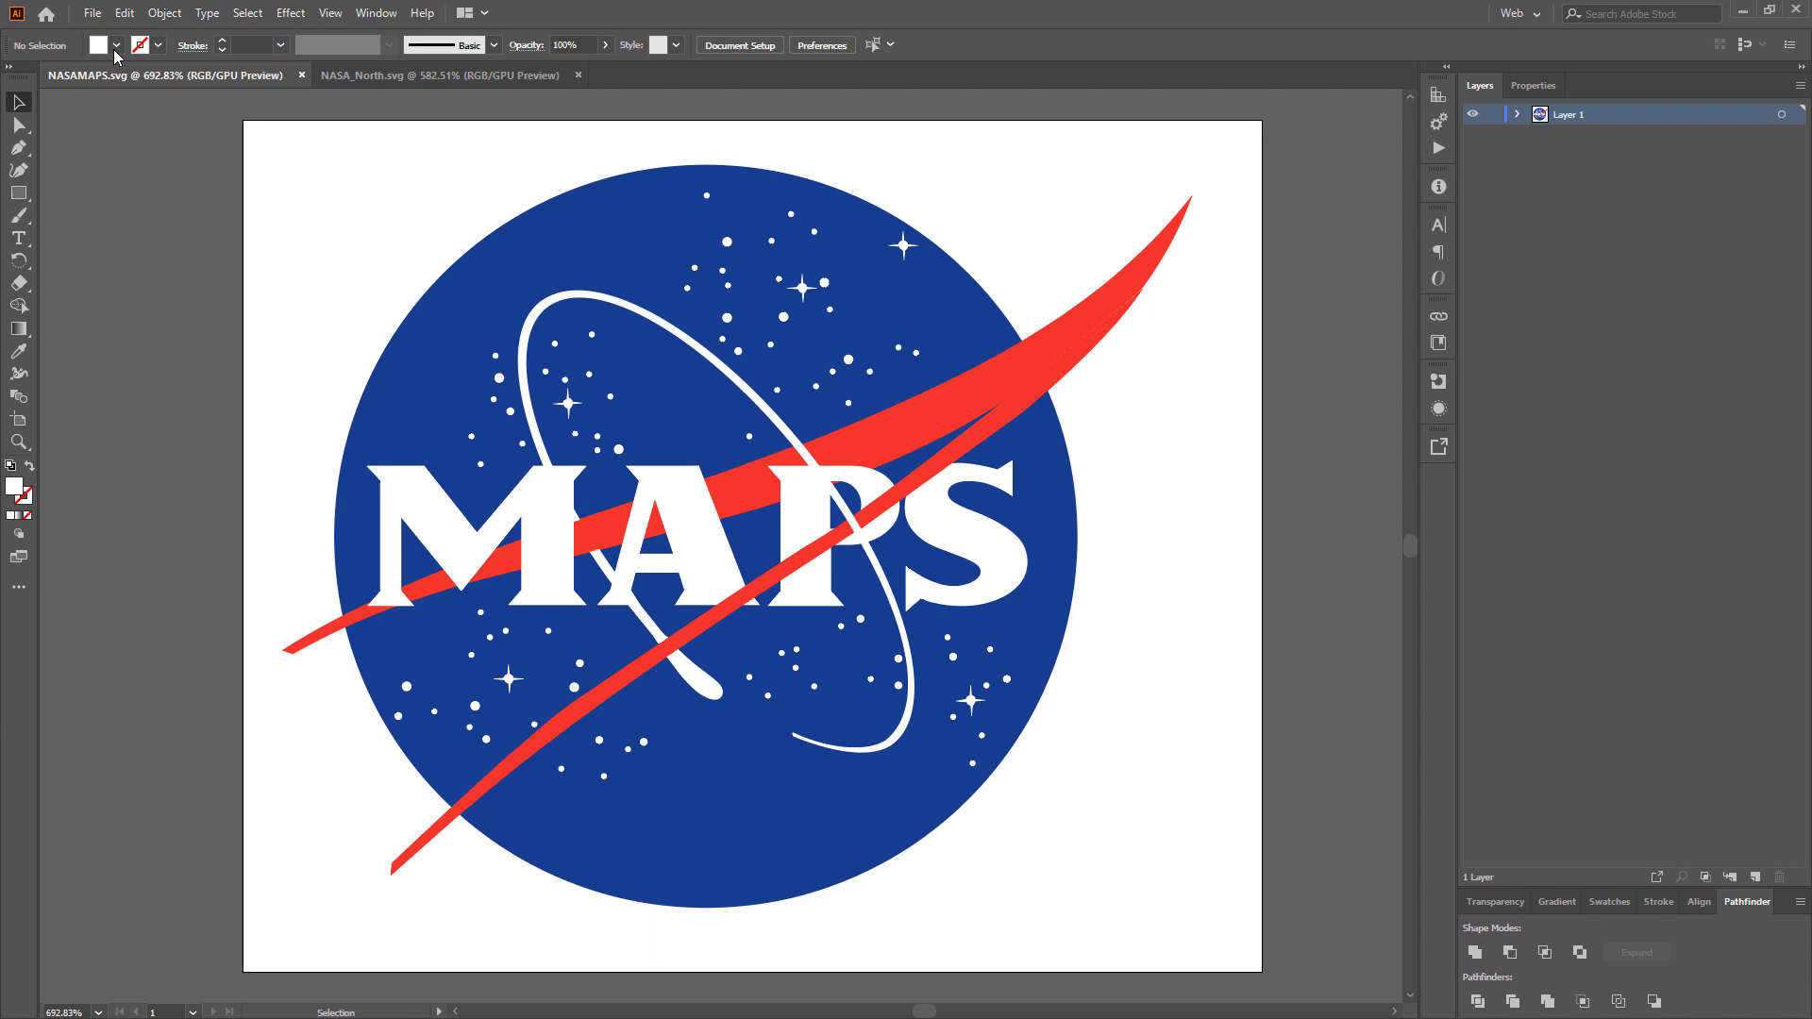
{"action": "mouse_move", "coordinate": [432, 151]}
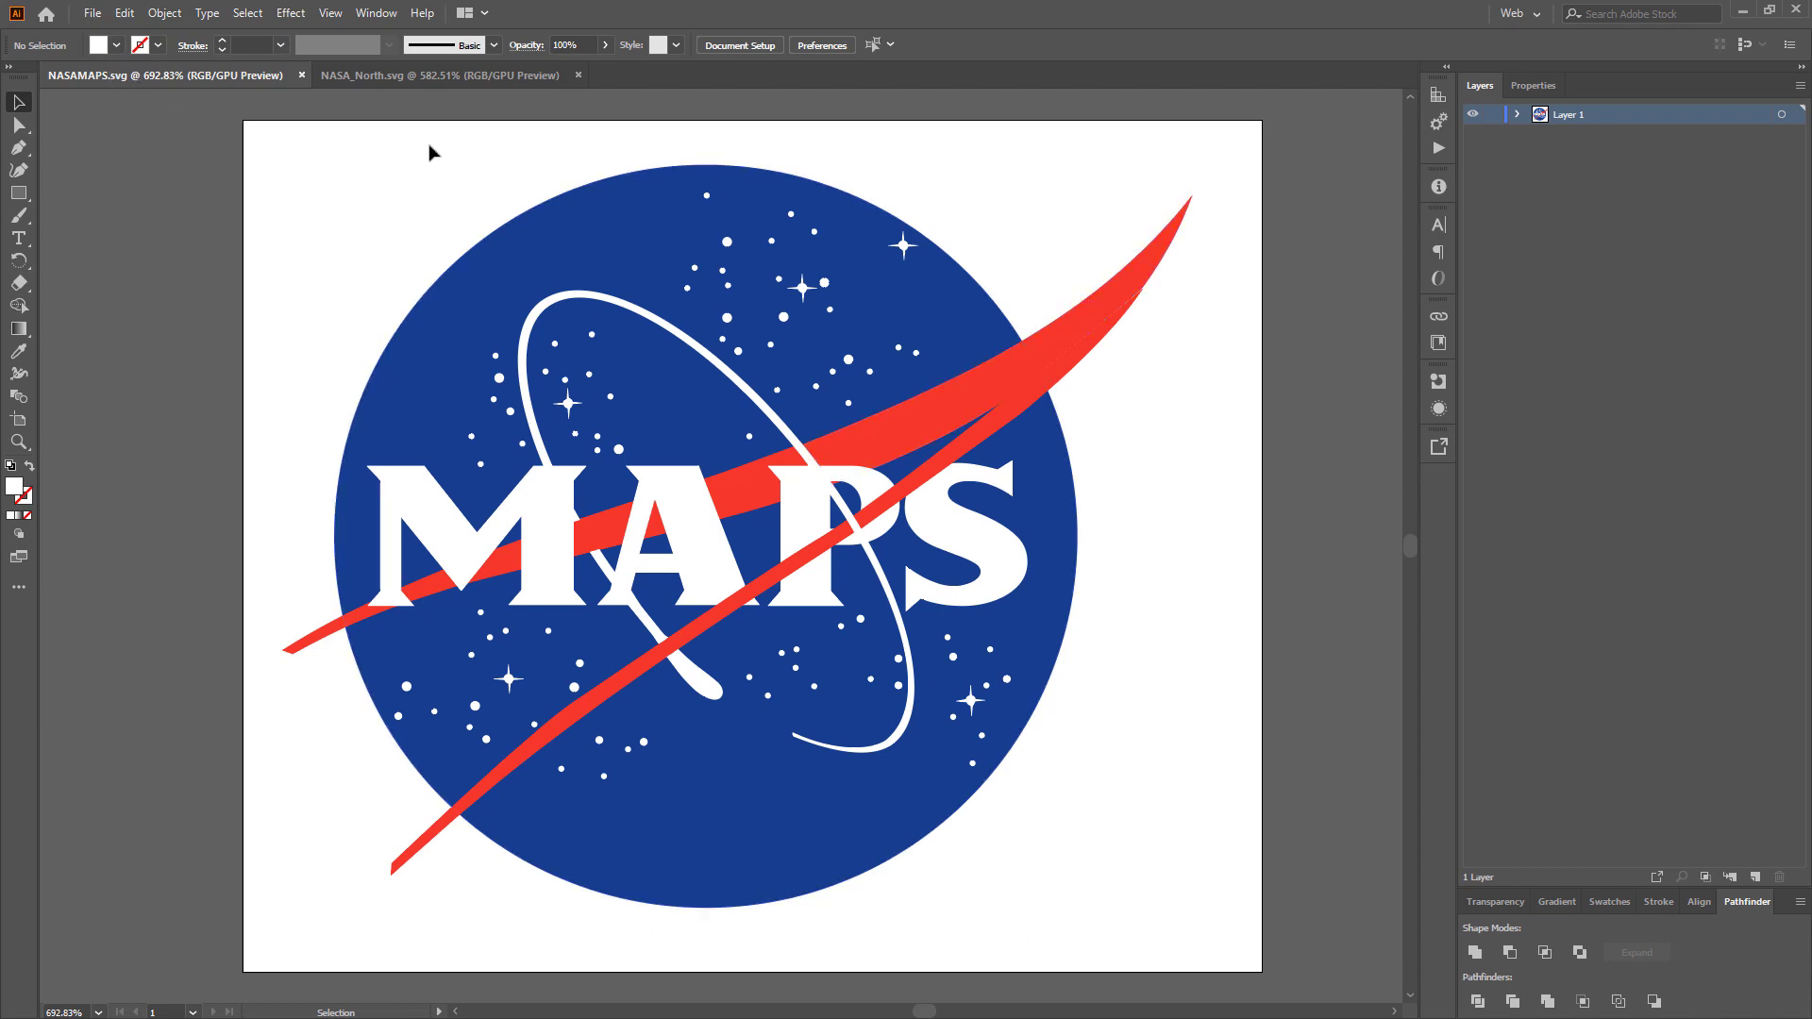
{"action": "mouse_move", "coordinate": [121, 85]}
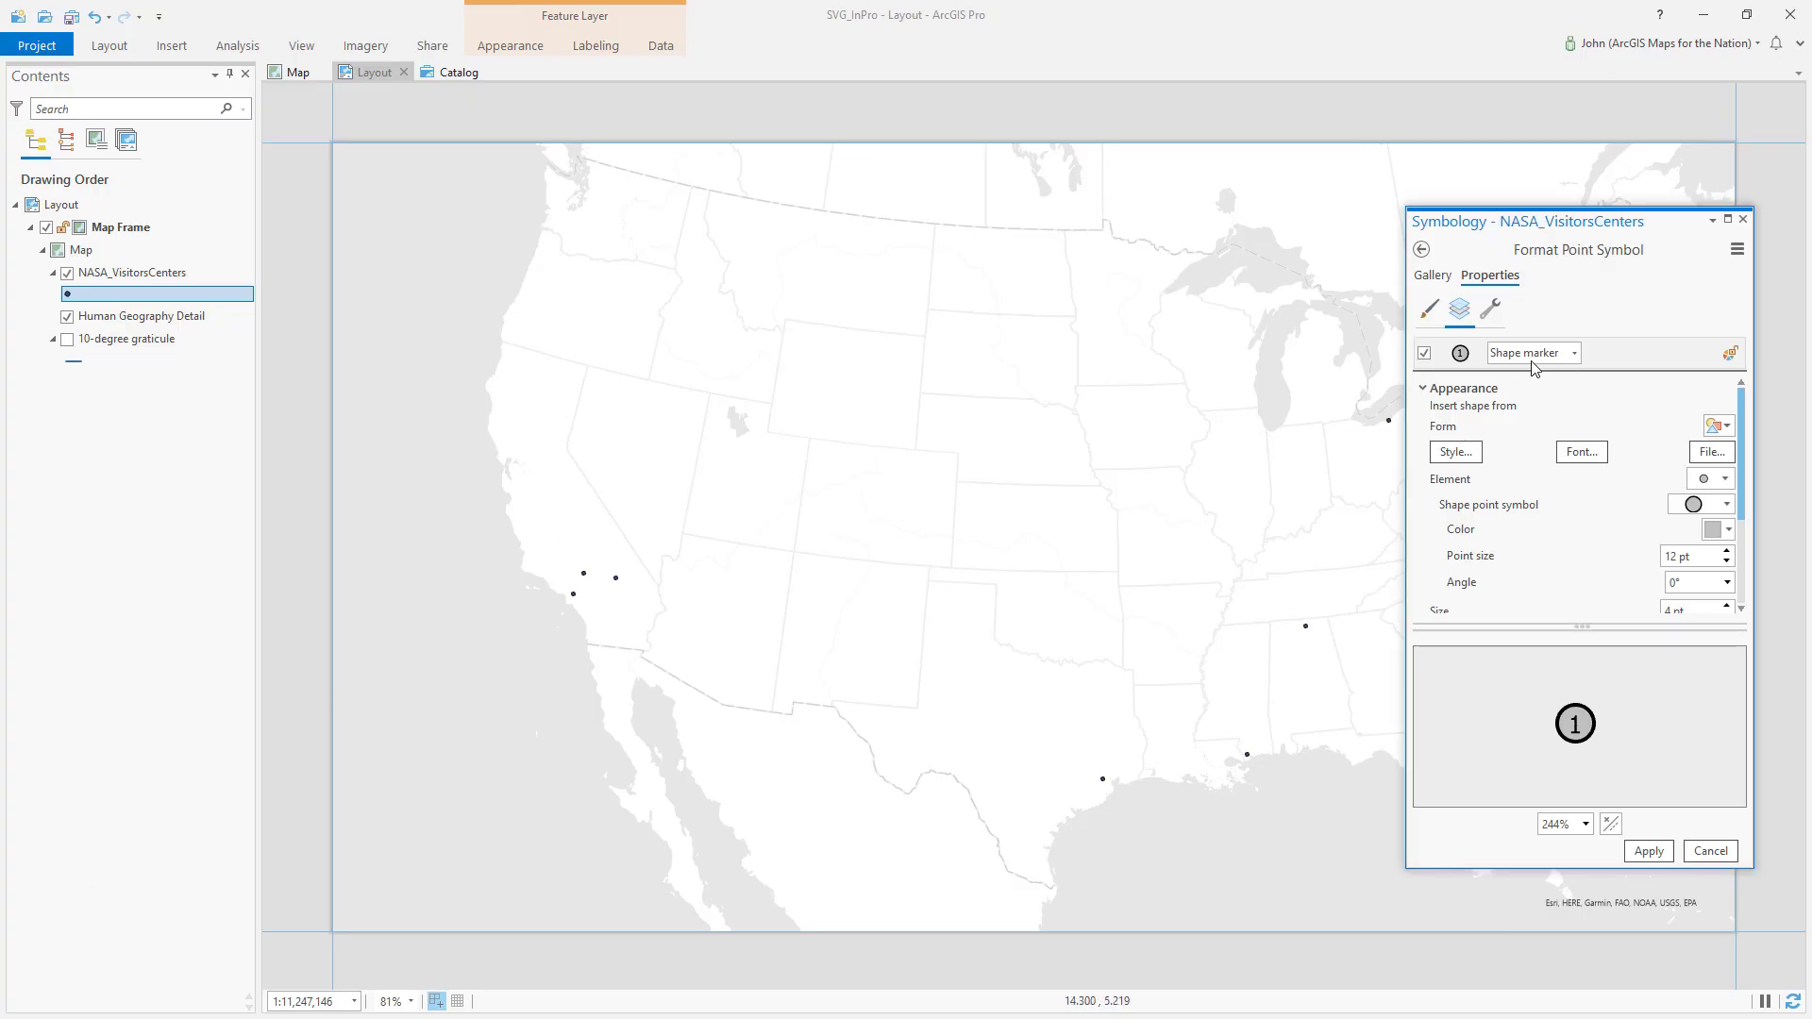
Load NASAMAPS.svg from the vector file browser as the visitor-centre marker shape.
{"action": "left_click", "coordinate": [1710, 451]}
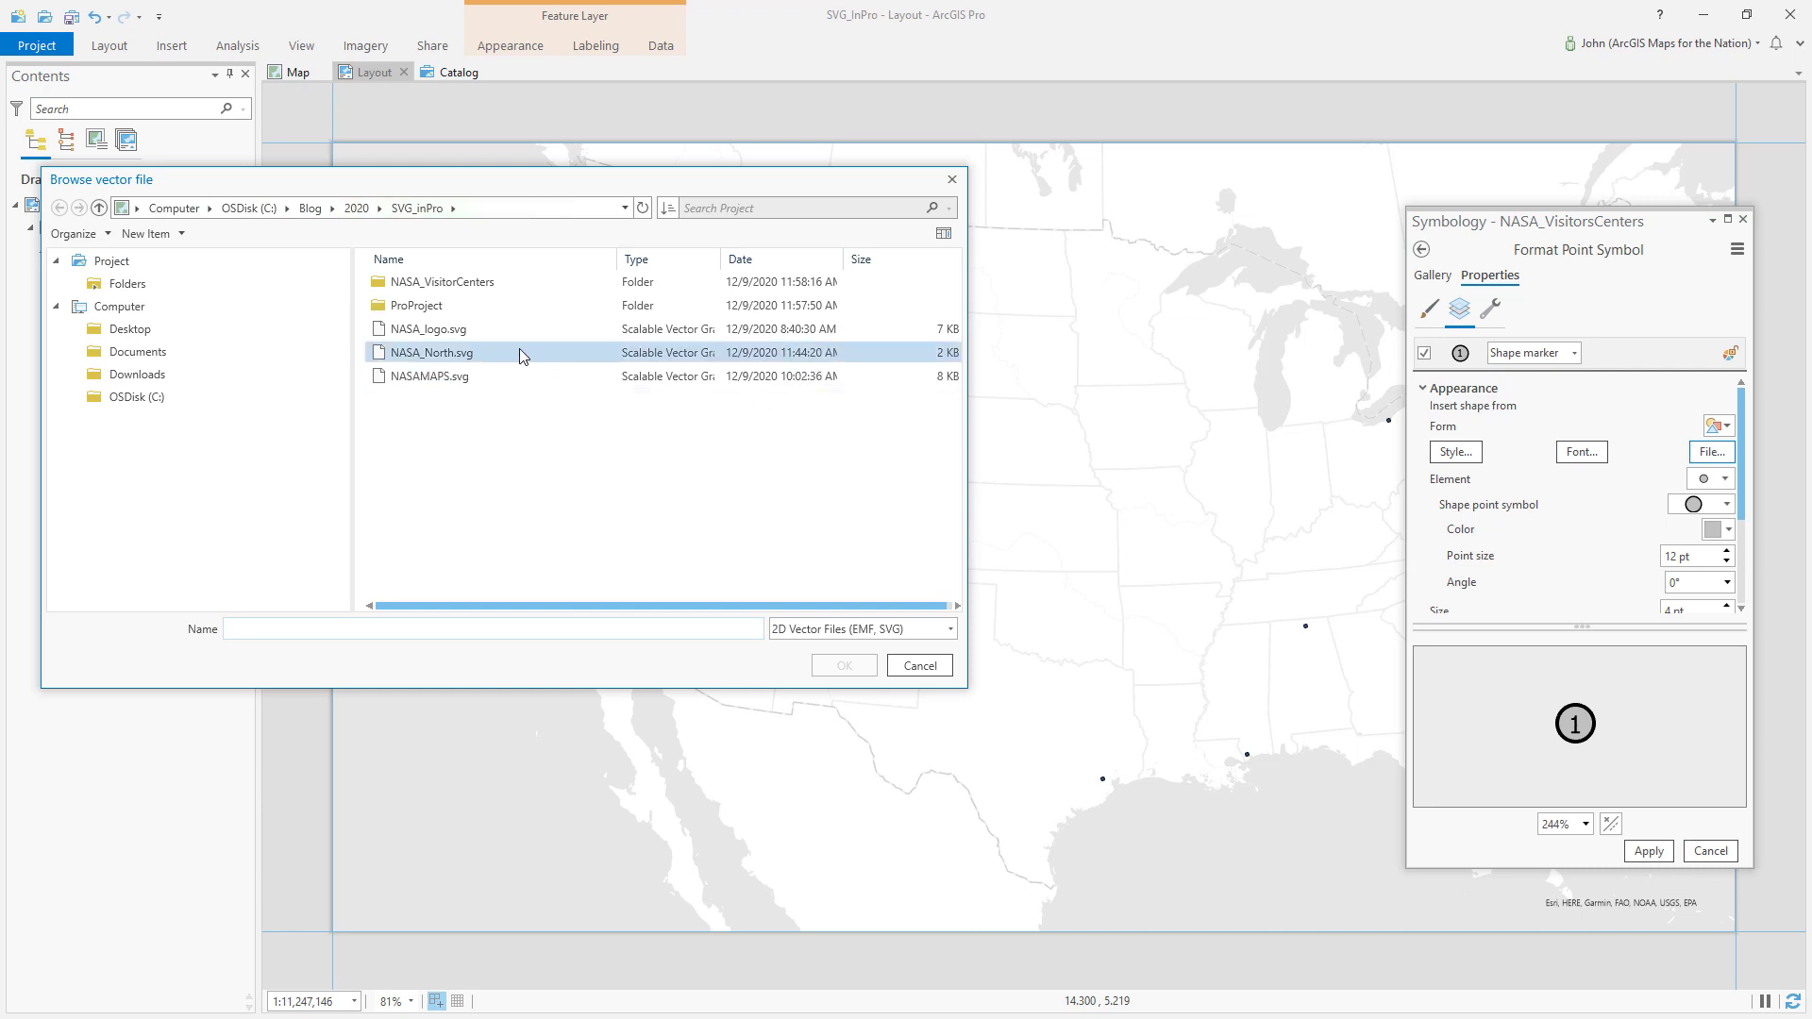
{"action": "left_click", "coordinate": [429, 376]}
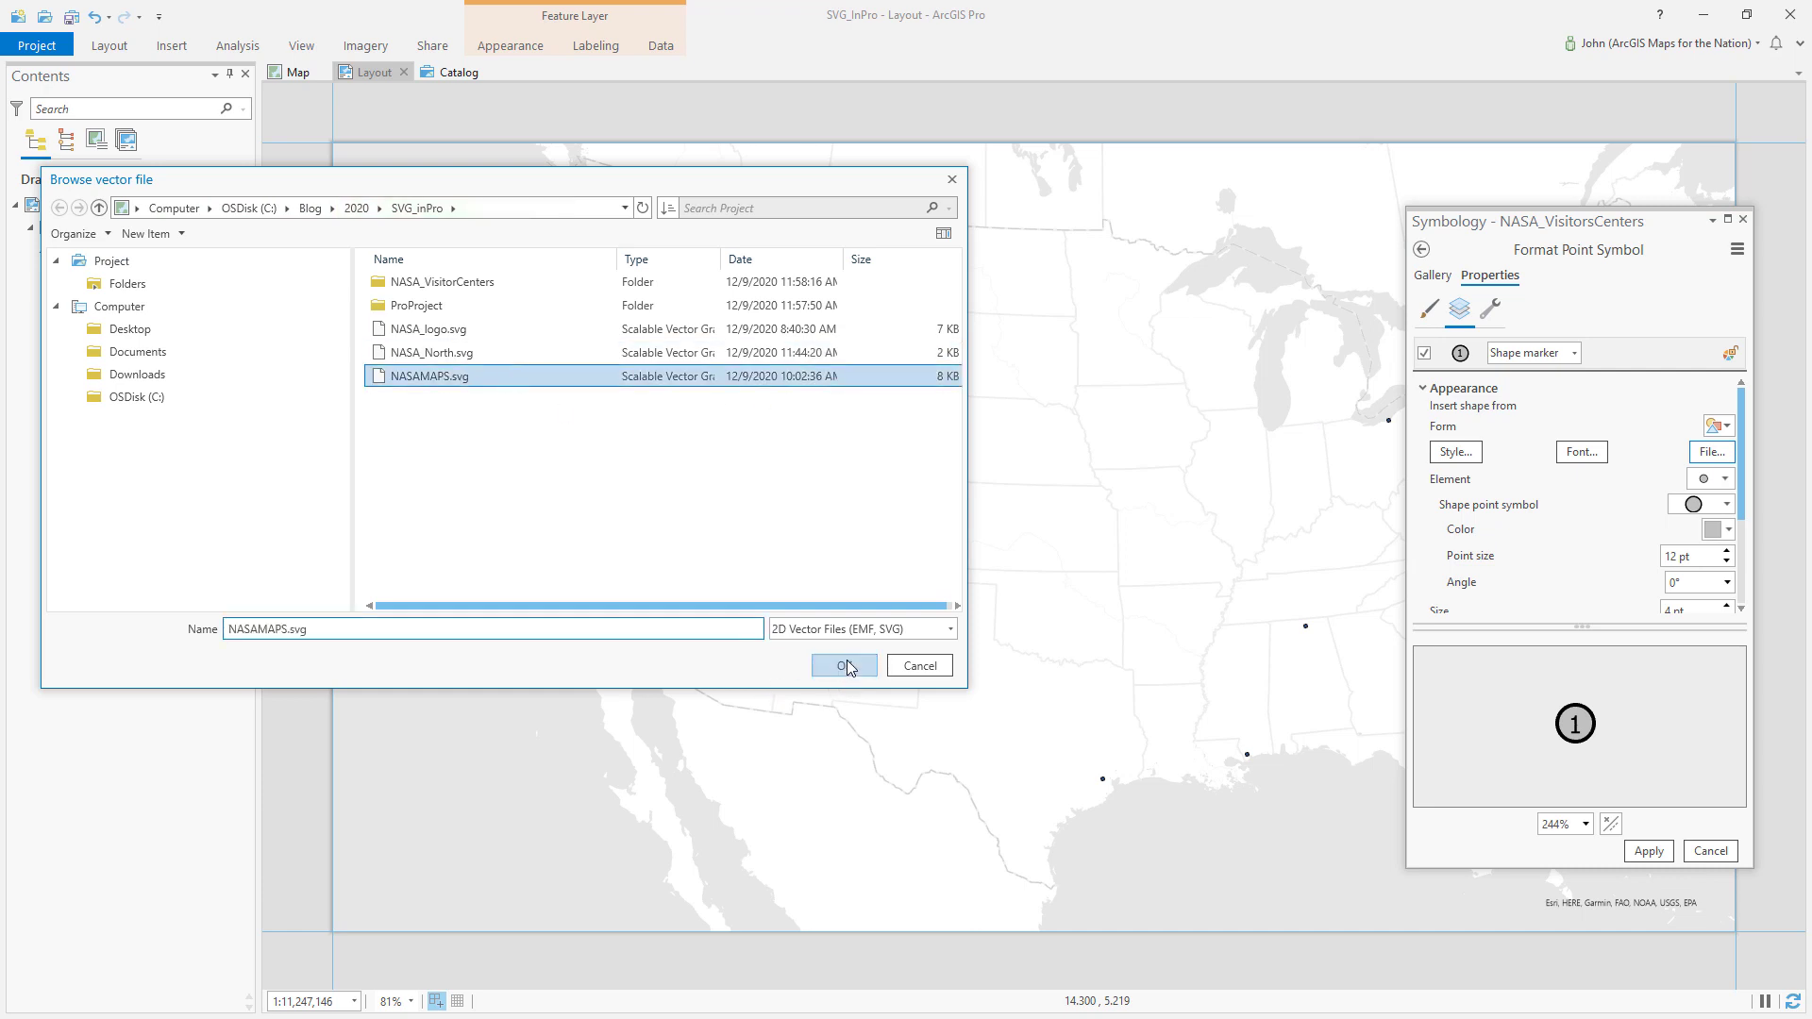
{"action": "left_click", "coordinate": [844, 665]}
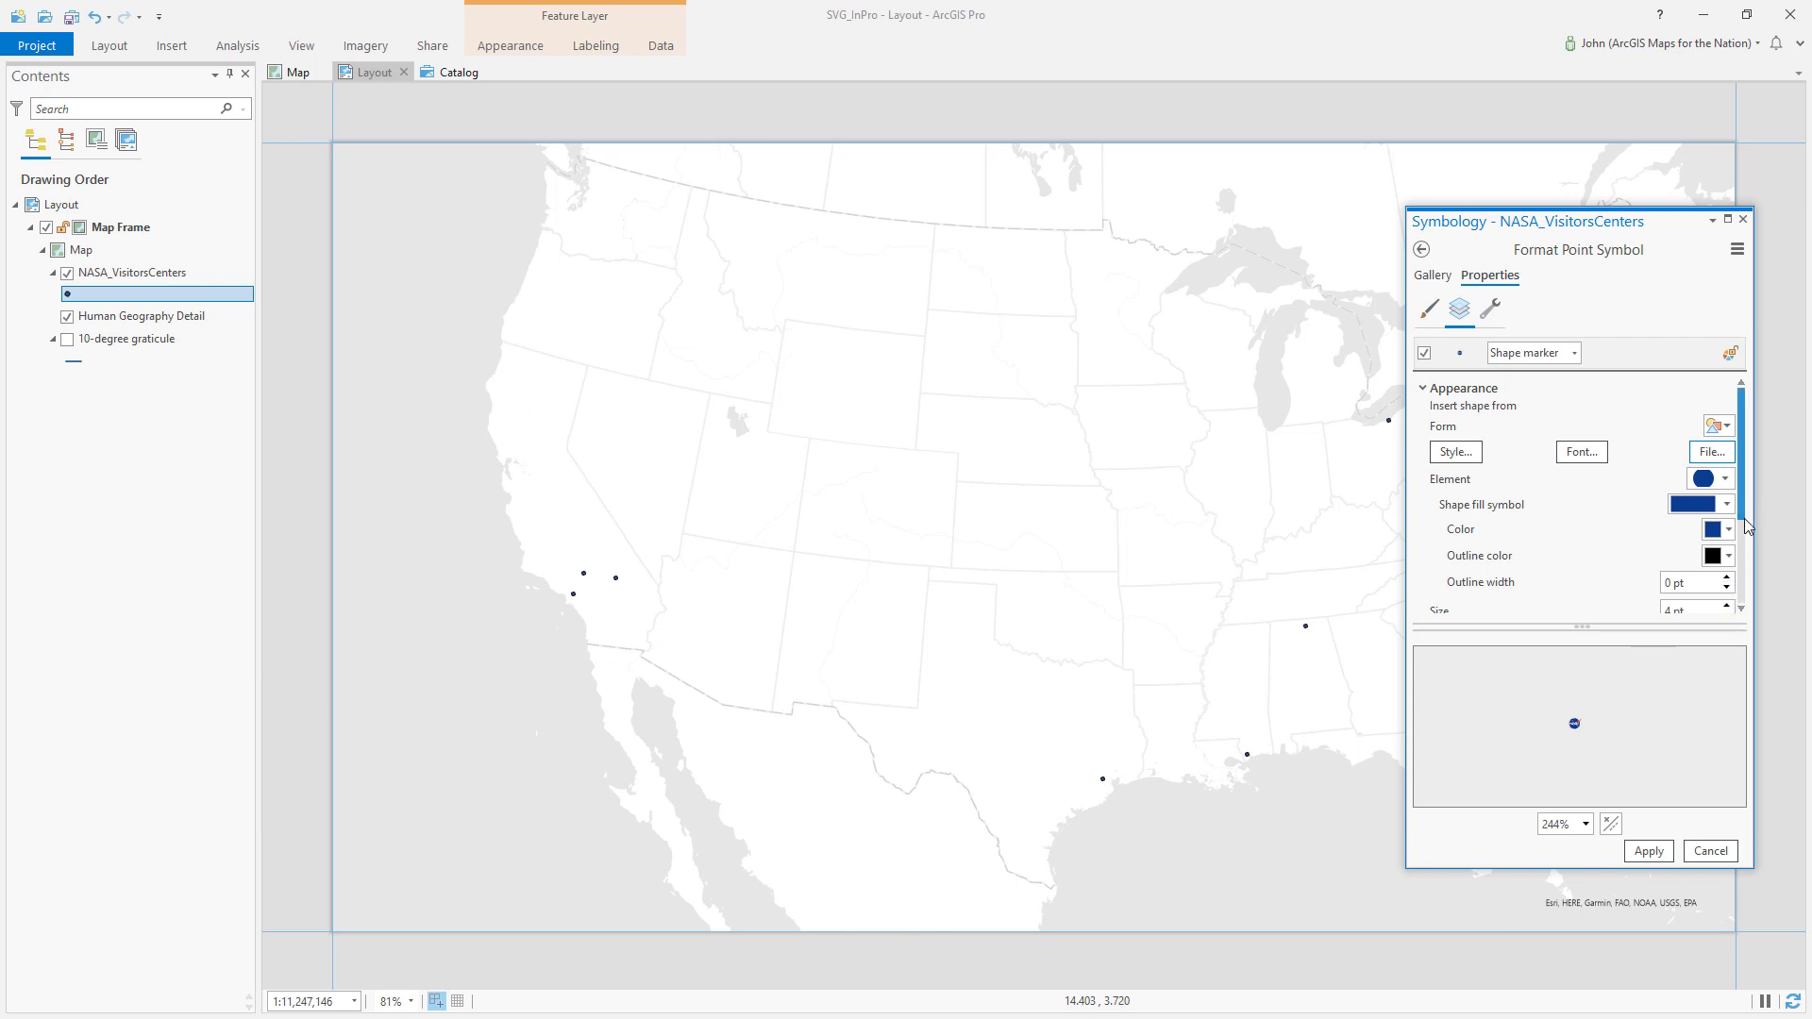
Apply the 34 pt NASAMAPS logo marker so visitor centres draw as MAPS logos.
{"action": "scroll", "scroll_direction": "down", "scroll_amount": 3}
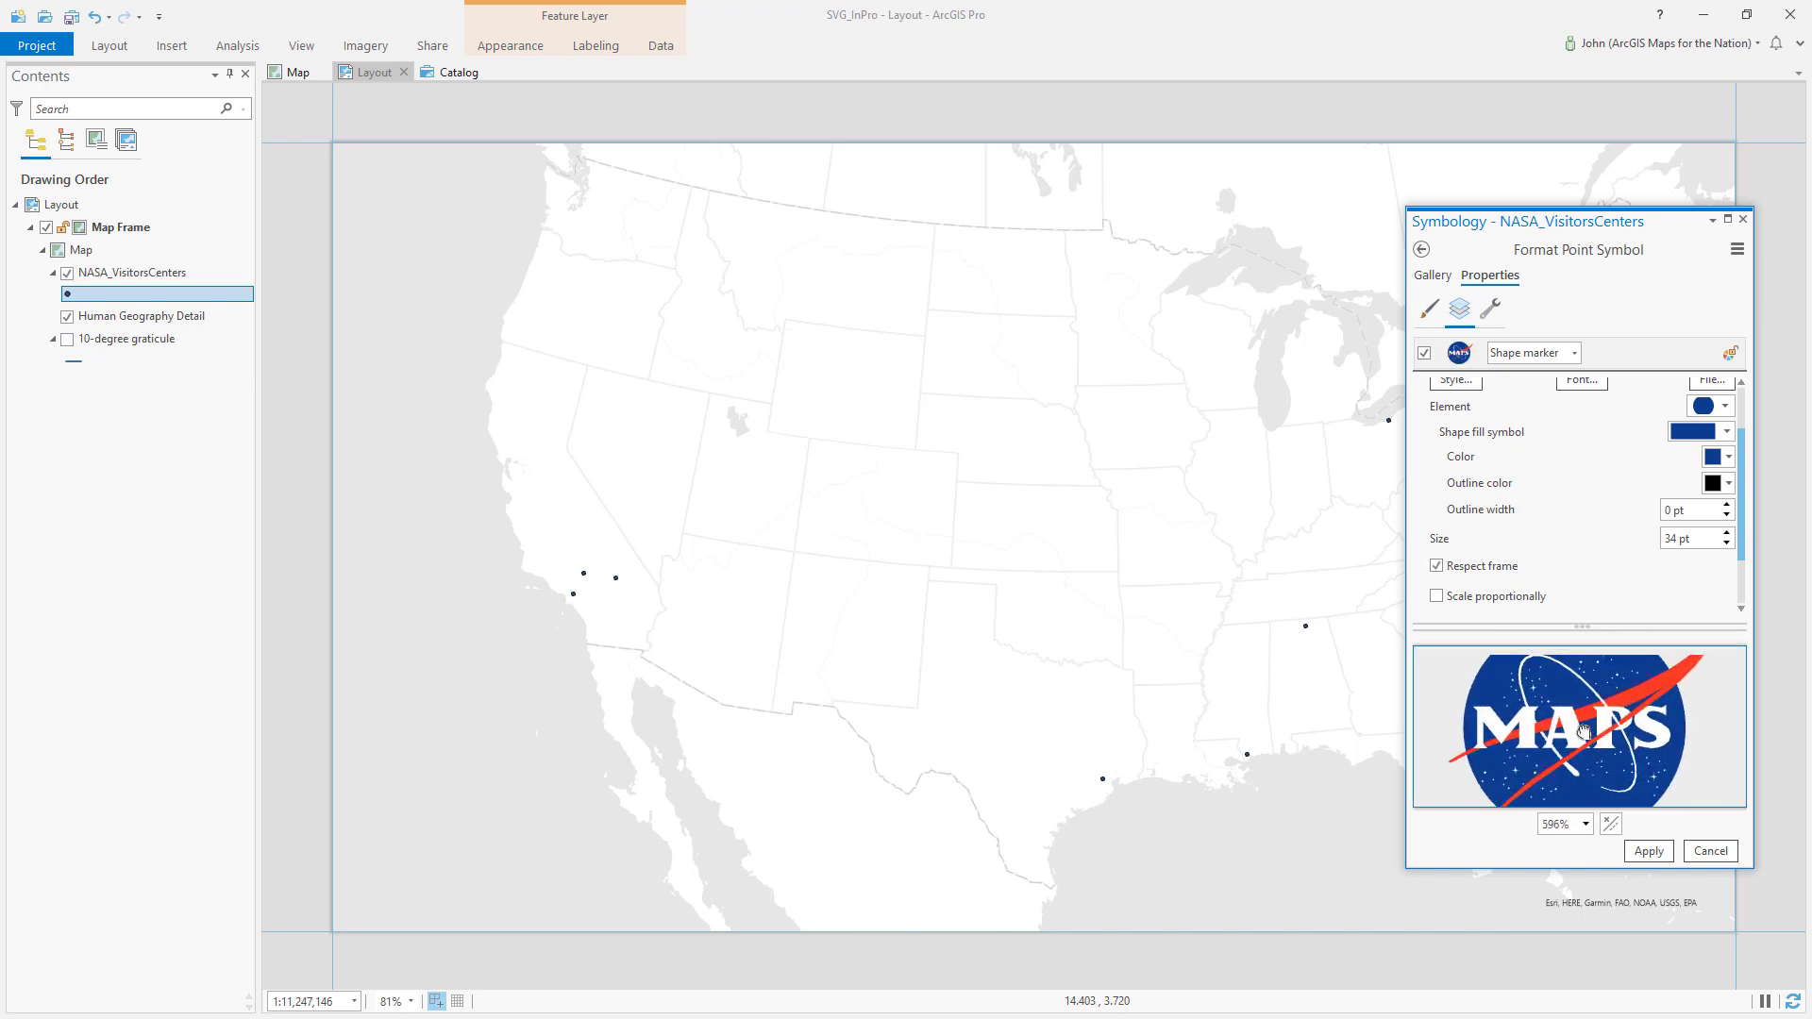
{"action": "left_click", "coordinate": [1648, 850]}
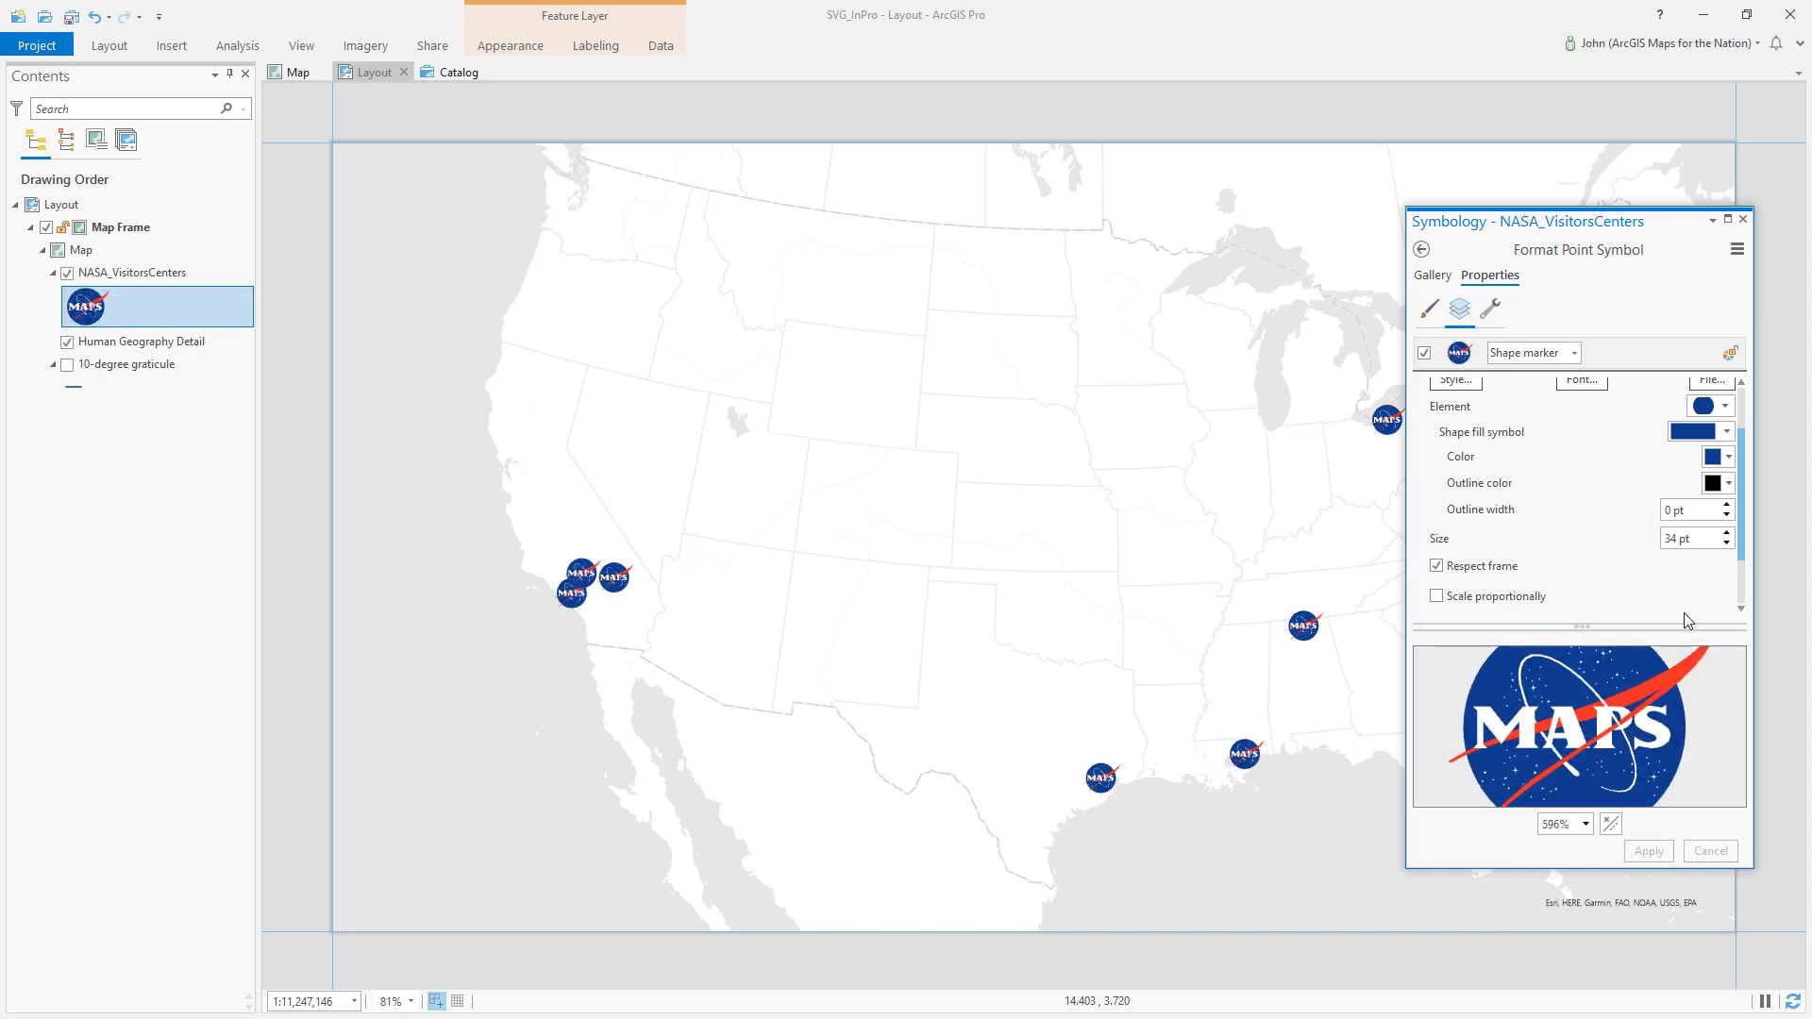
{"action": "mouse_move", "coordinate": [1387, 423]}
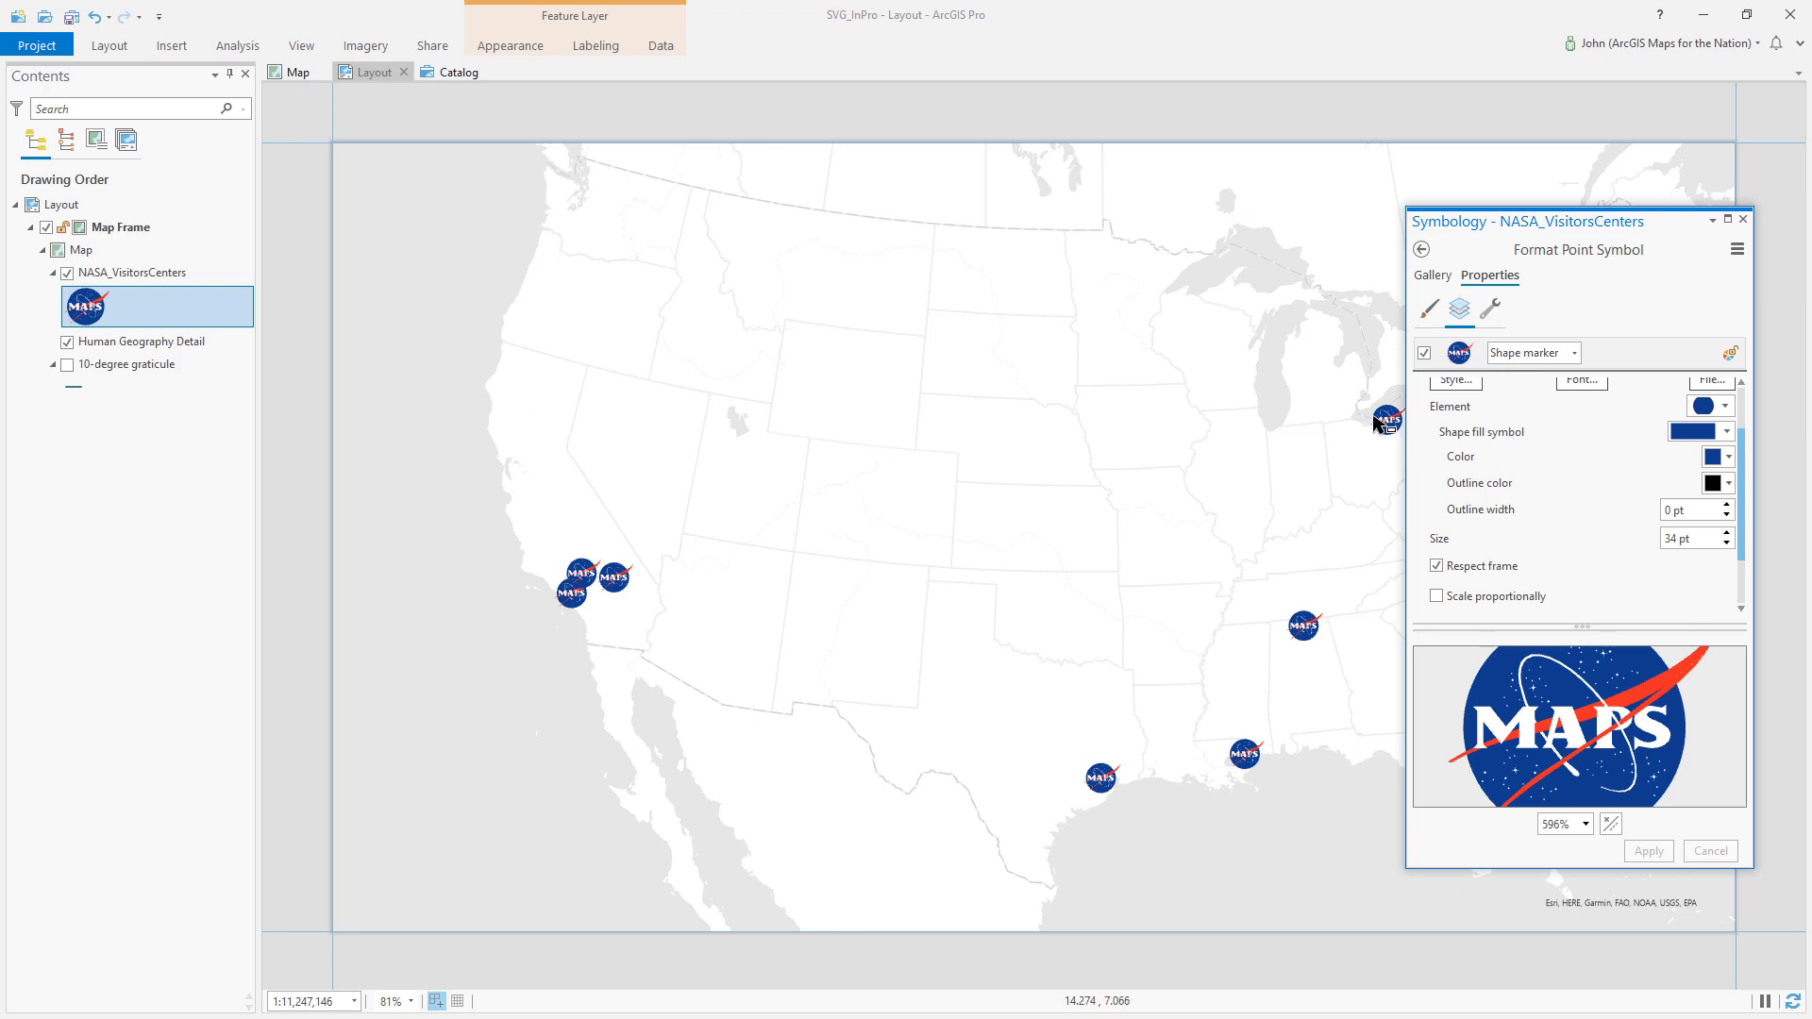
{"action": "mouse_move", "coordinate": [1602, 238]}
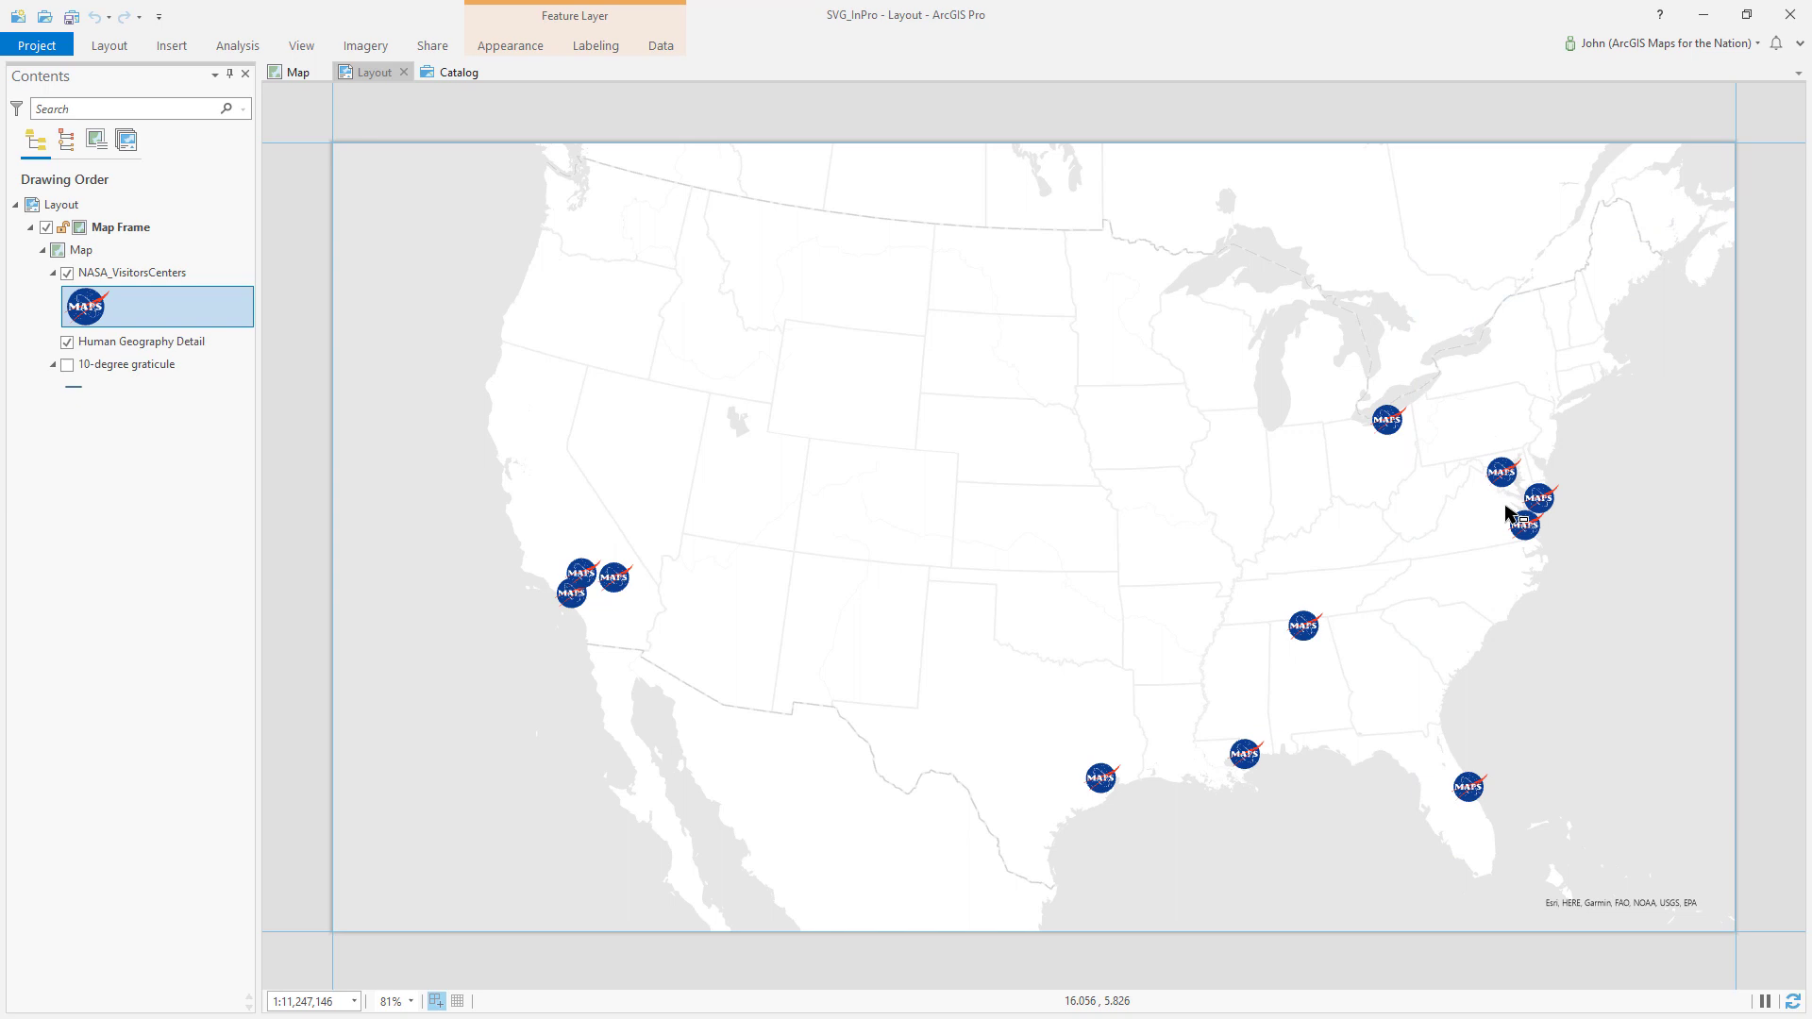
{"action": "mouse_move", "coordinate": [1538, 510]}
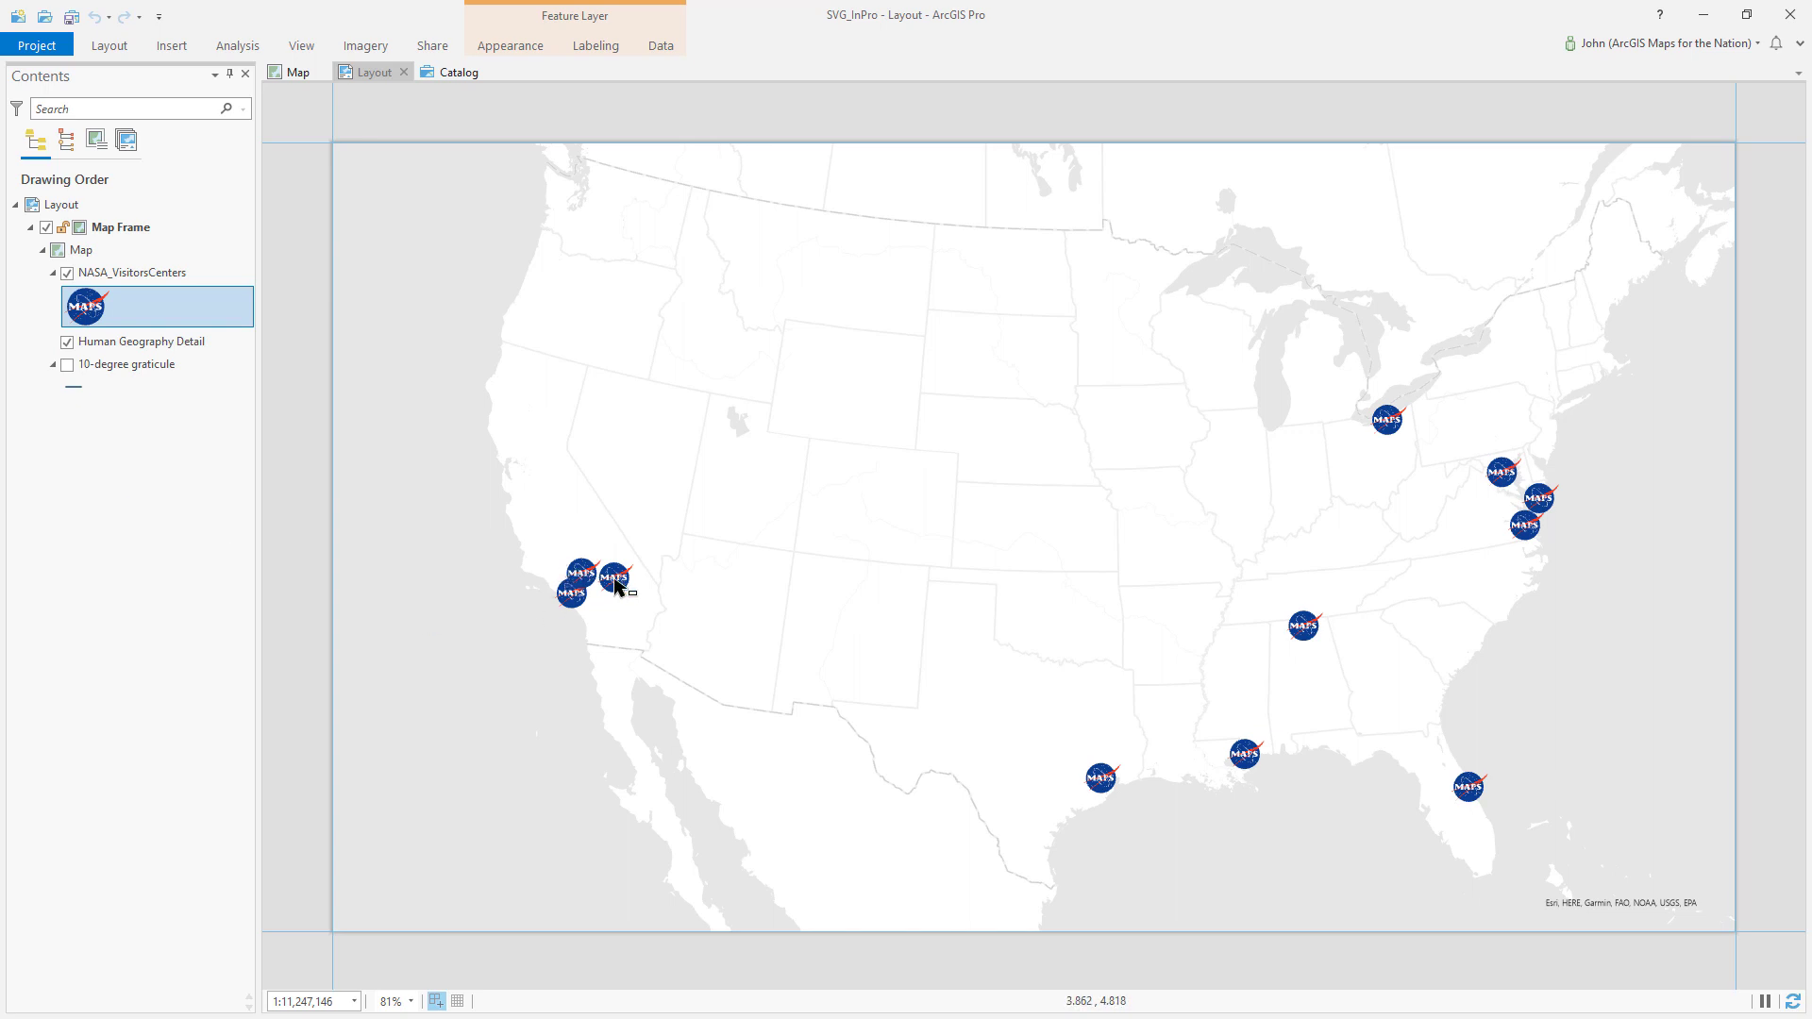
{"action": "mouse_move", "coordinate": [294, 21]}
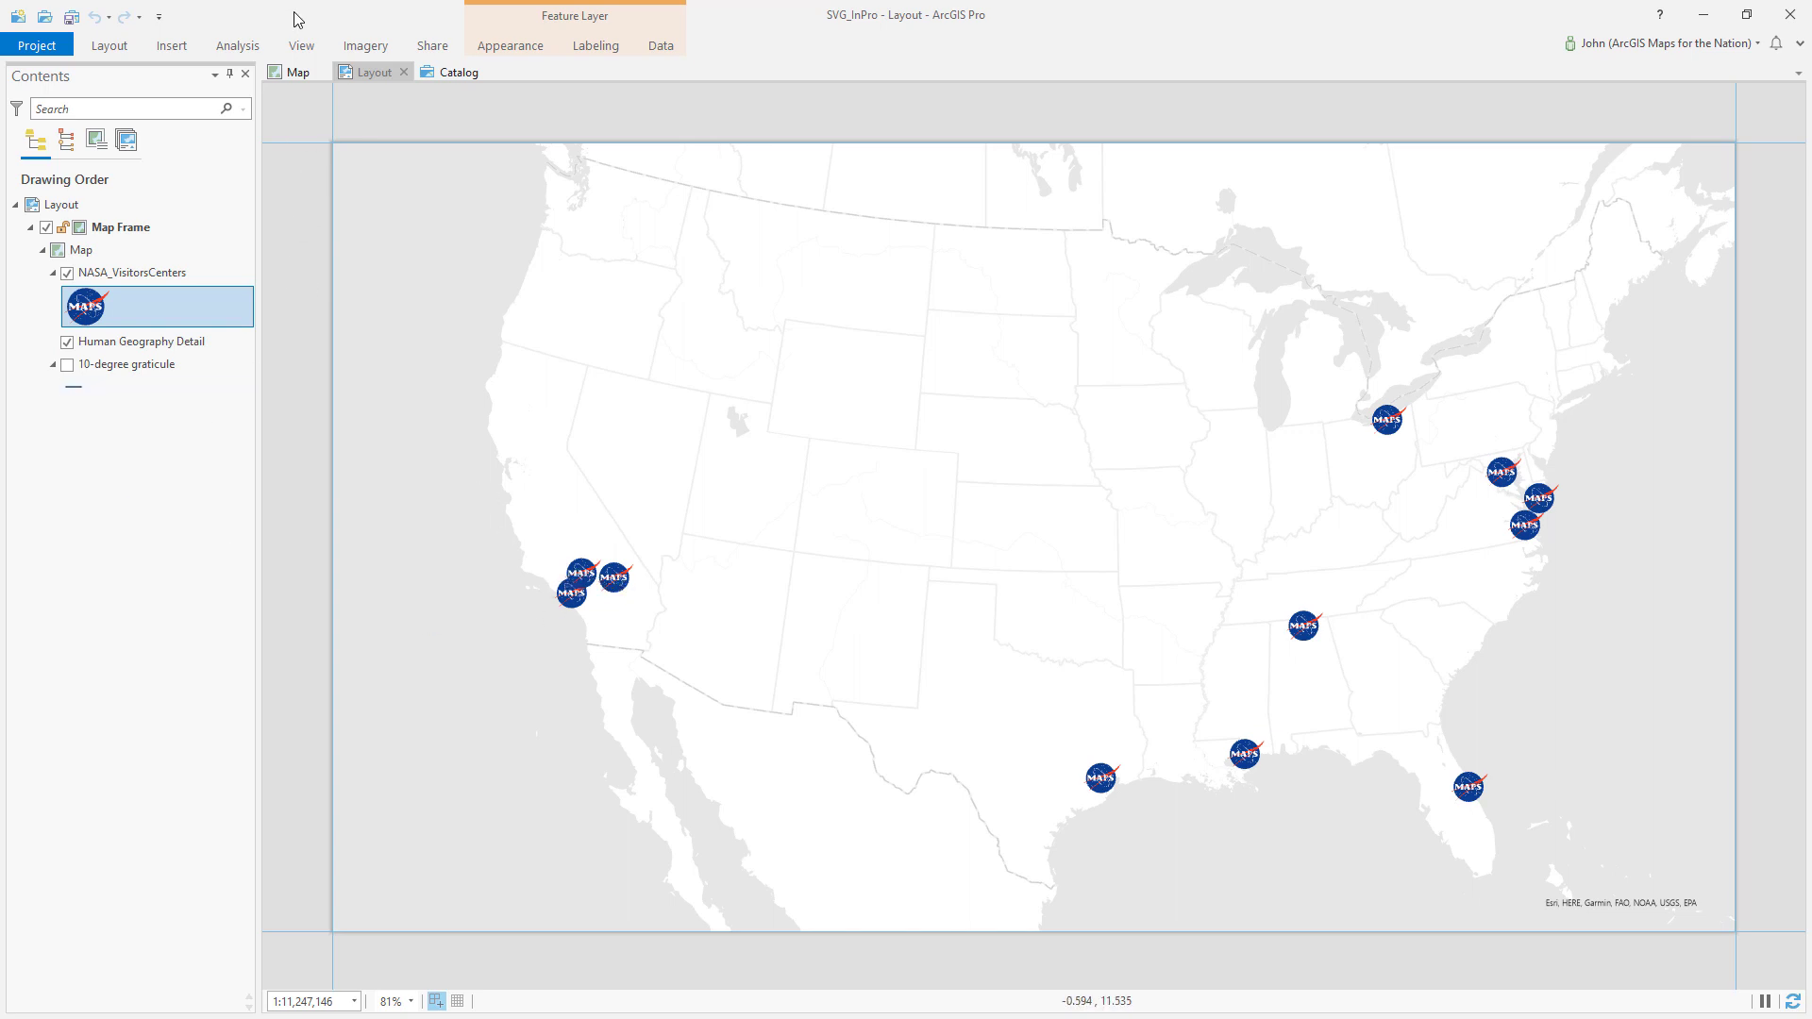
Start inserting a point graphic on the layout's upper right.
{"action": "left_click", "coordinate": [170, 45]}
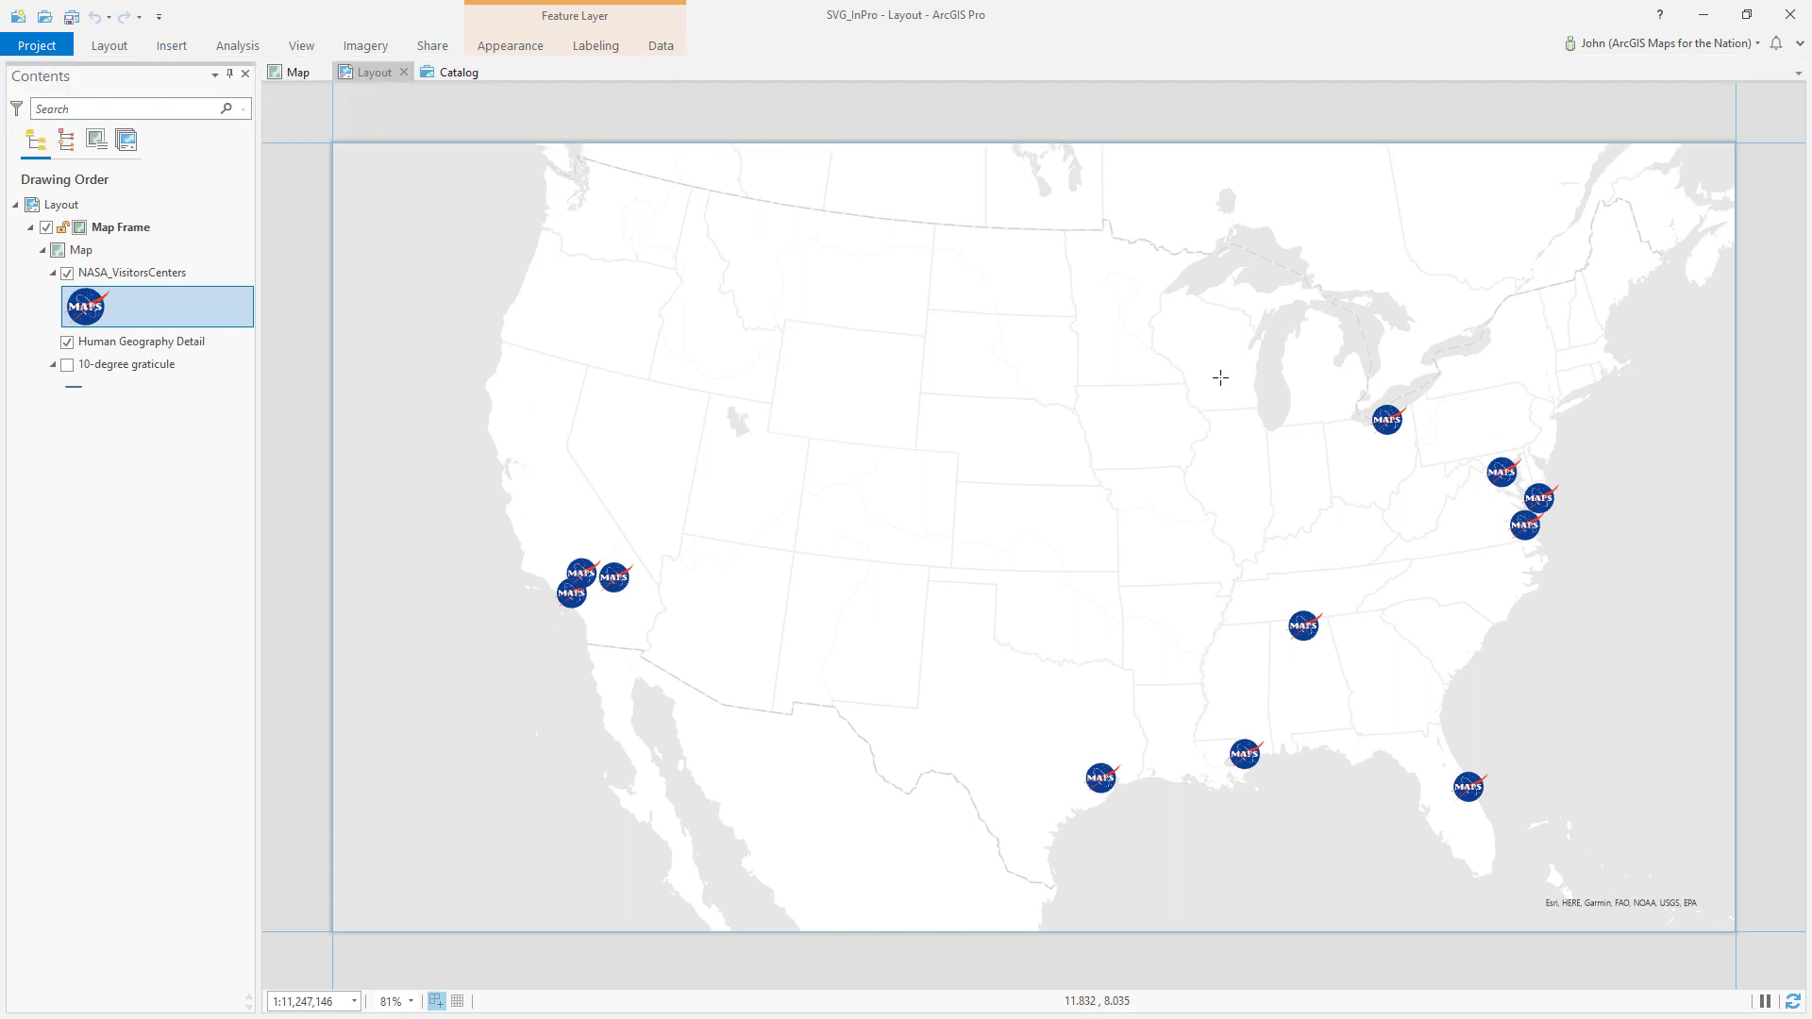
{"action": "mouse_move", "coordinate": [1501, 192]}
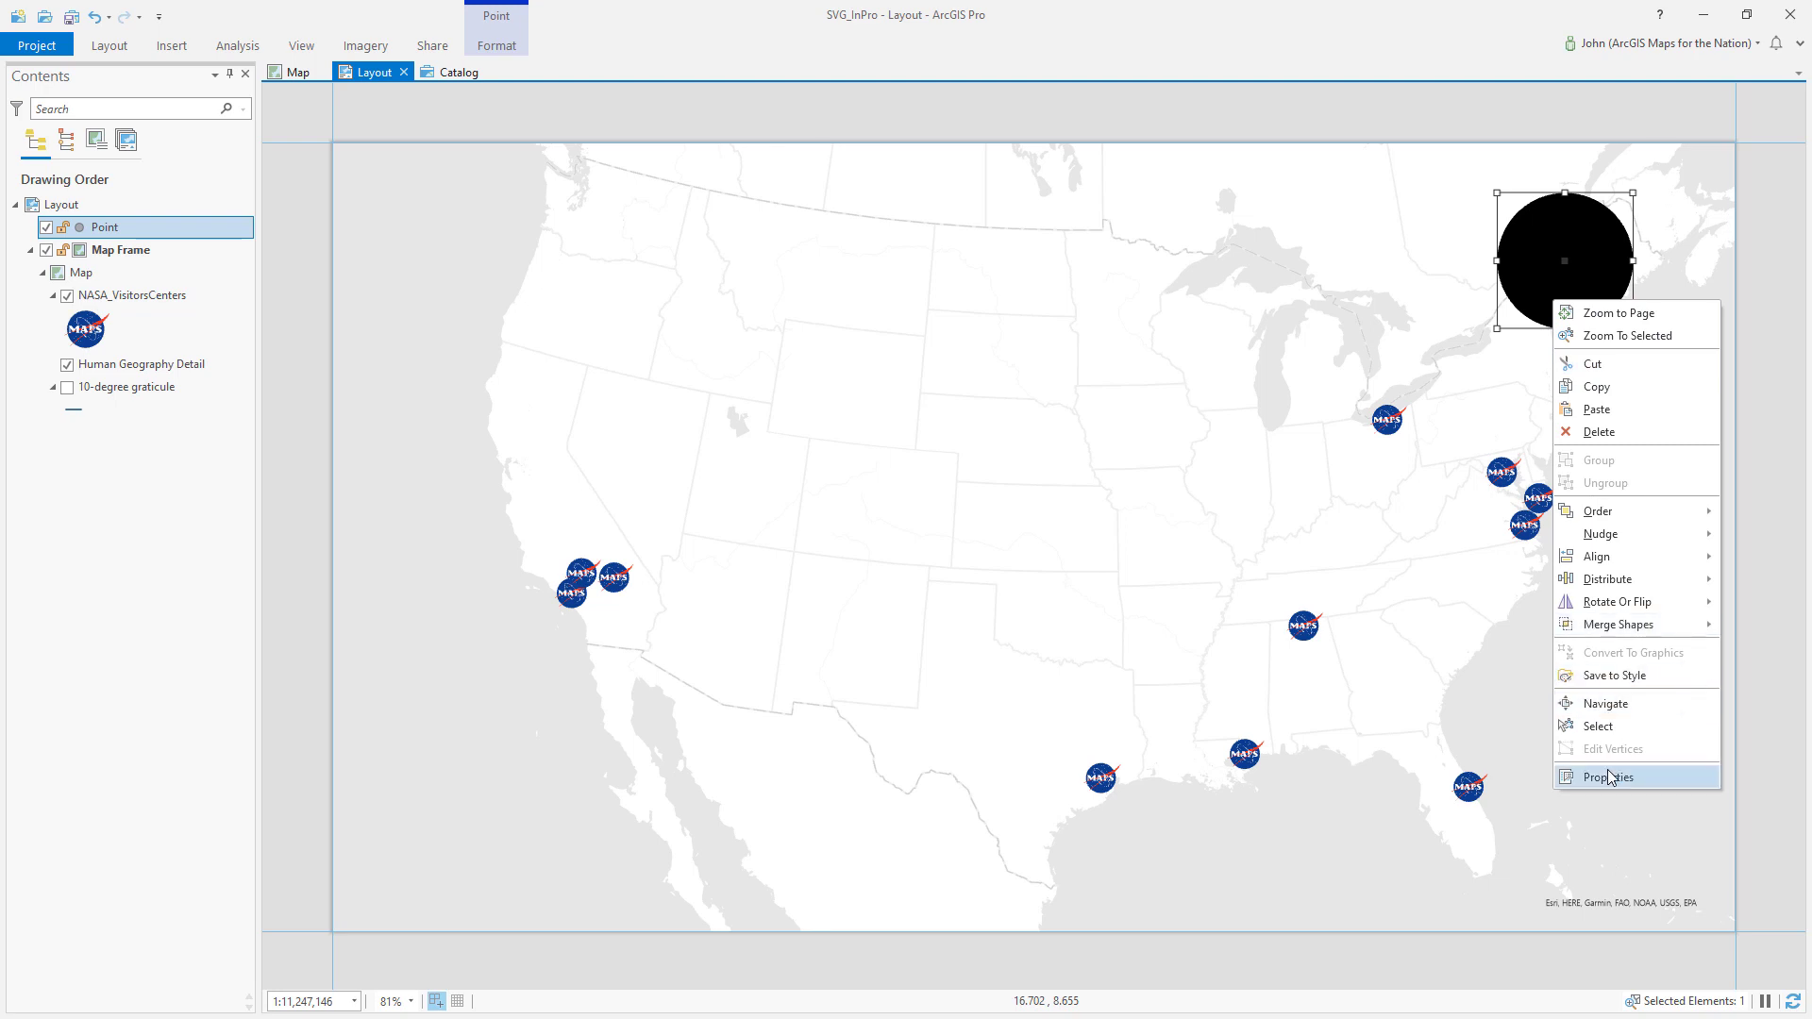
Set the point graphic's marker shape to NASAMAPS.svg and apply the MAPS logo.
{"action": "left_click", "coordinate": [1608, 776]}
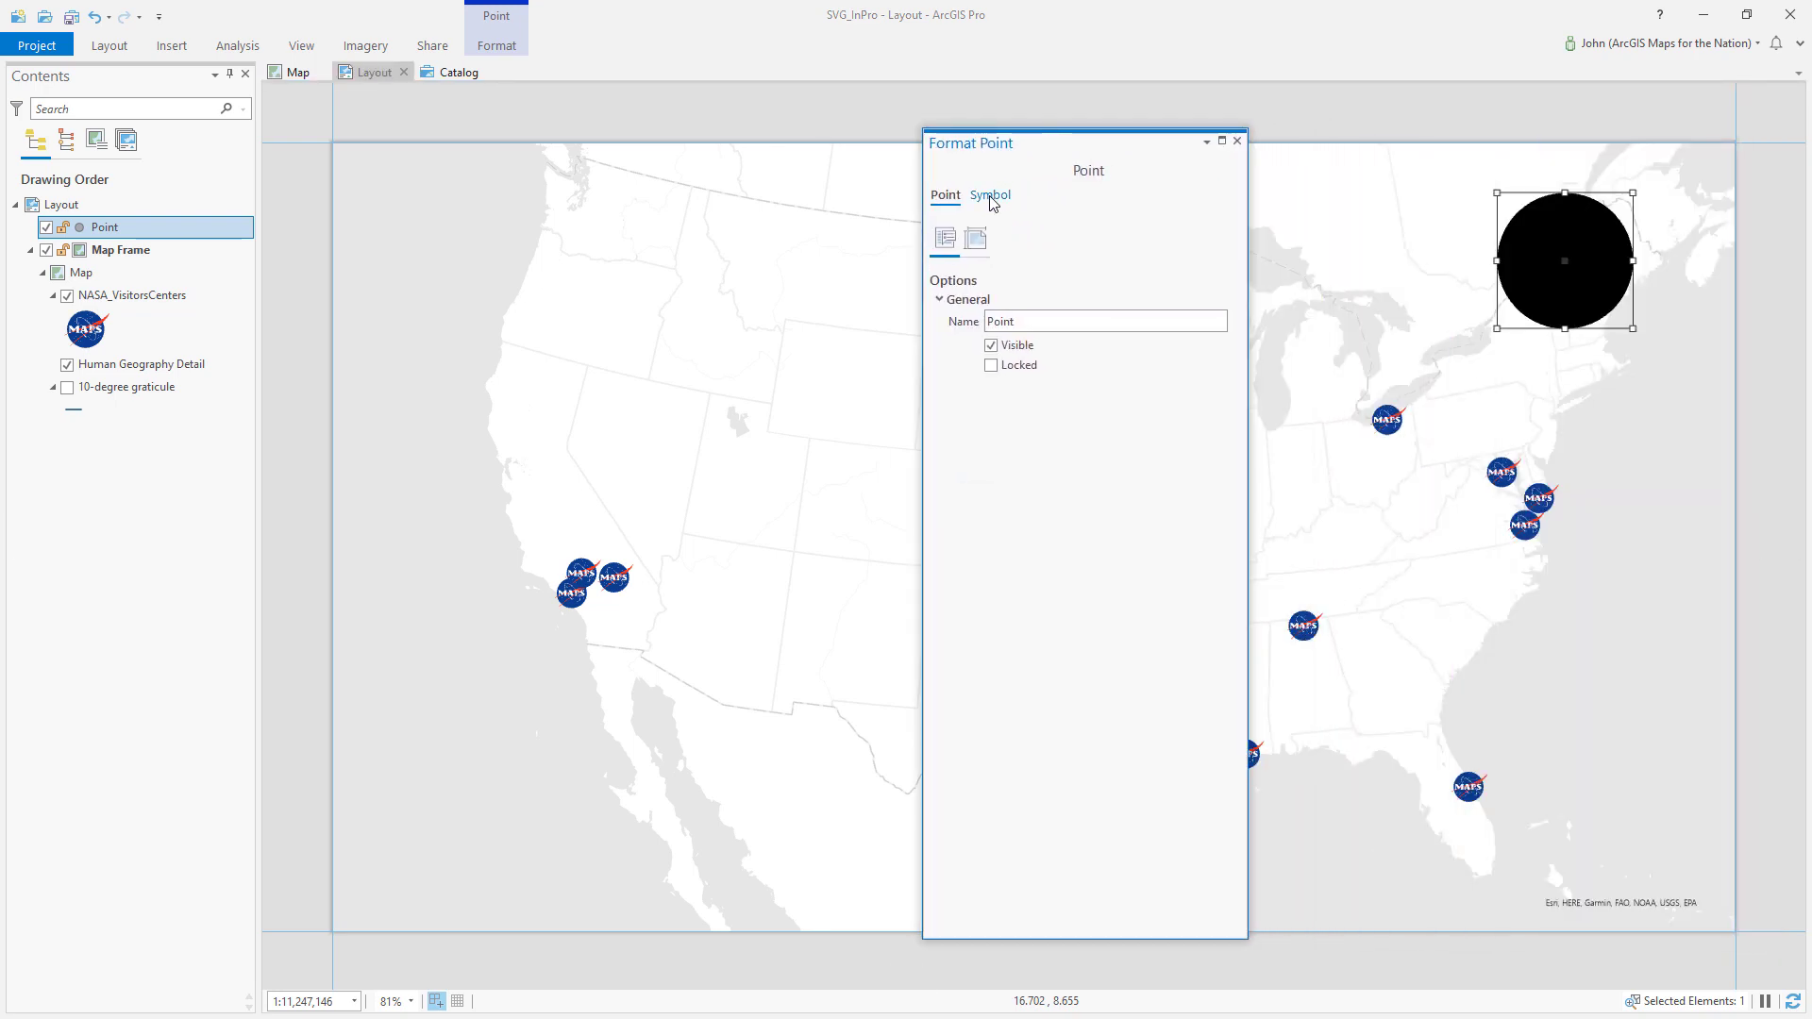
{"action": "left_click", "coordinate": [989, 195]}
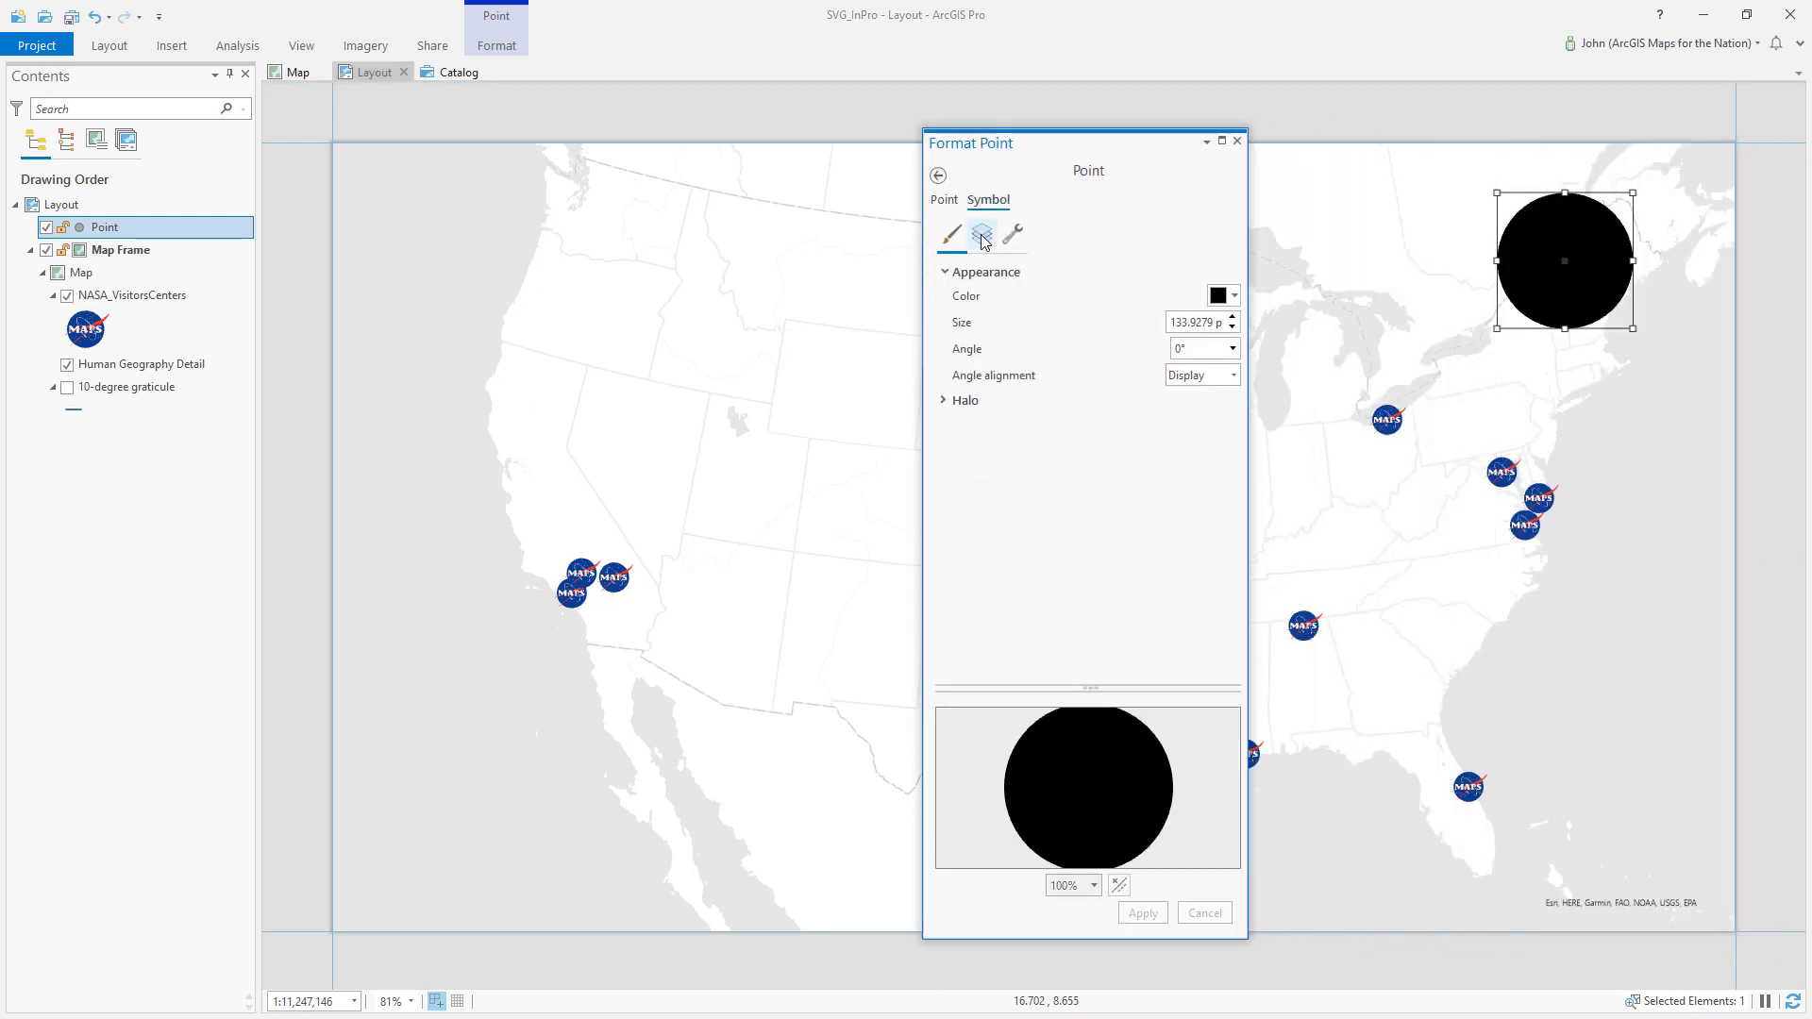
{"action": "left_click", "coordinate": [981, 235]}
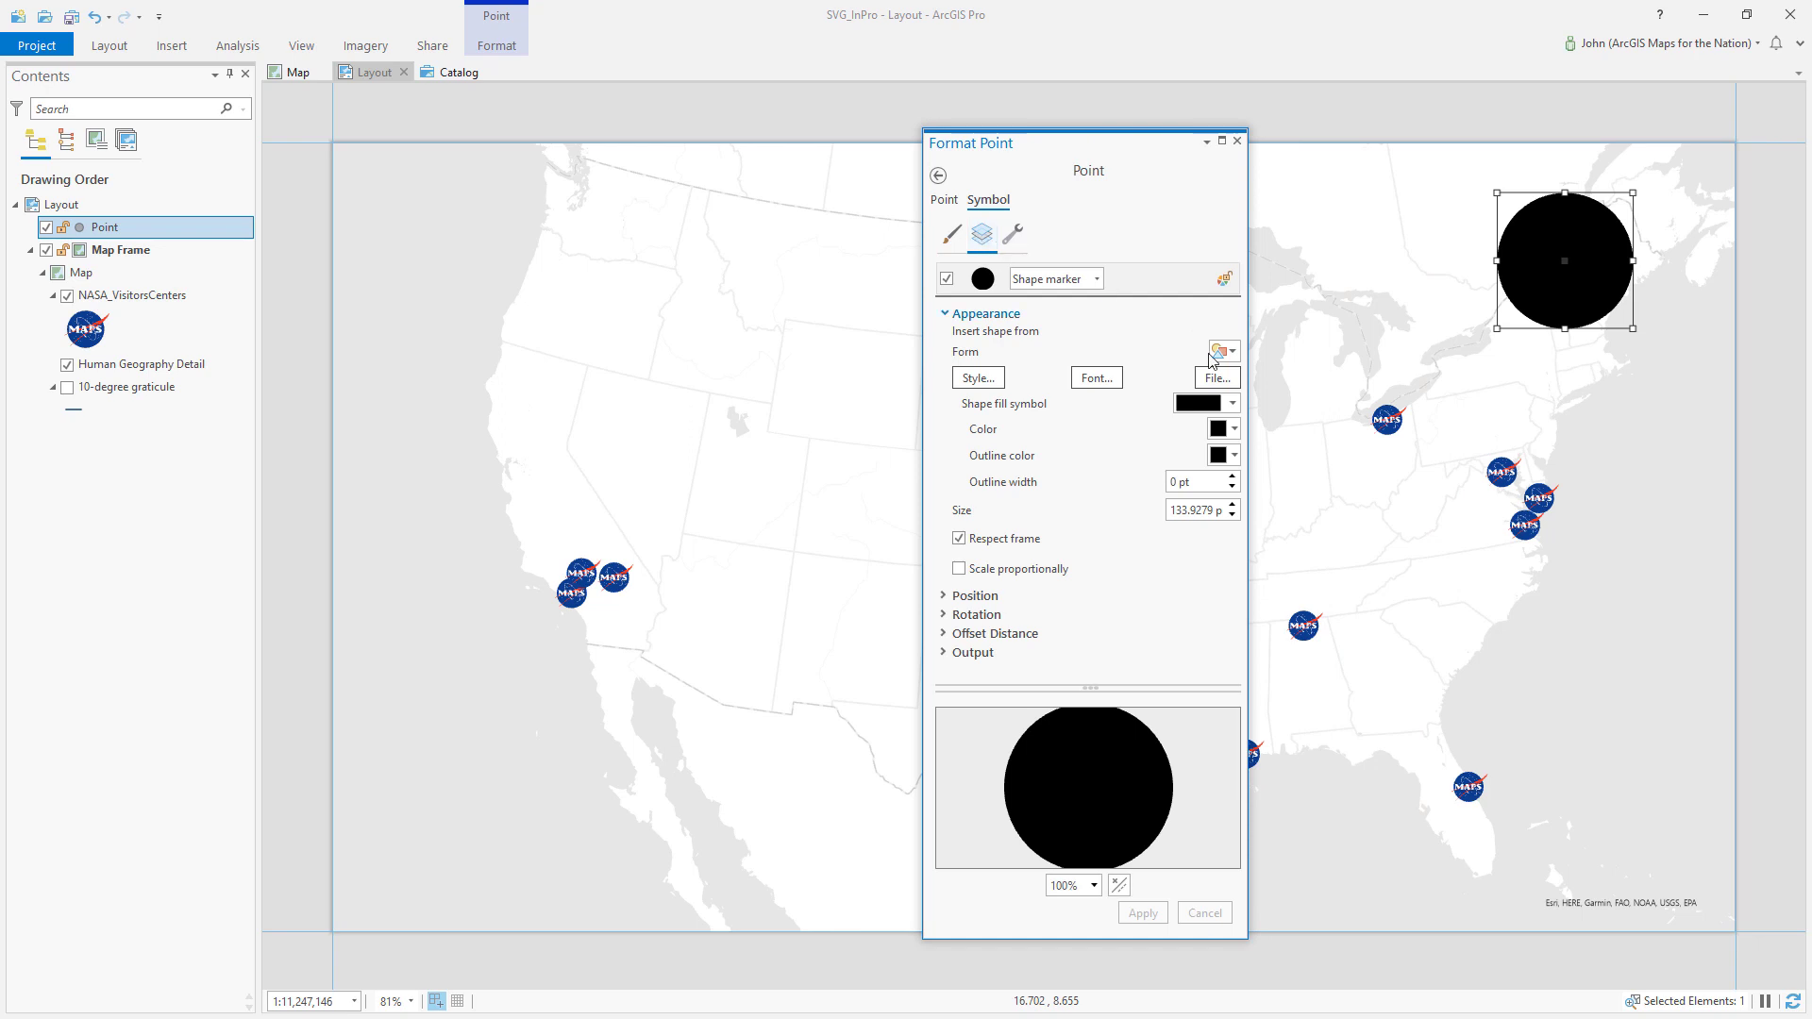
{"action": "left_click", "coordinate": [1217, 378]}
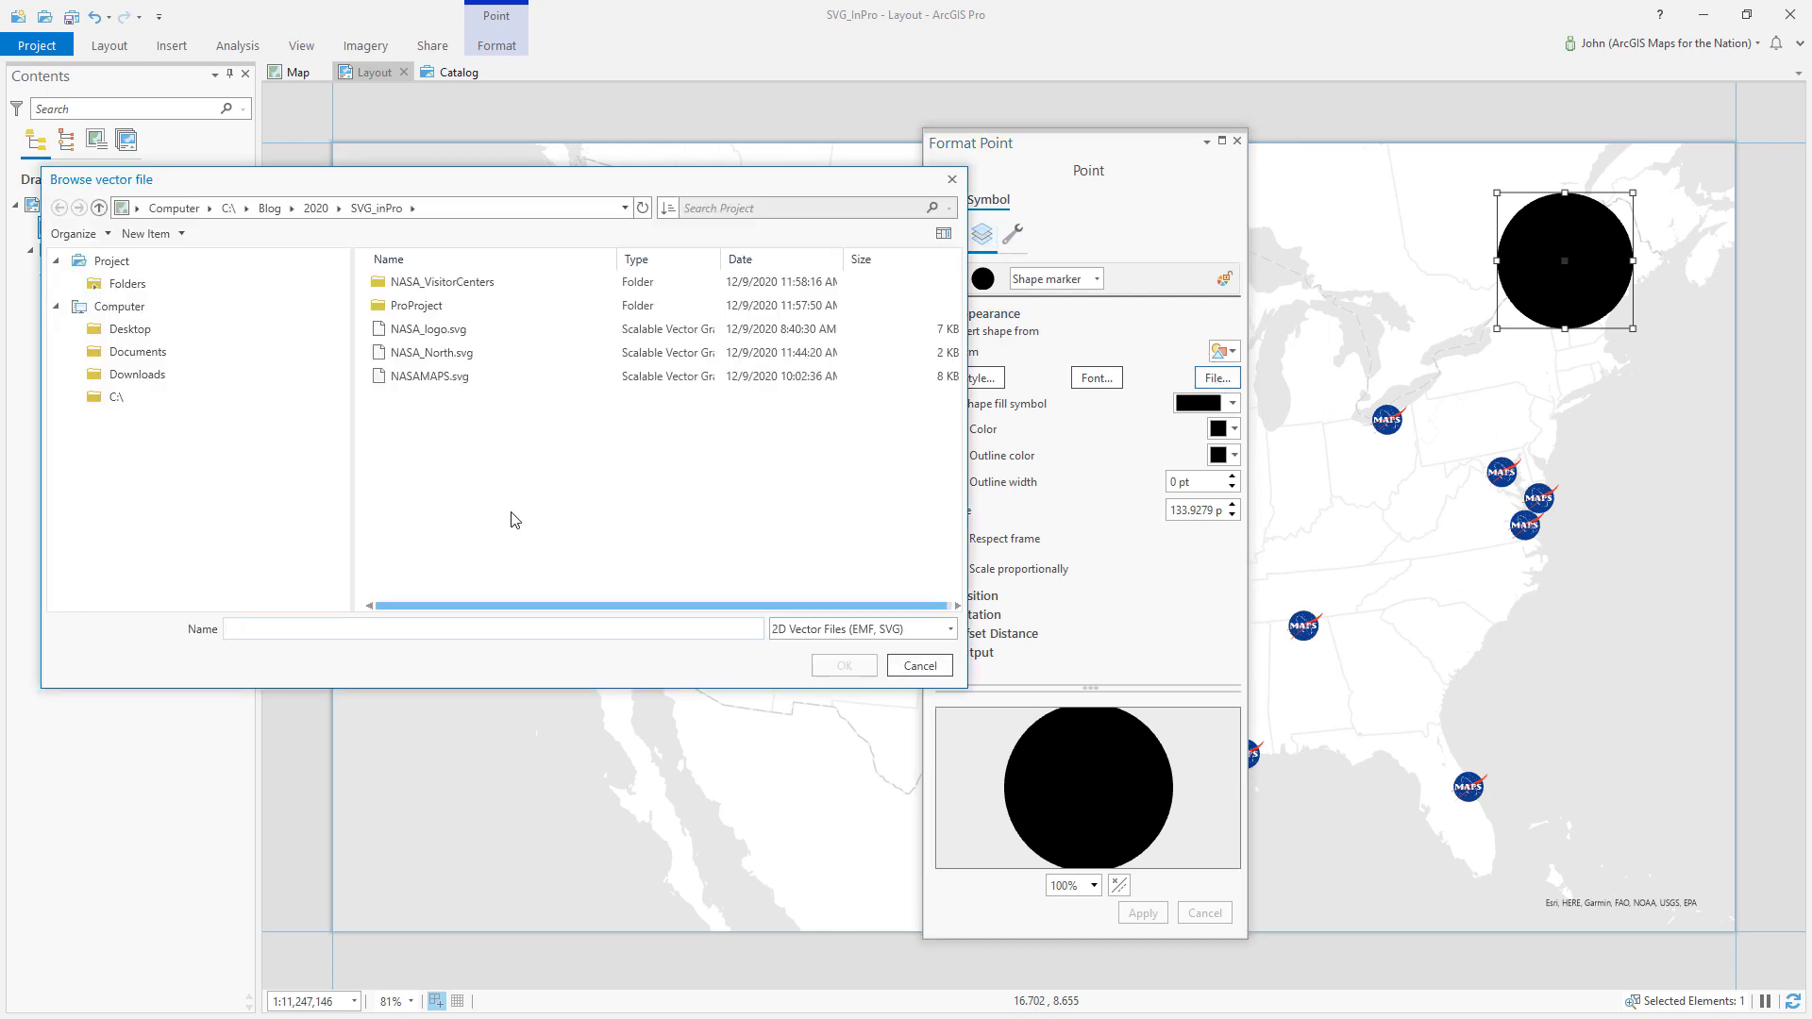
{"action": "left_click", "coordinate": [428, 376]}
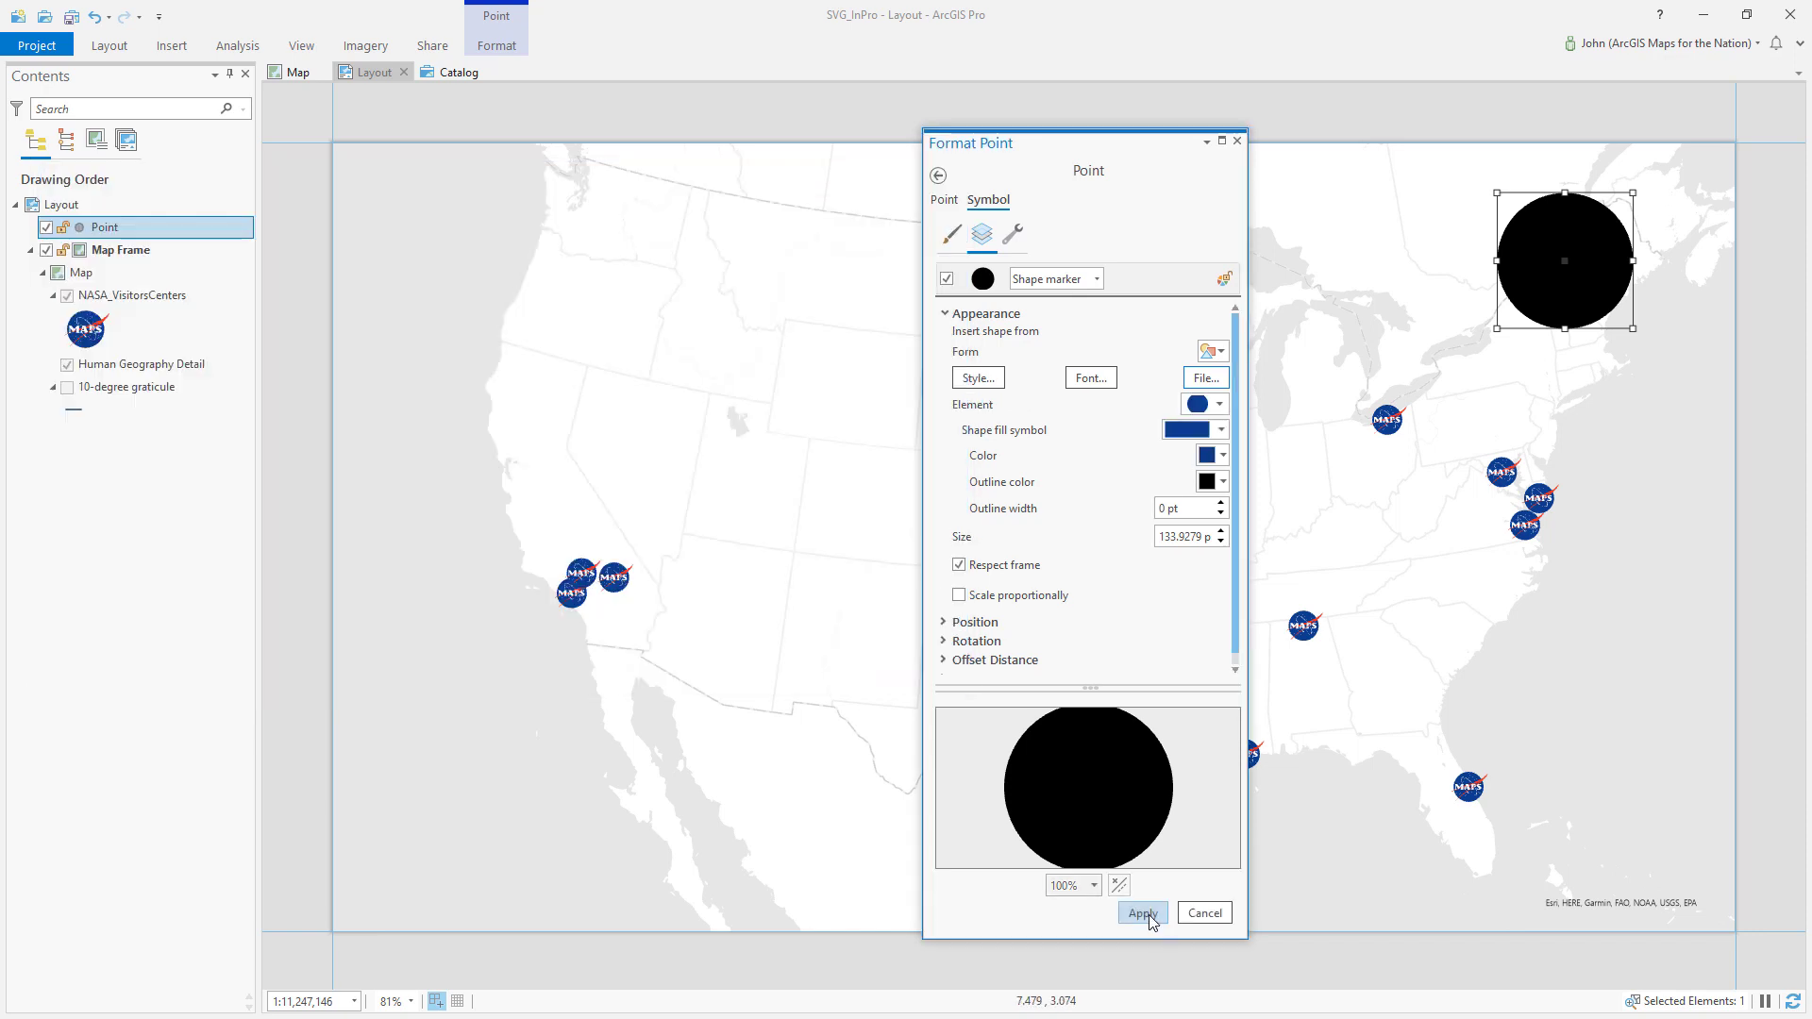
{"action": "left_click", "coordinate": [1142, 913]}
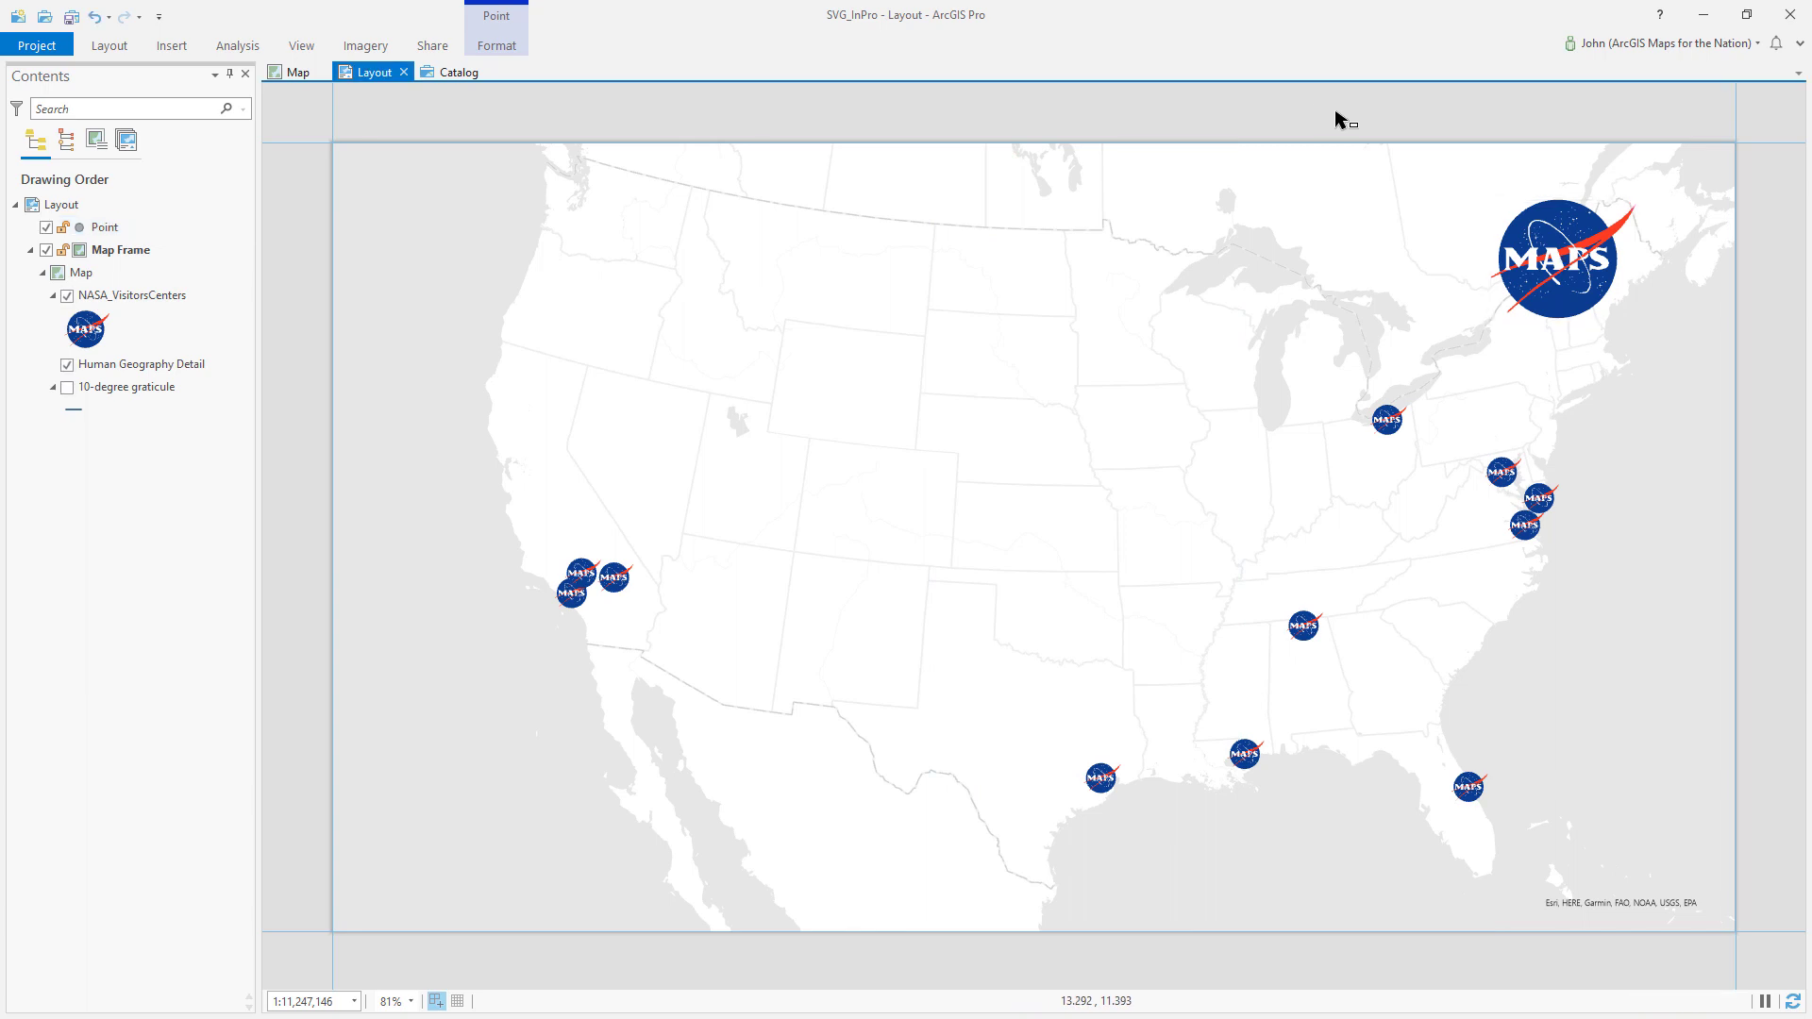
{"action": "mouse_move", "coordinate": [1093, 264]}
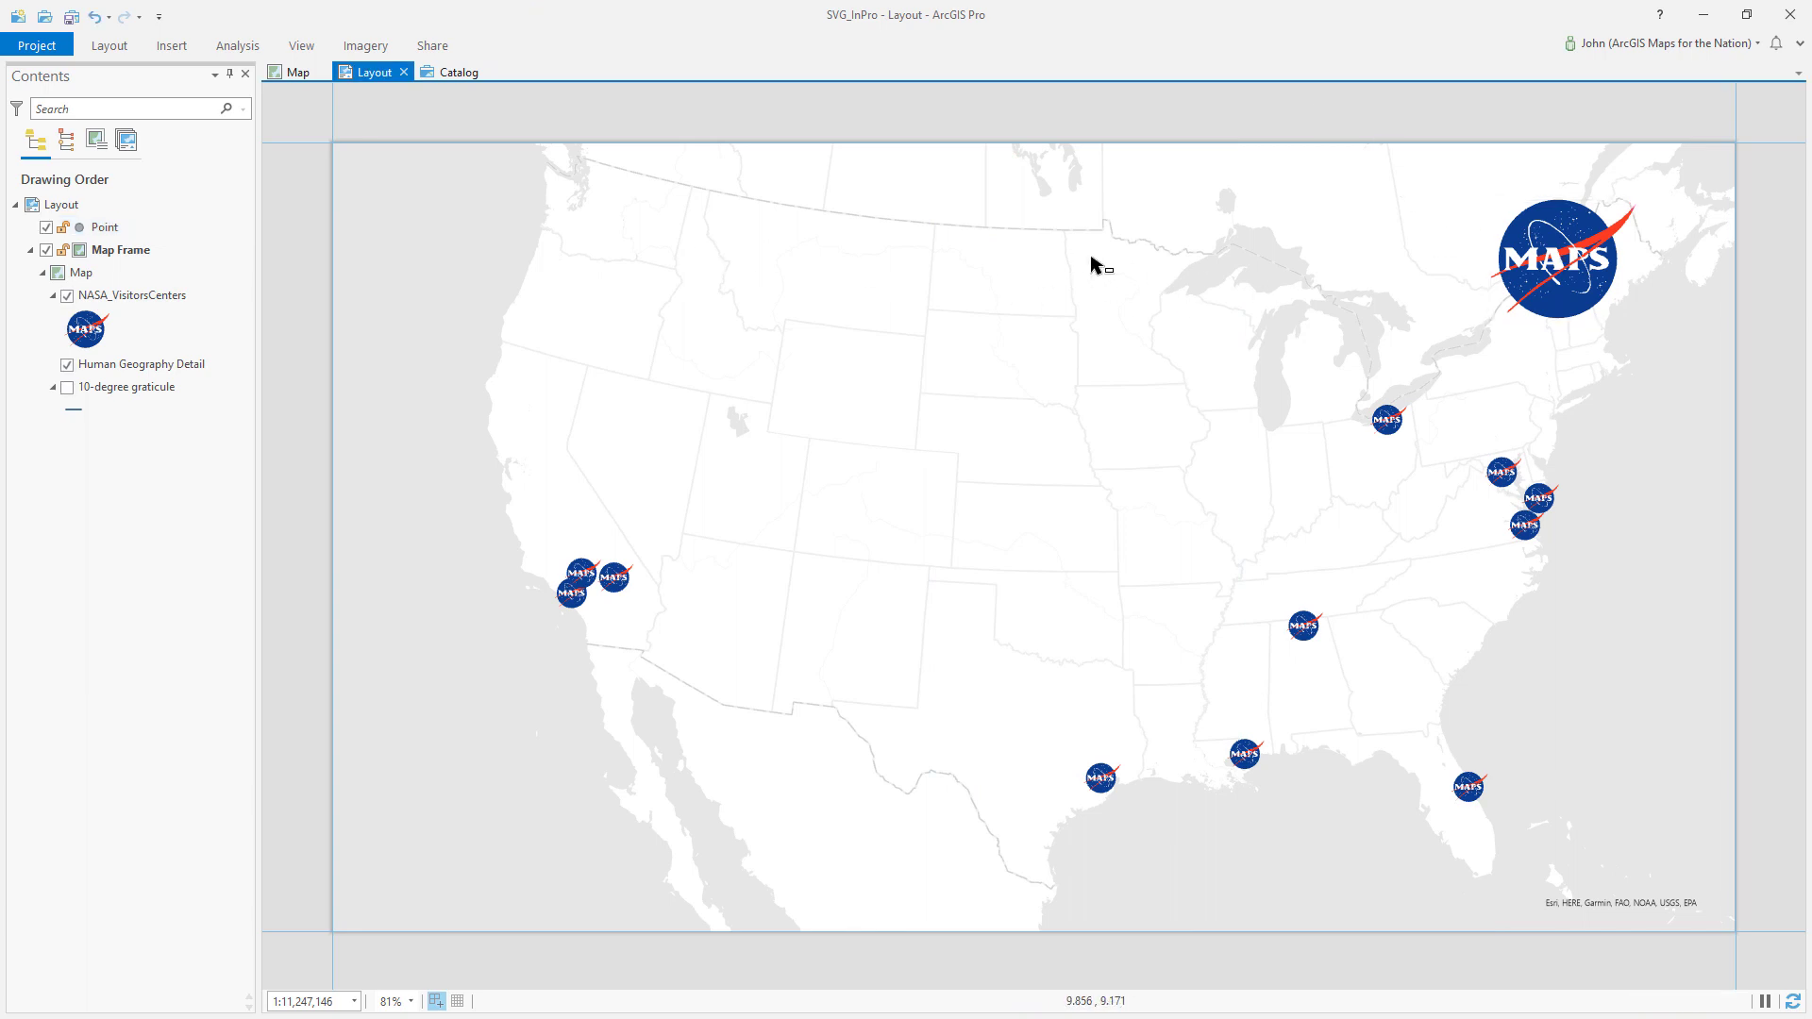
{"action": "mouse_move", "coordinate": [1105, 262]}
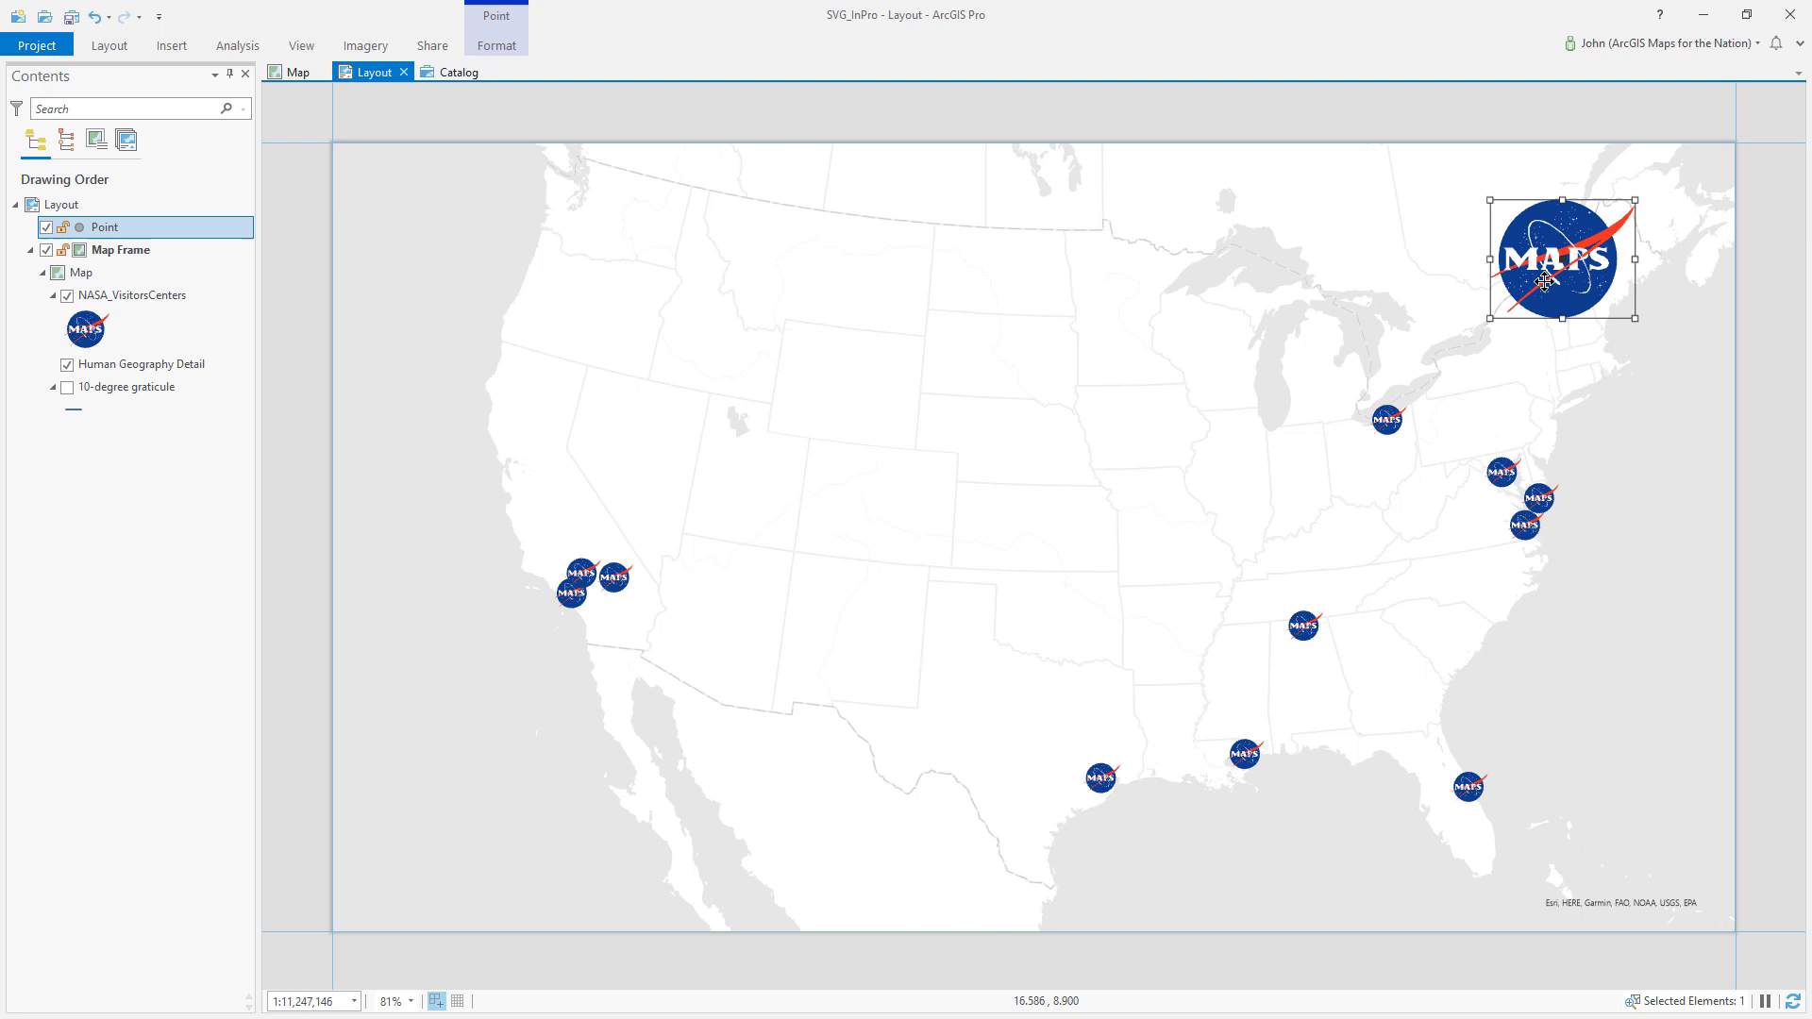
{"action": "mouse_move", "coordinate": [1489, 318]}
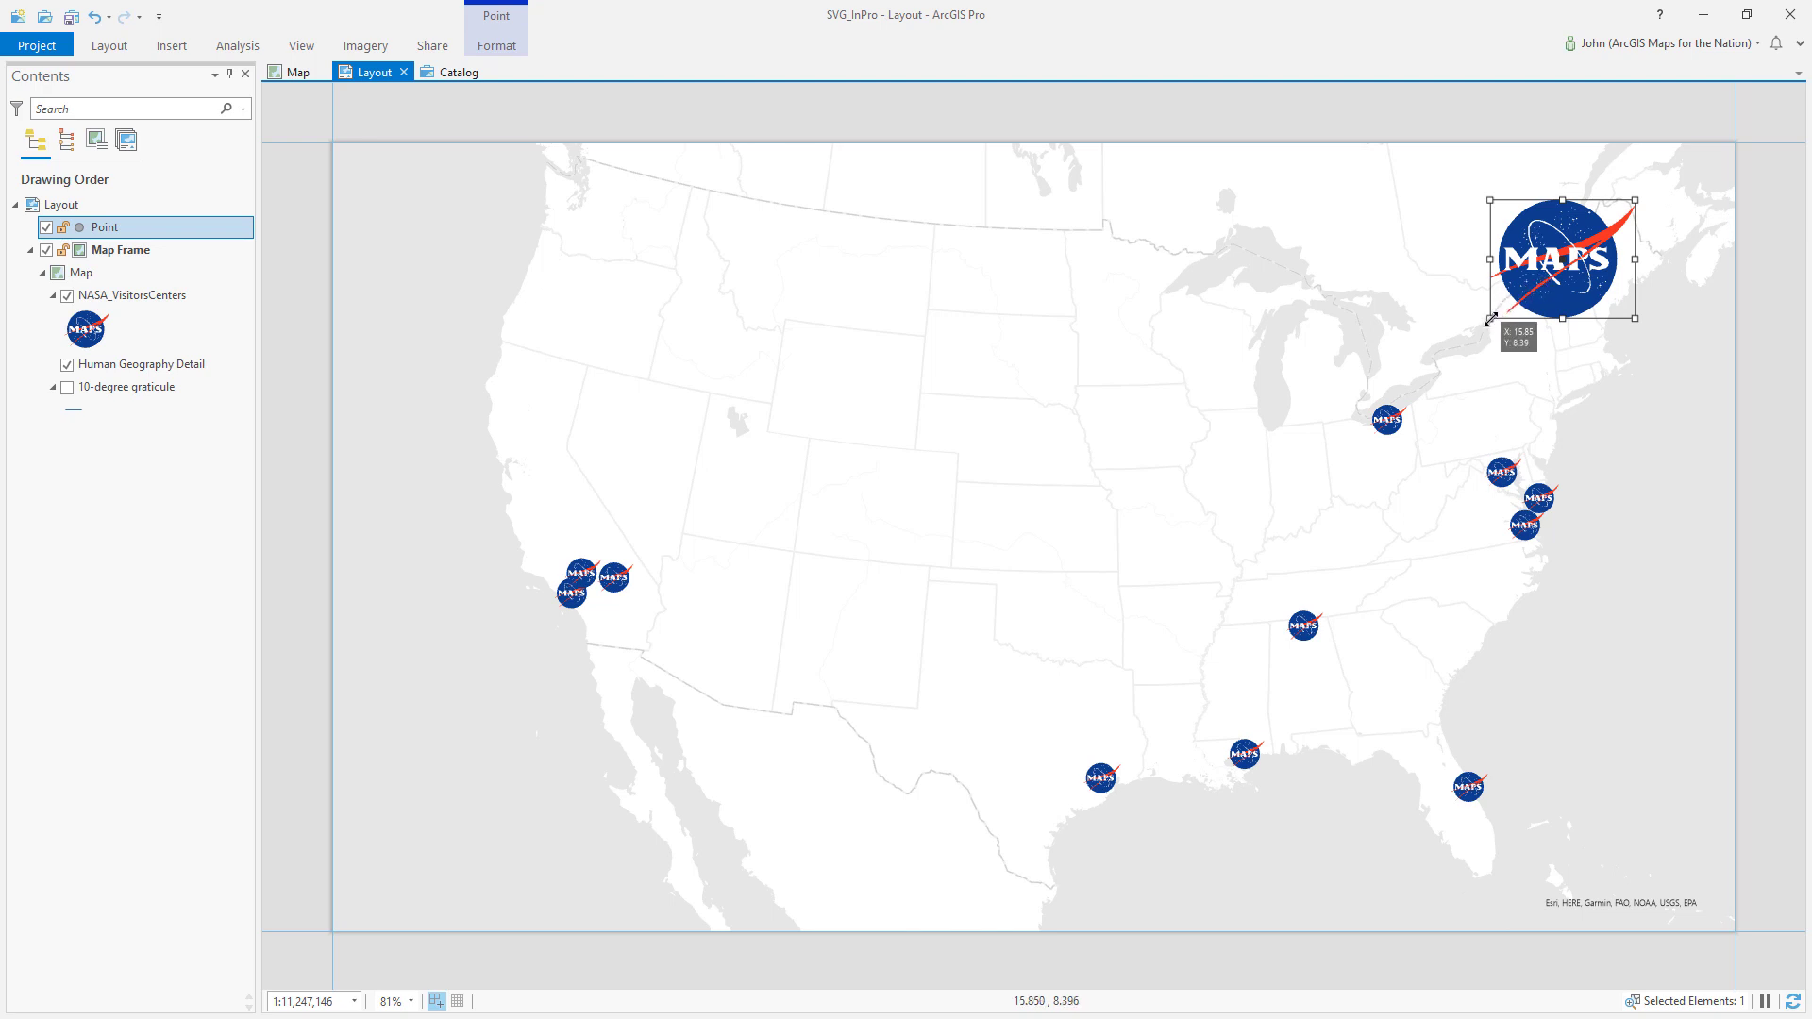
Resize the MAPS logo graphic slightly larger by its lower-left handle and reselect it.
{"action": "left_click_drag", "start_coordinate": [1492, 321], "coordinate": [1327, 419]}
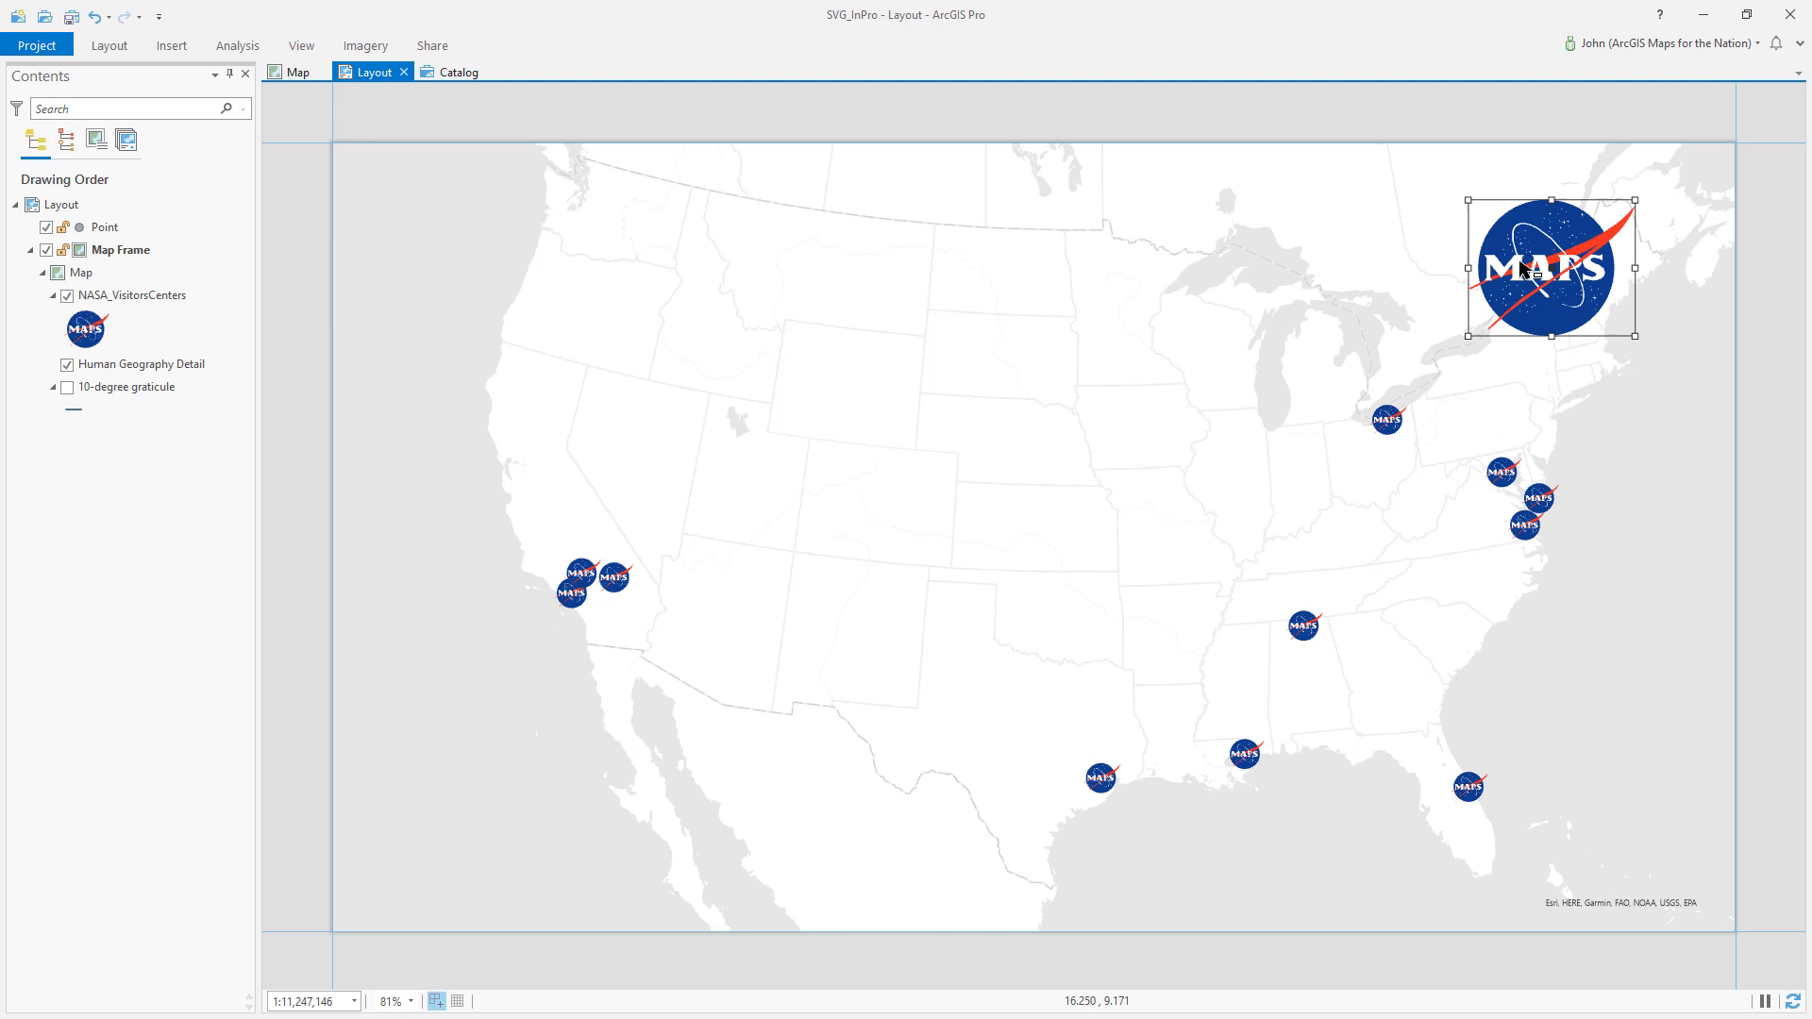
{"action": "left_click", "coordinate": [1533, 274]}
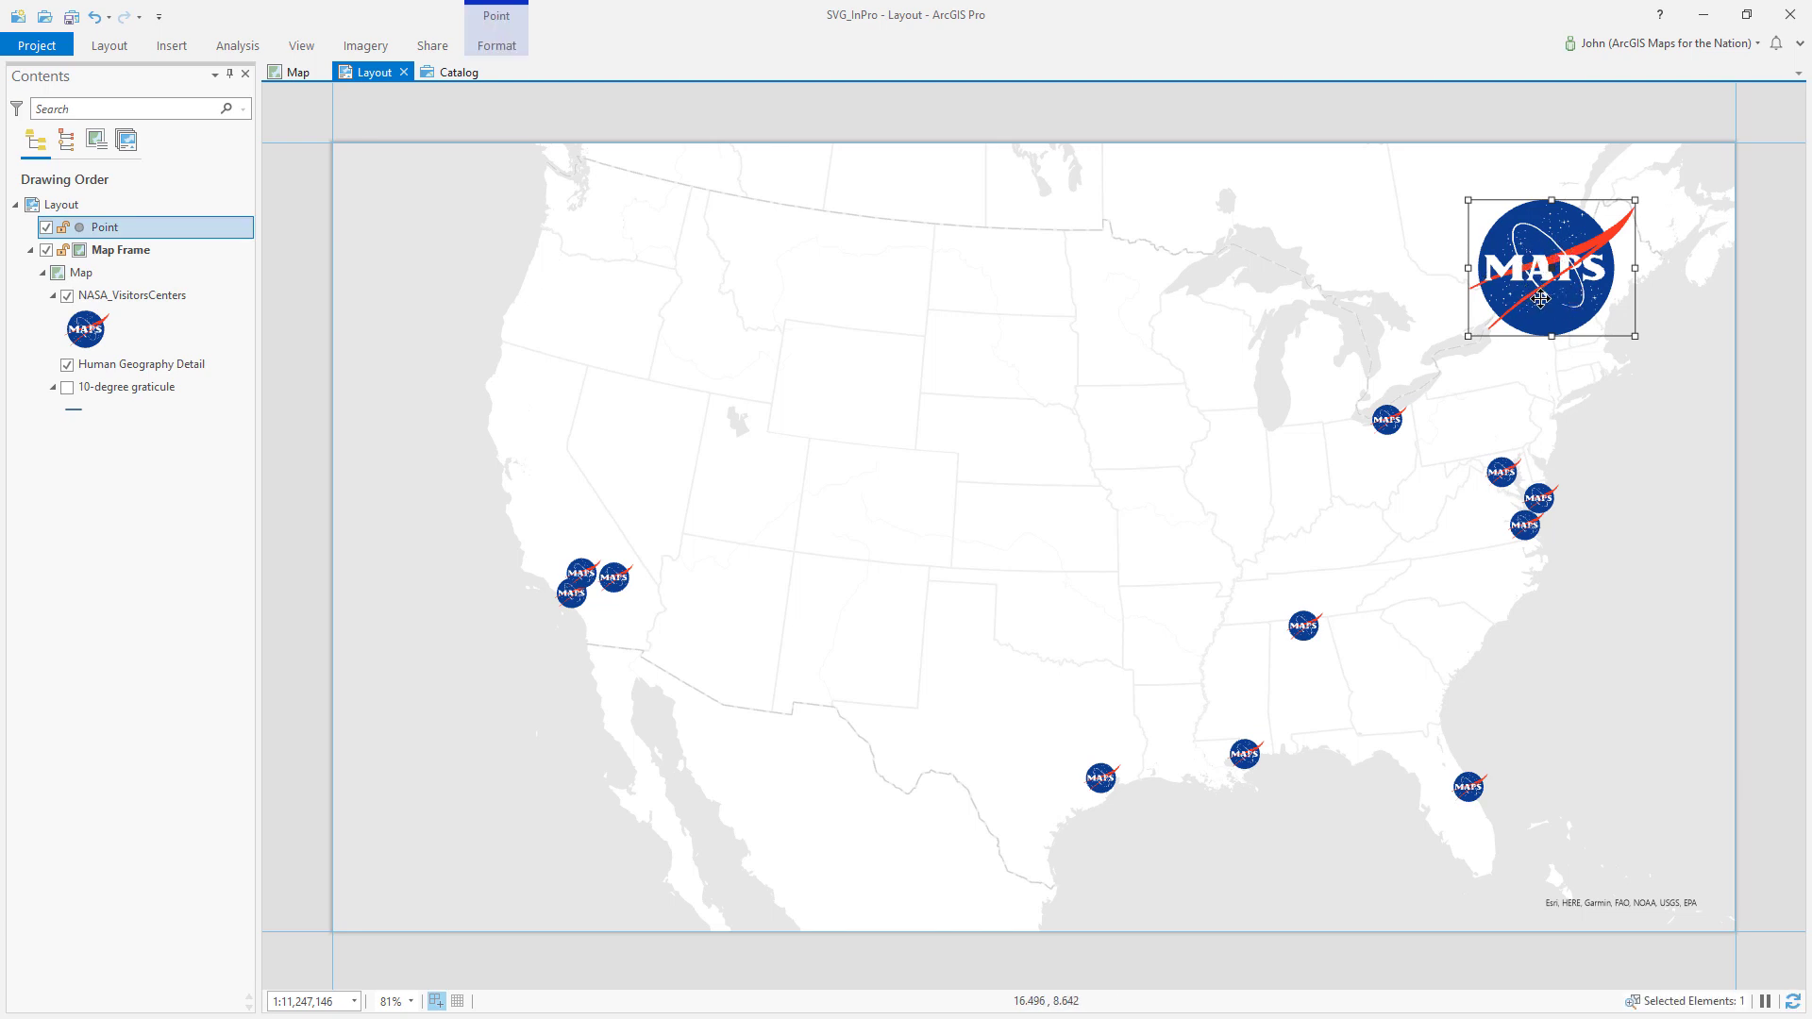
{"action": "mouse_move", "coordinate": [1392, 431]}
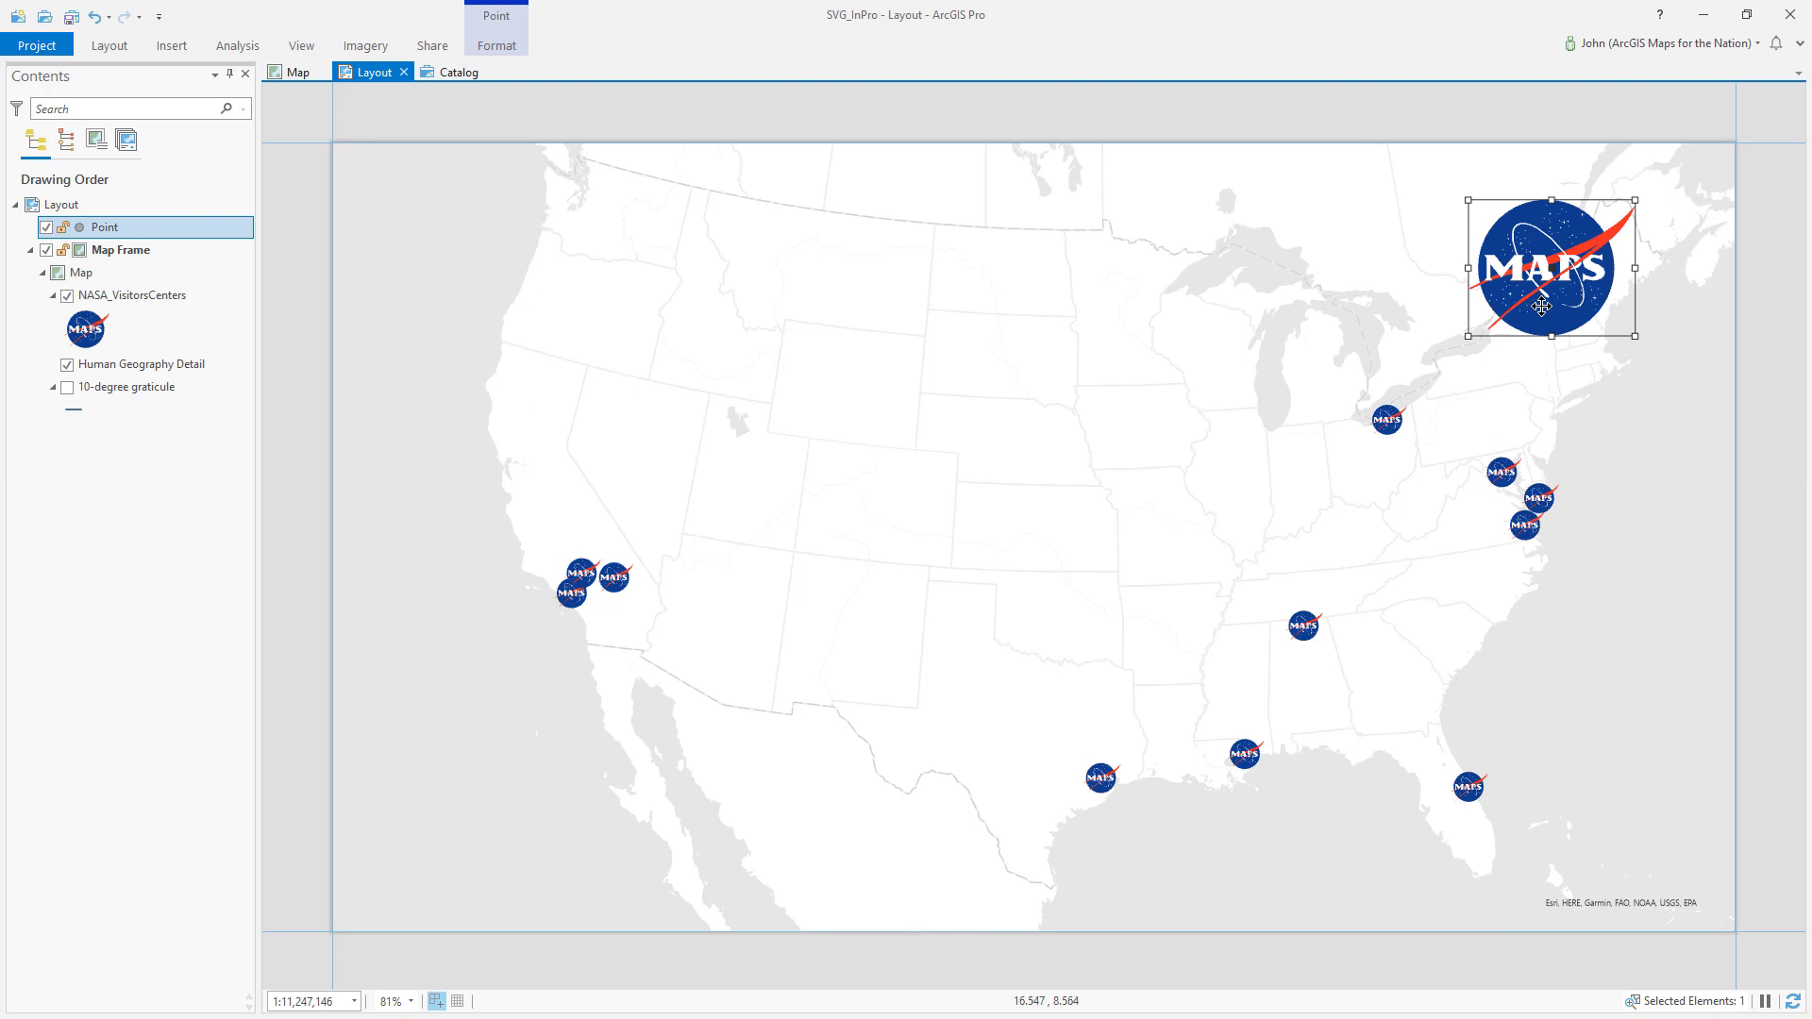
{"action": "mouse_move", "coordinate": [673, 35]}
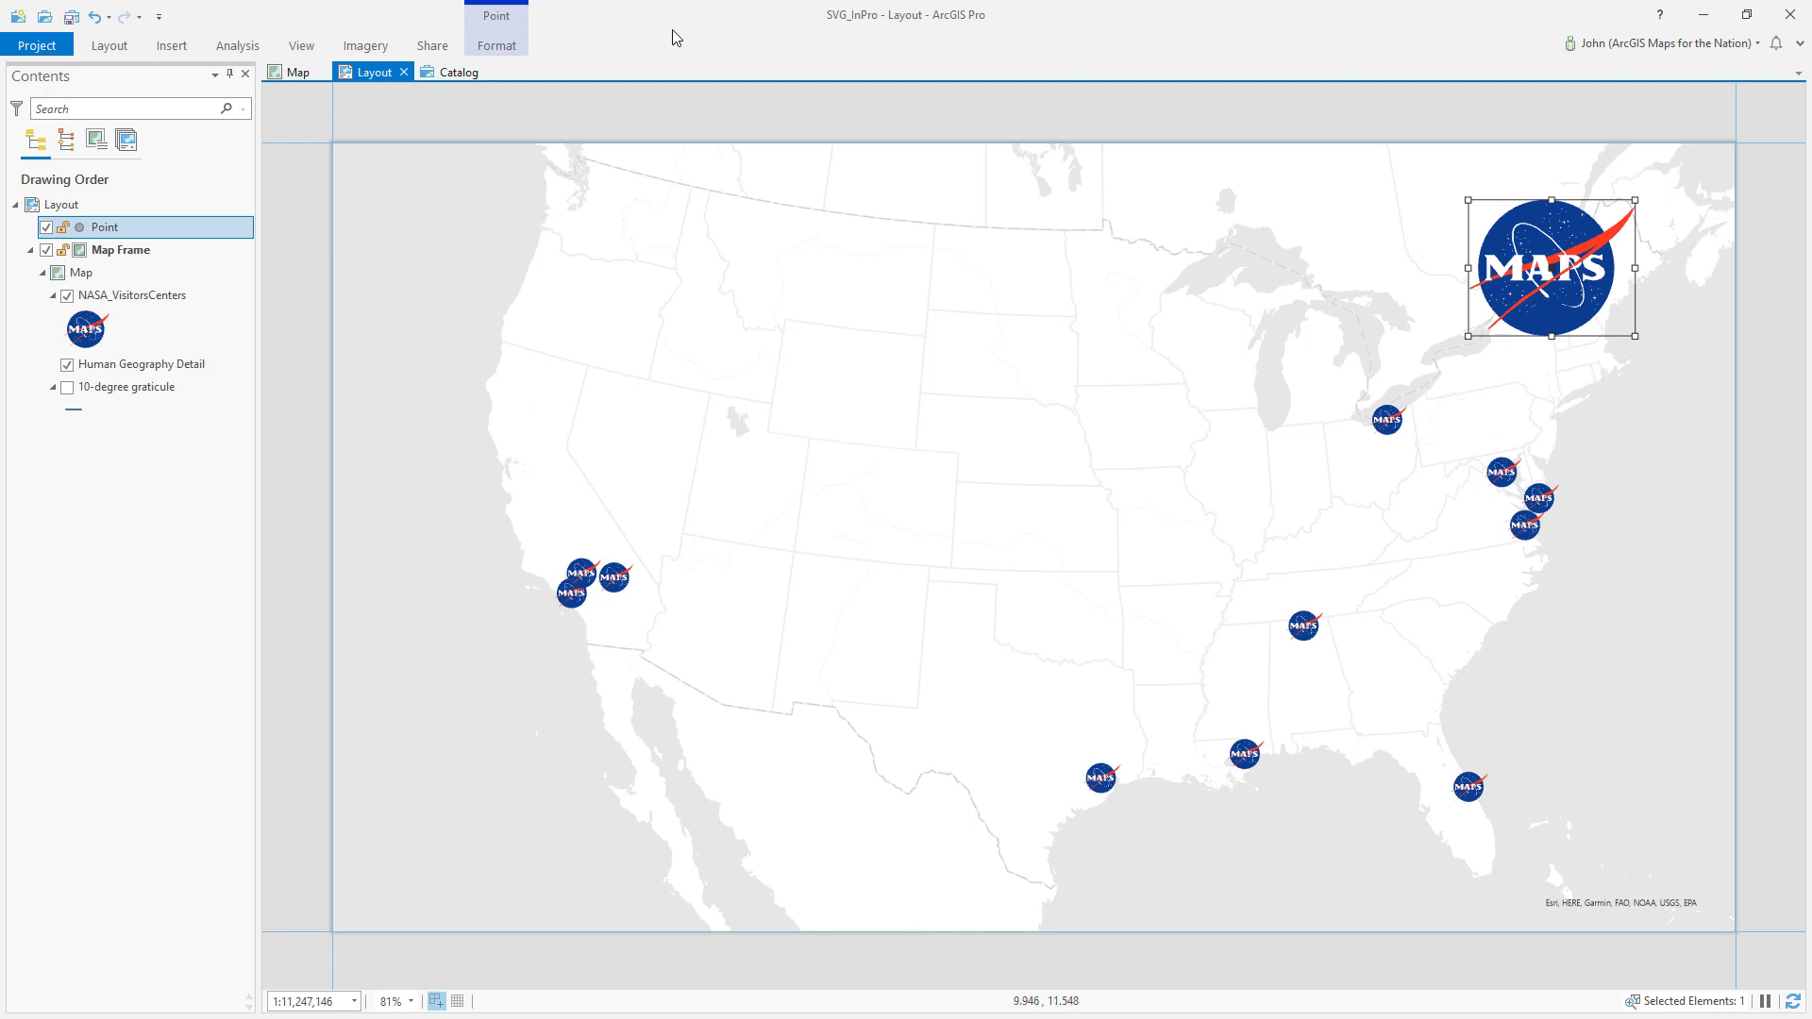
{"action": "mouse_move", "coordinate": [589, 42]}
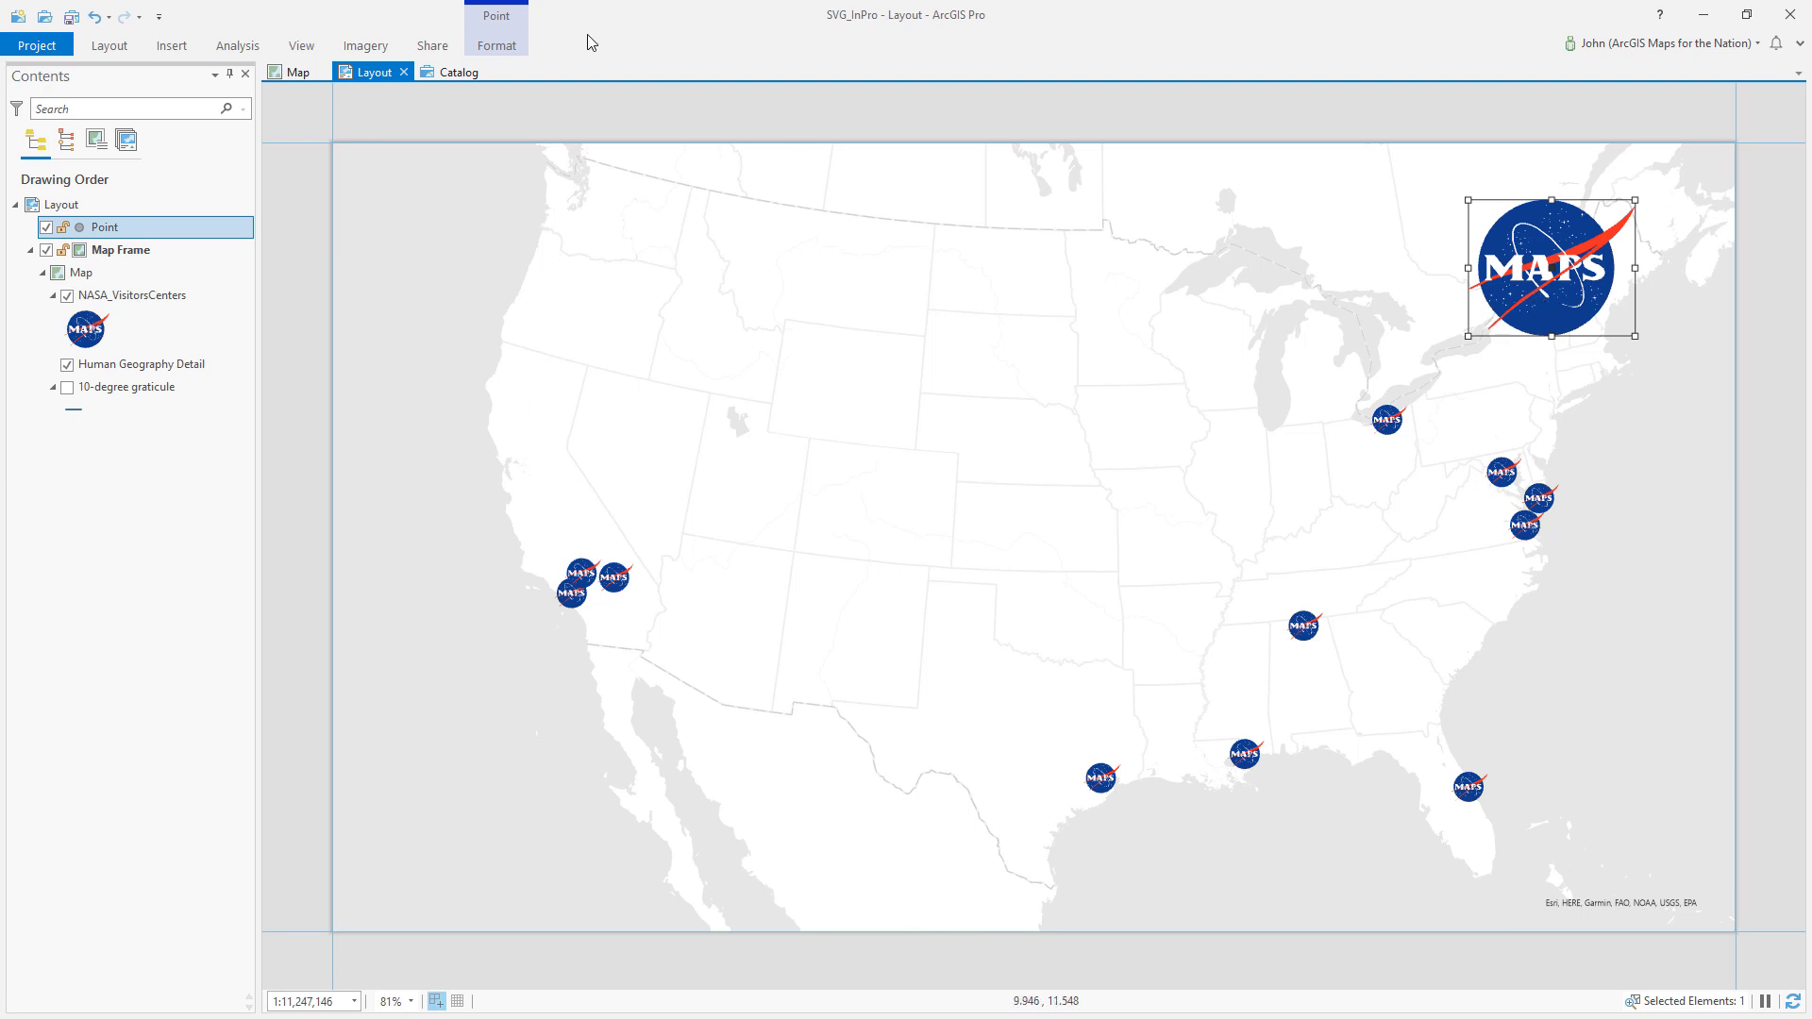
Show the Insert tab's layout element tools for adding a north arrow.
{"action": "left_click", "coordinate": [165, 45]}
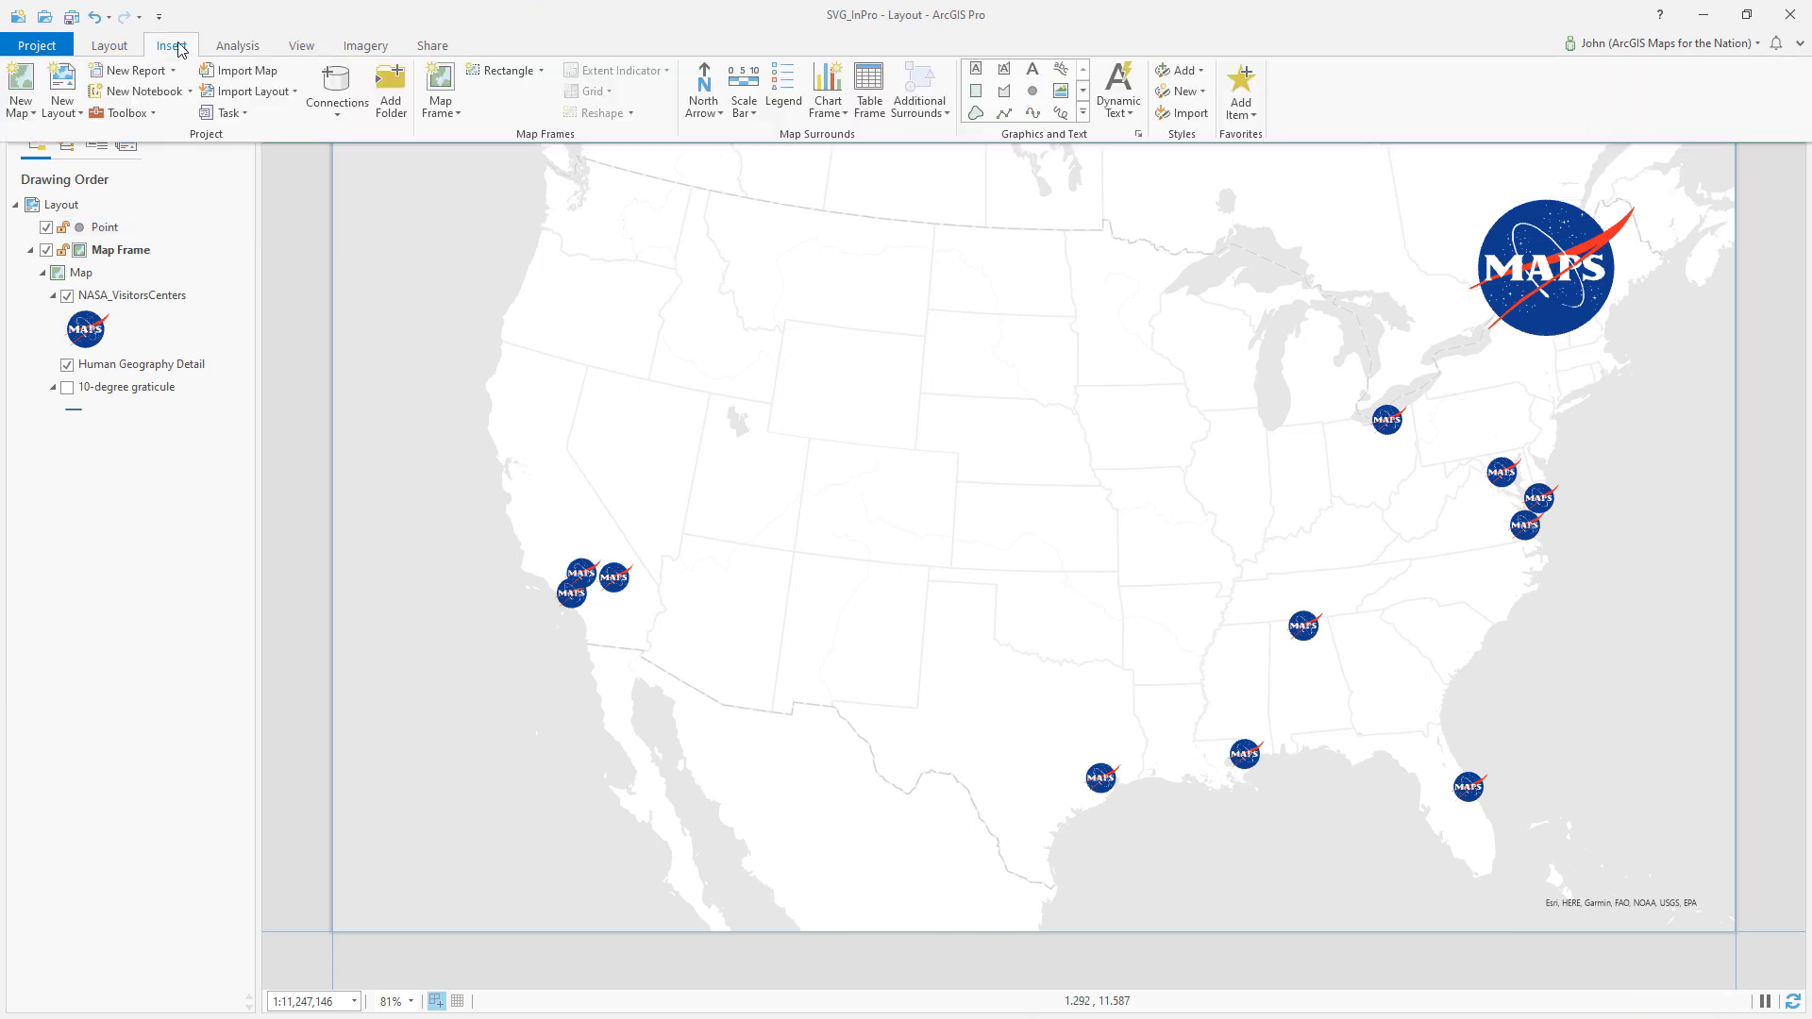
{"action": "mouse_move", "coordinate": [652, 44]}
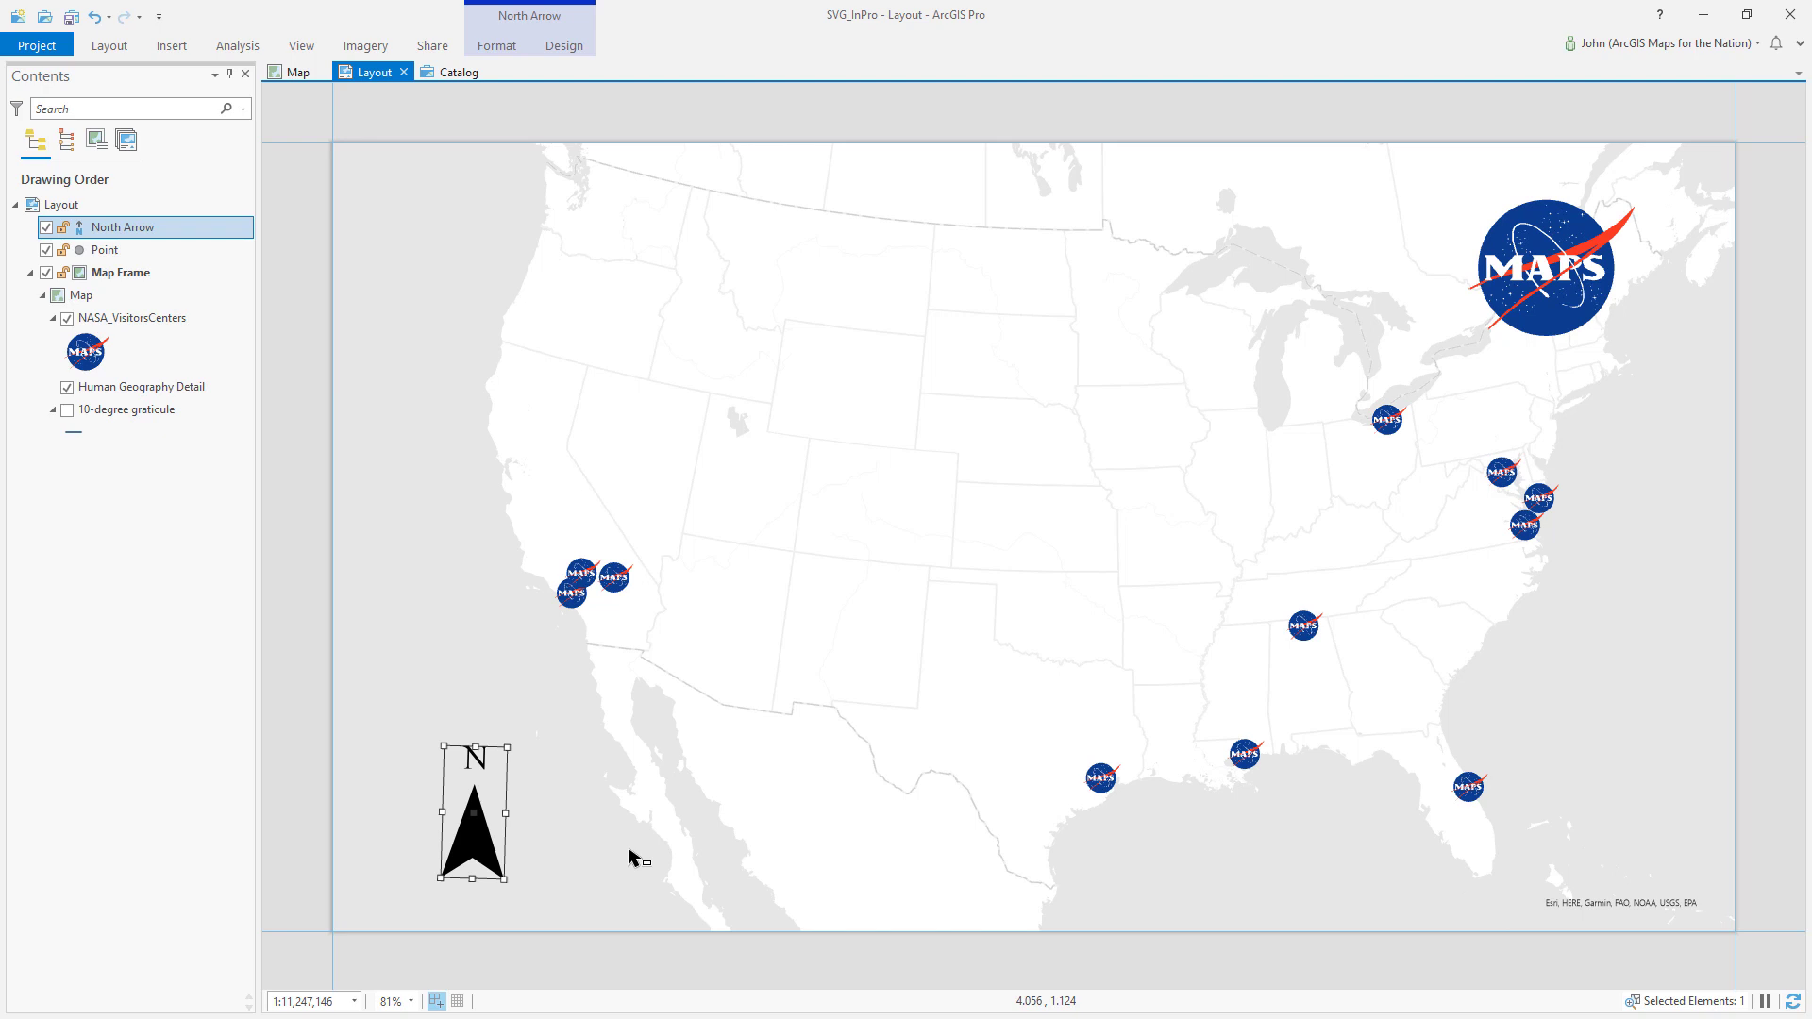
{"action": "mouse_move", "coordinate": [584, 883]}
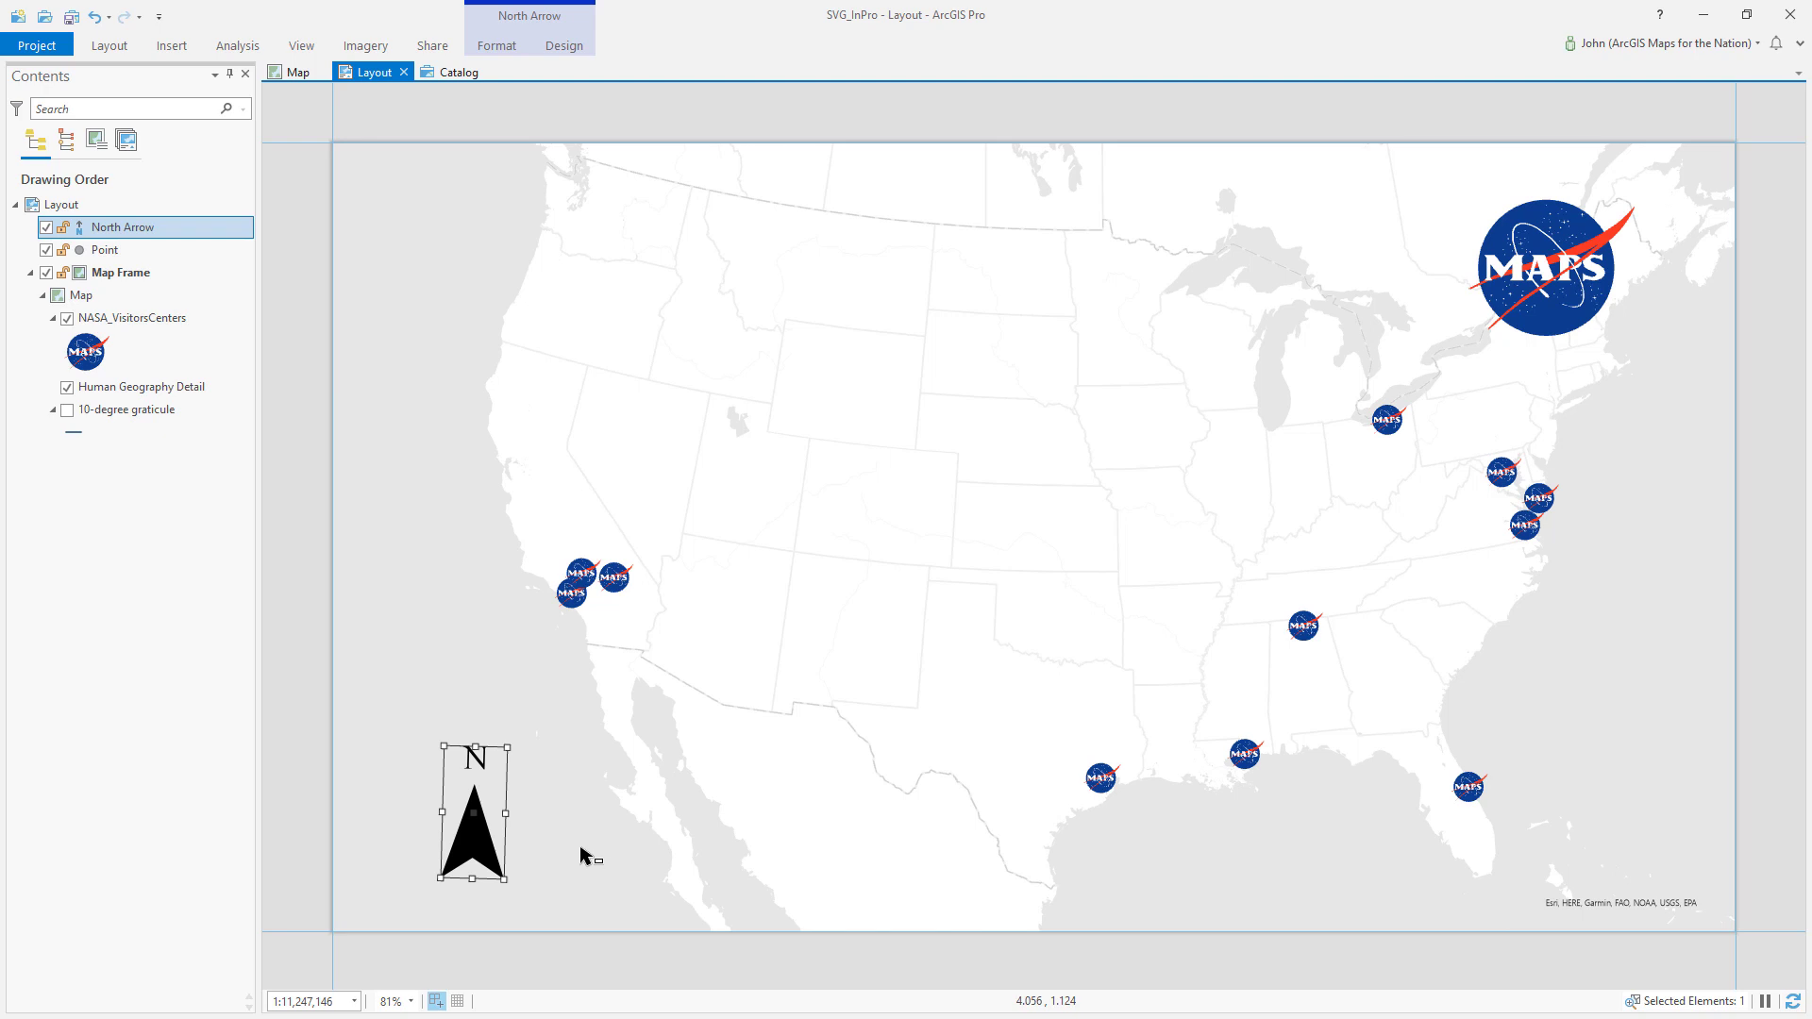
{"action": "mouse_move", "coordinate": [478, 841]}
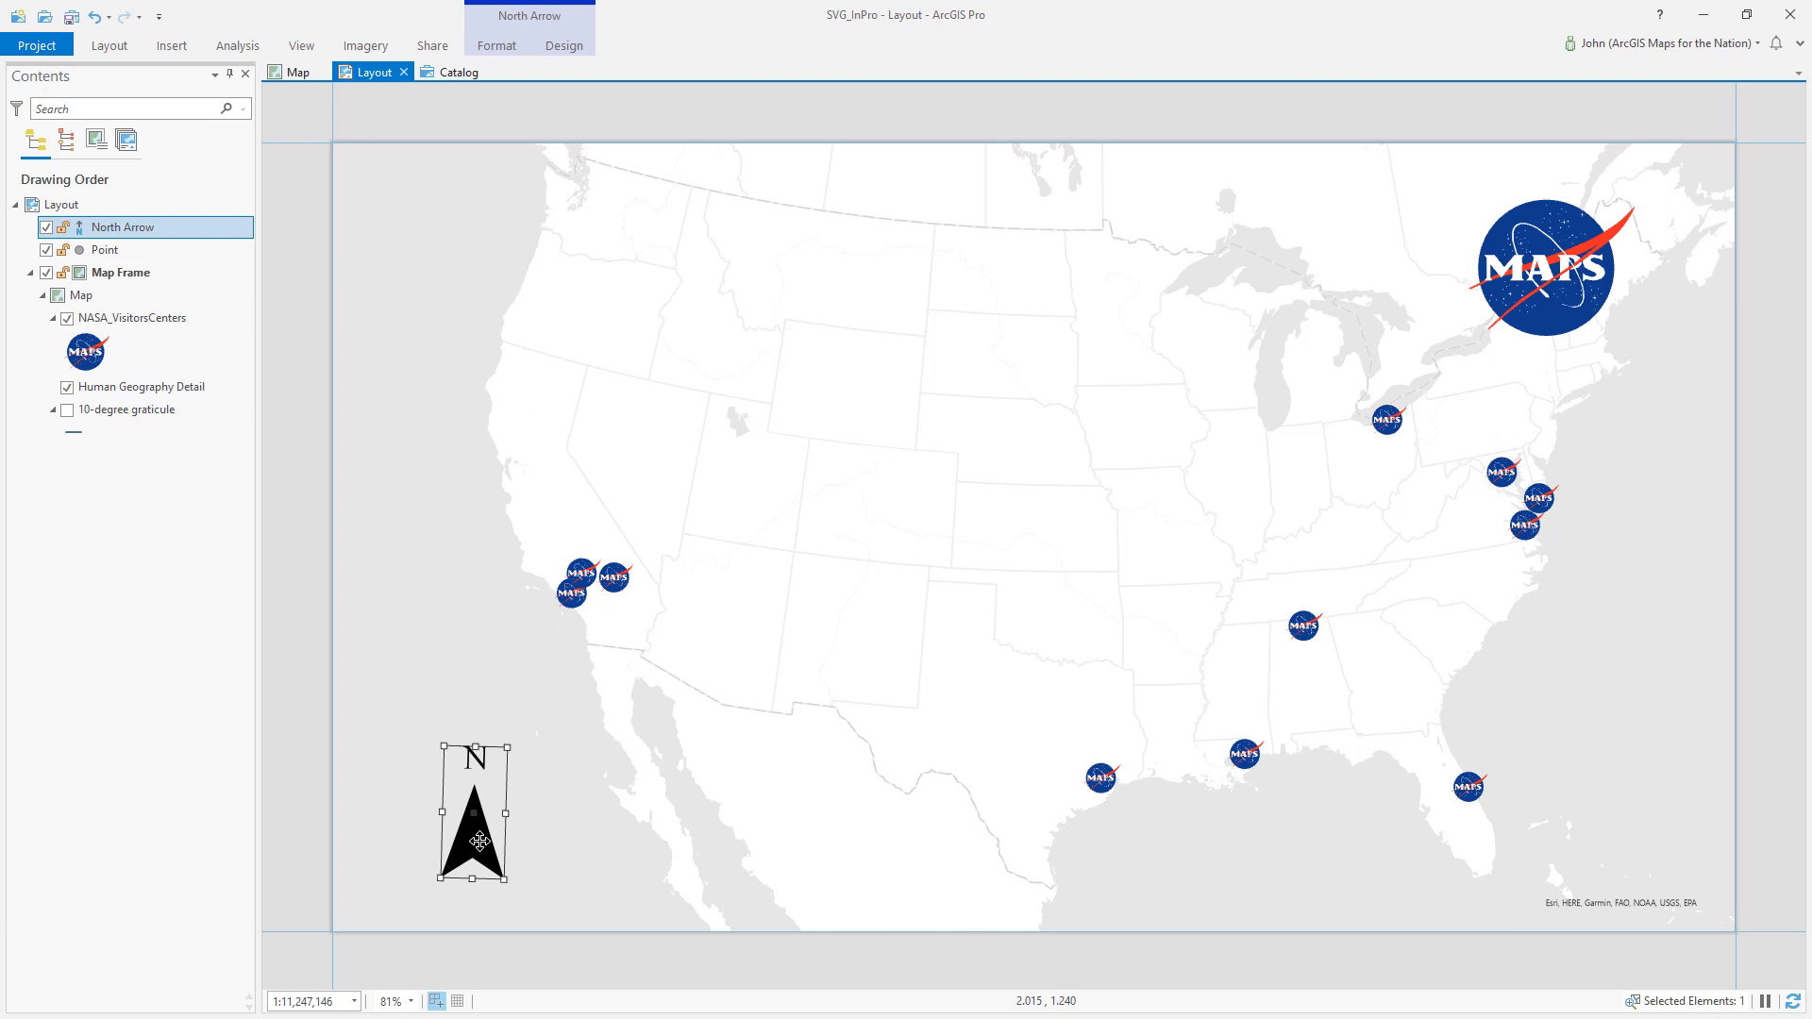
{"action": "mouse_move", "coordinate": [659, 688]}
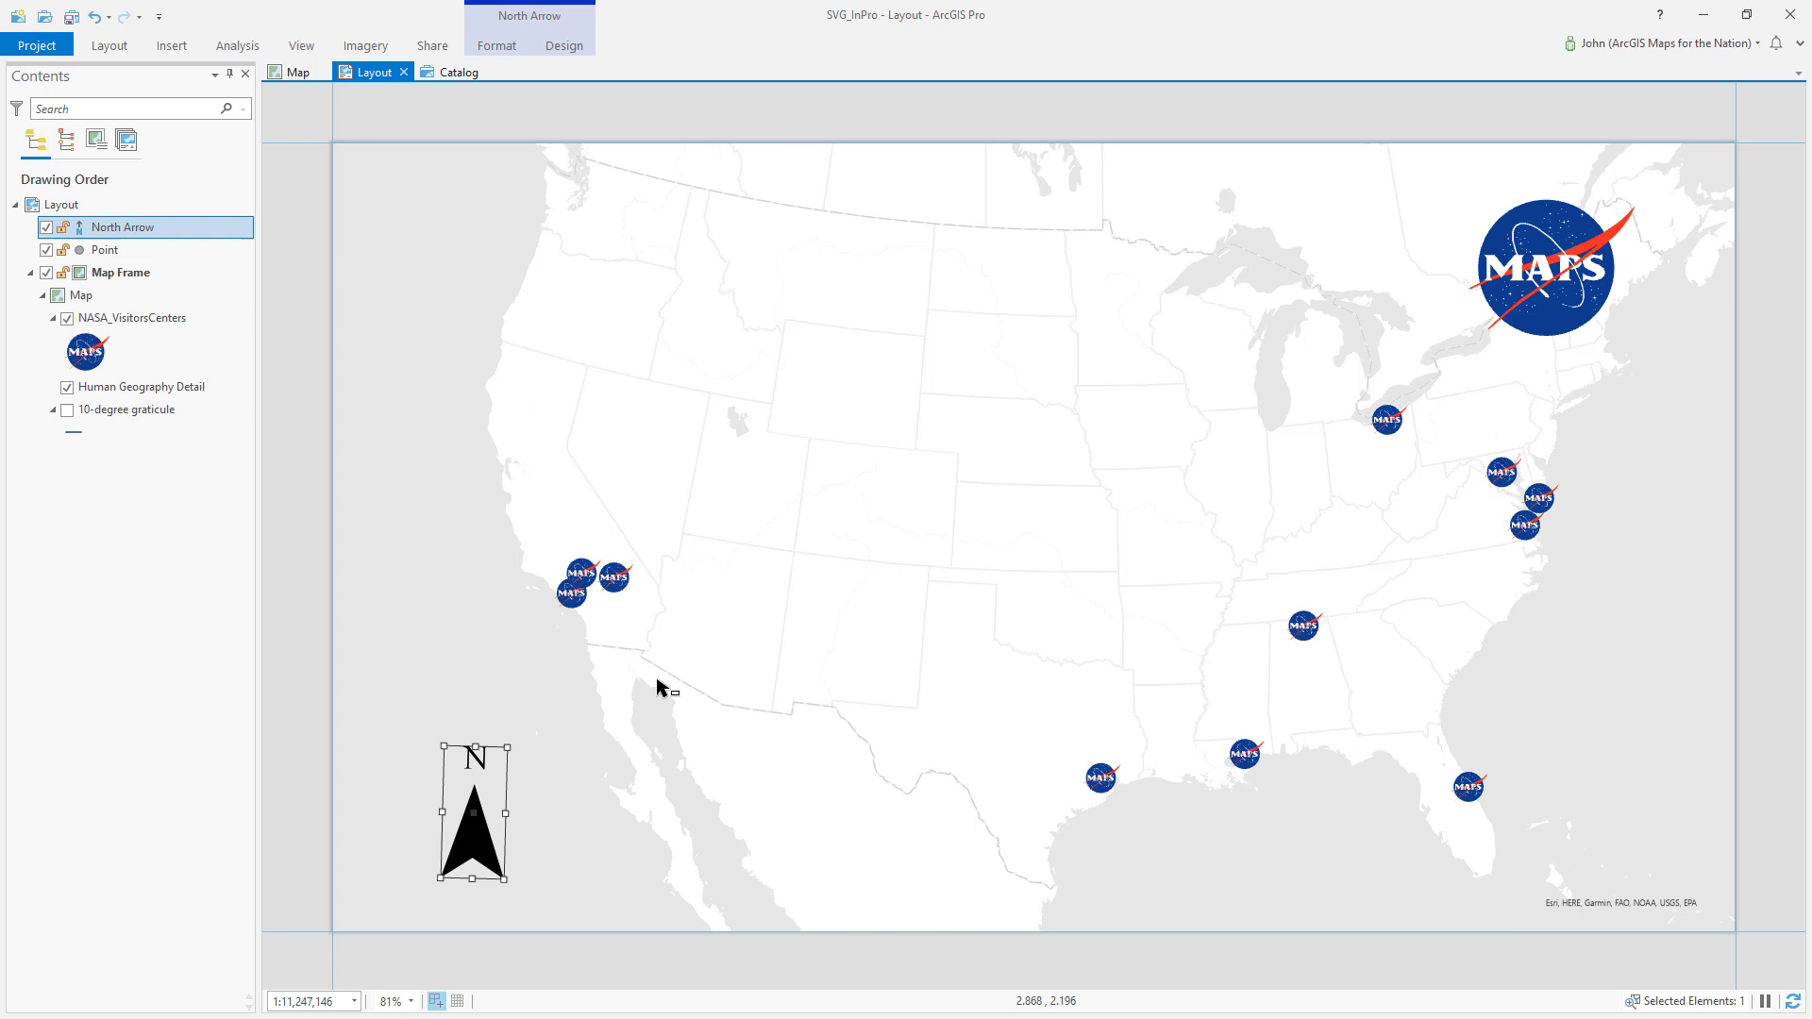
{"action": "mouse_move", "coordinate": [1065, 530]}
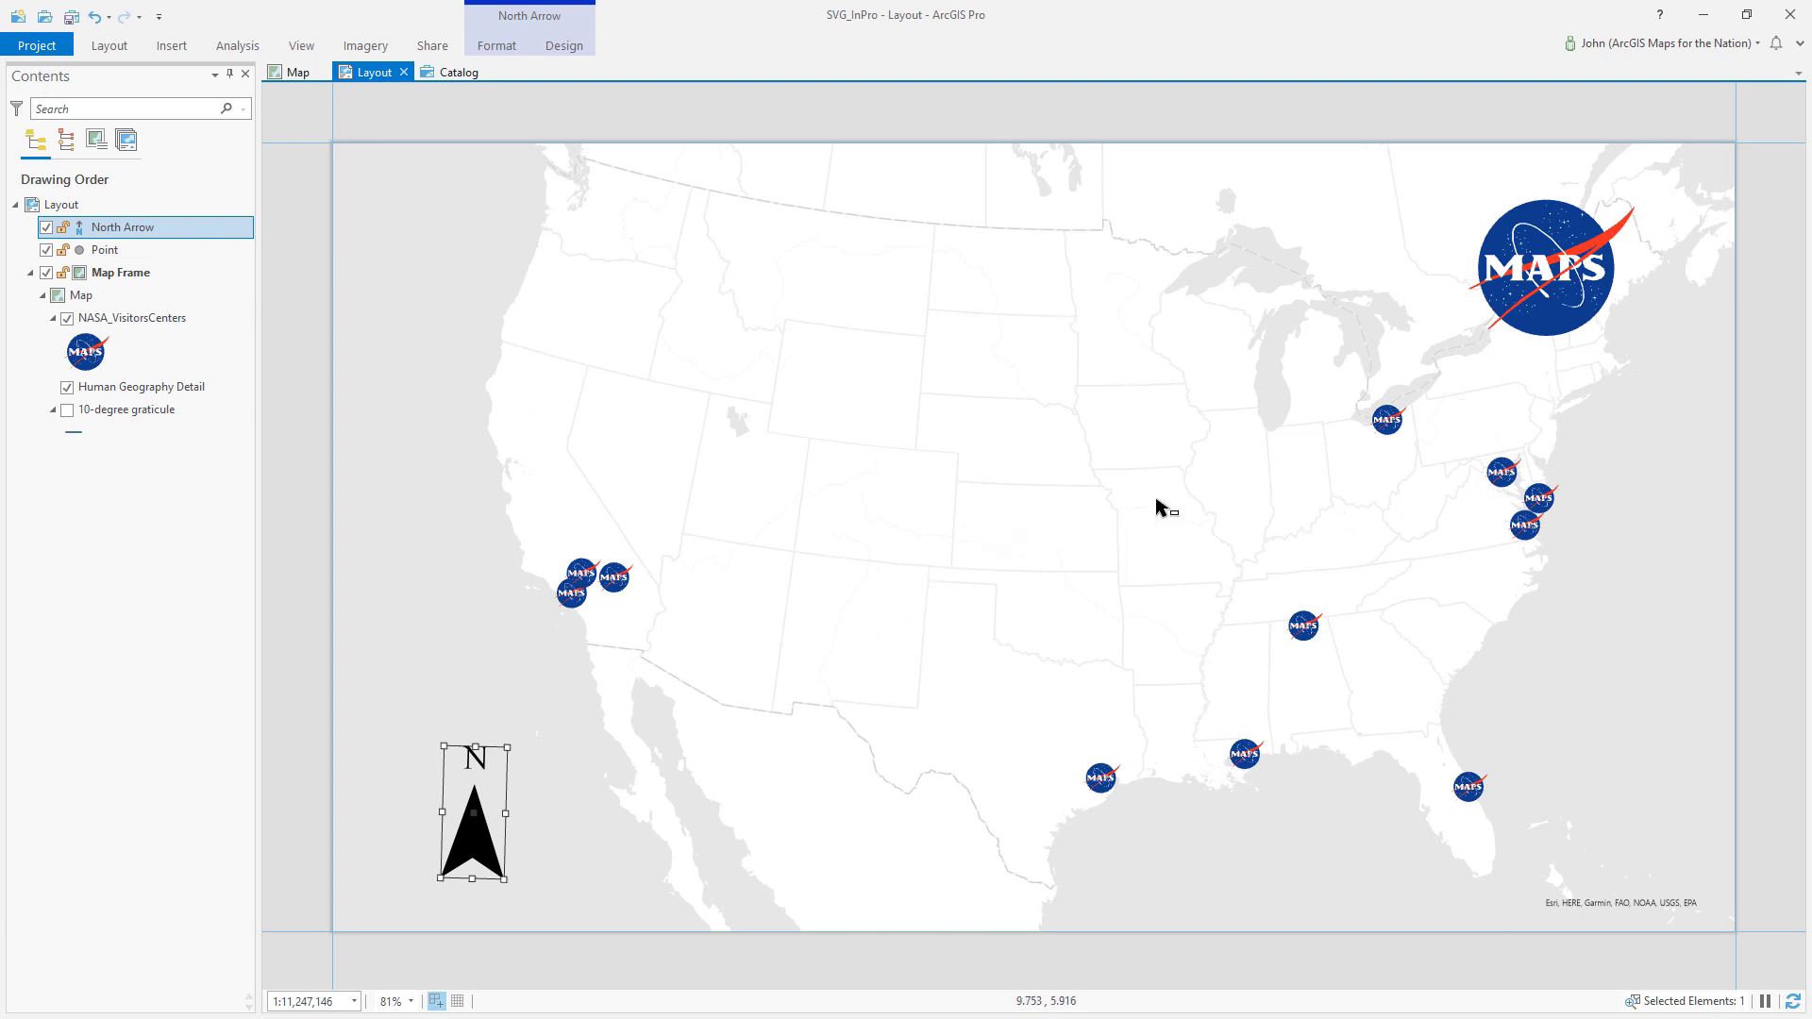
Move the north arrow to the map's lower left and turn on the 10-degree graticule.
{"action": "left_click_drag", "start_coordinate": [472, 809], "coordinate": [424, 798]}
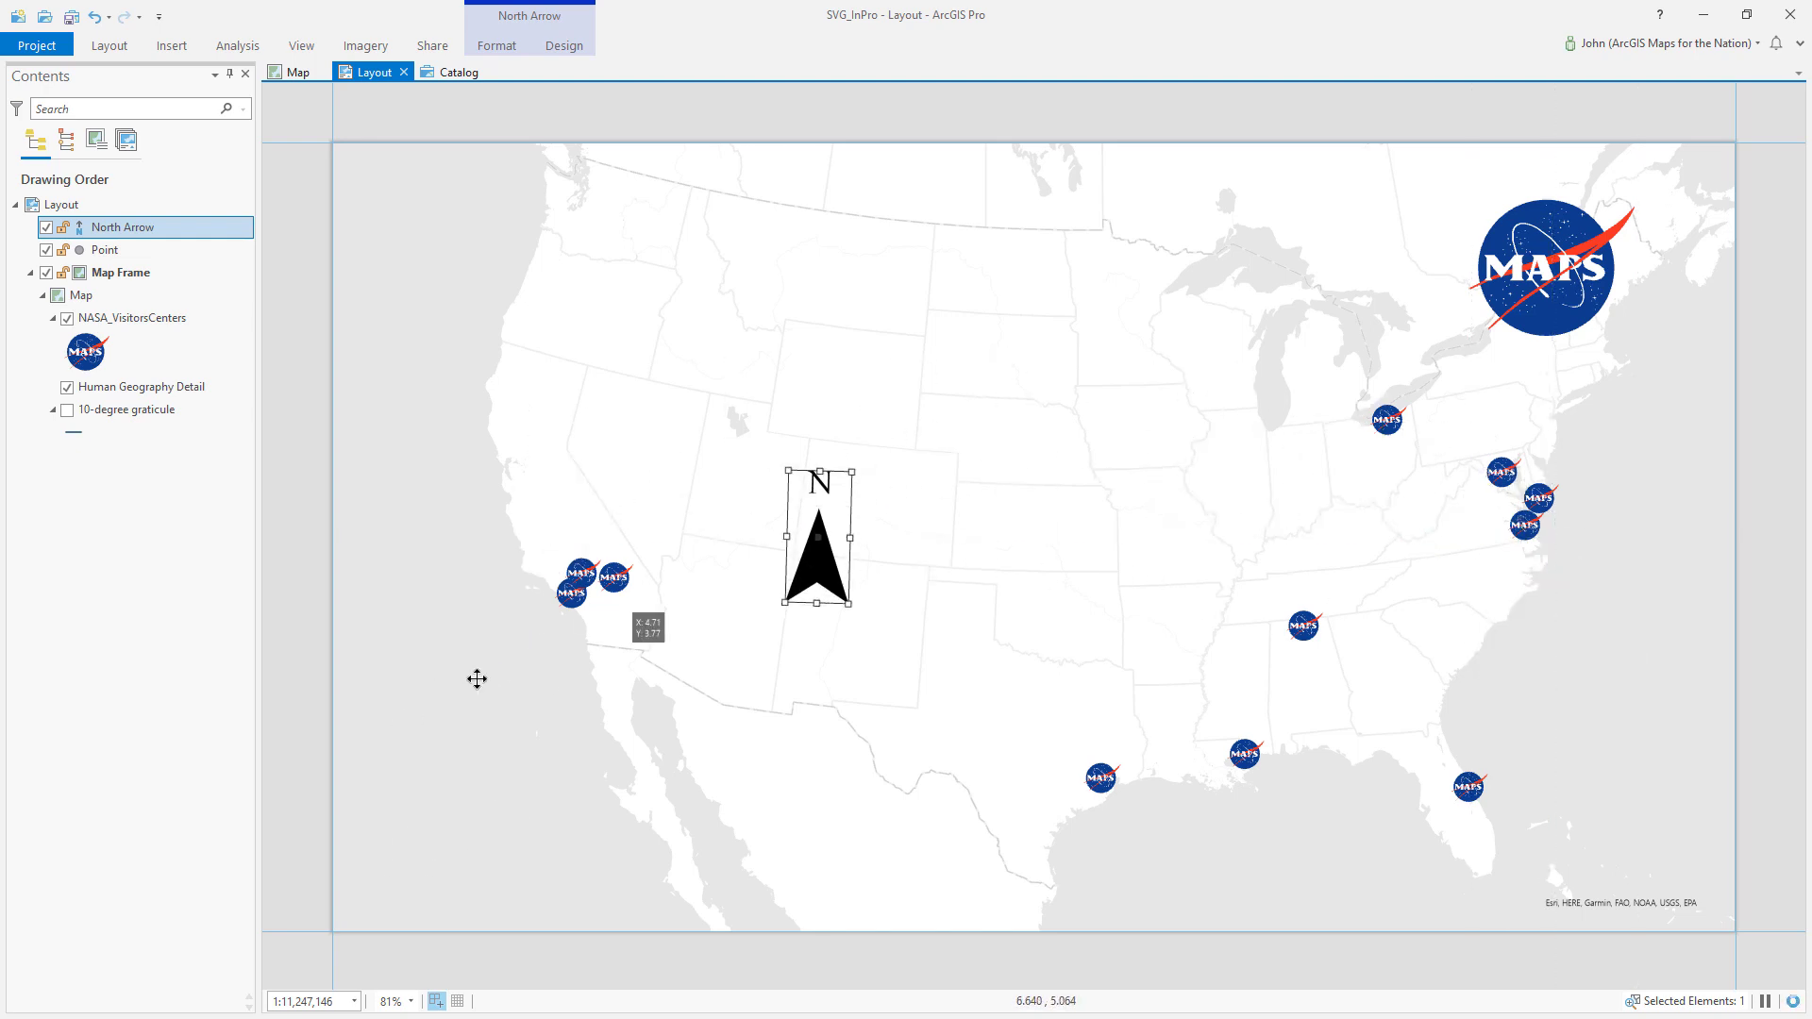
{"action": "left_click_drag", "start_coordinate": [814, 541], "coordinate": [417, 820]}
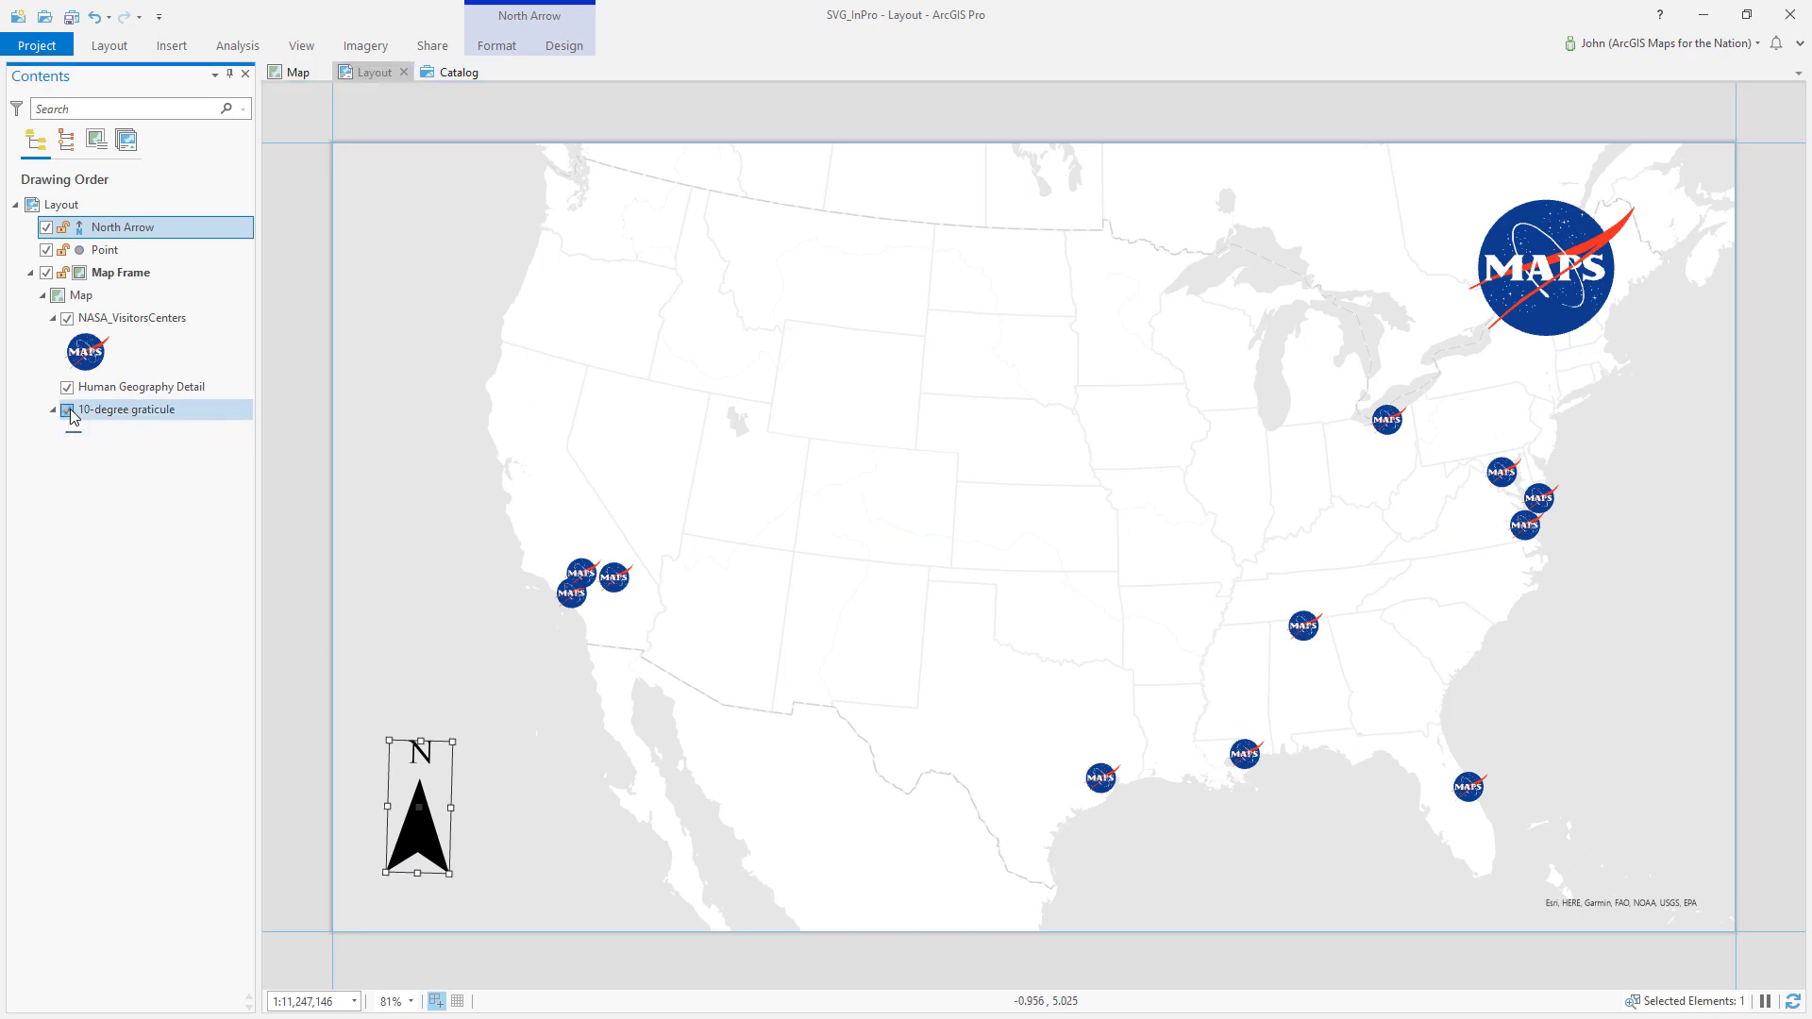
{"action": "left_click", "coordinate": [66, 410]}
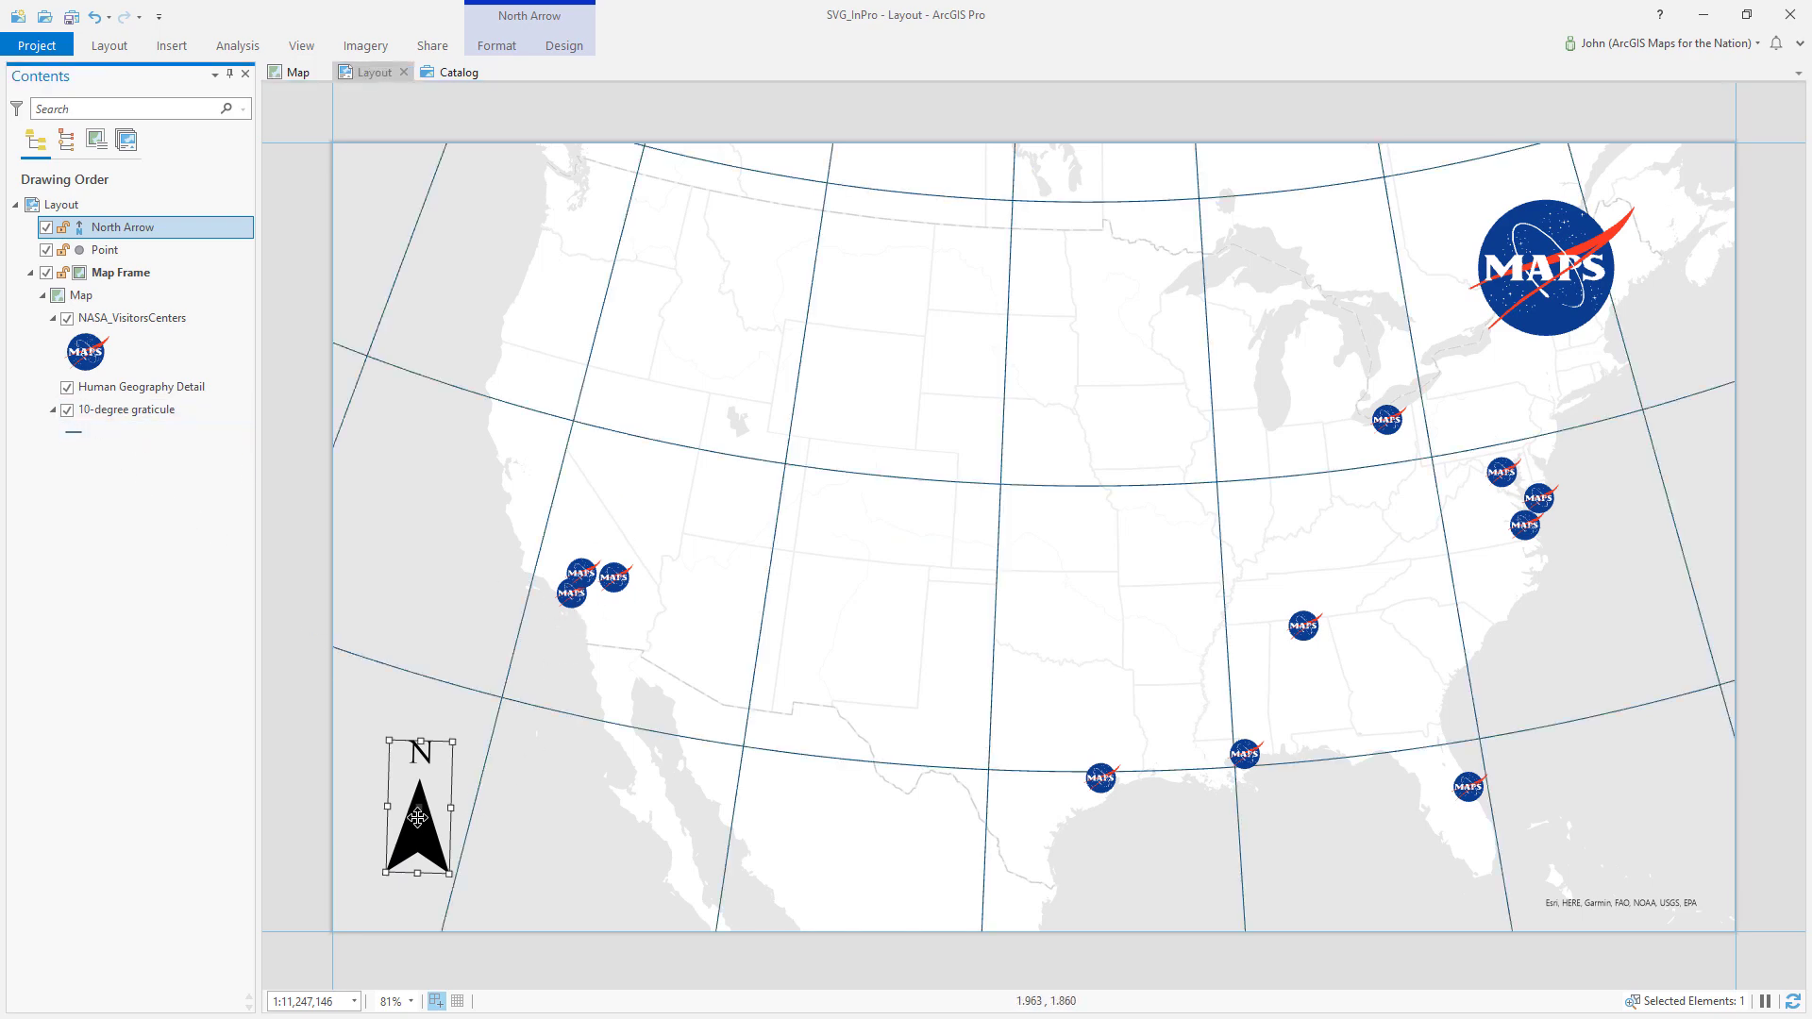
{"action": "mouse_move", "coordinate": [523, 675]}
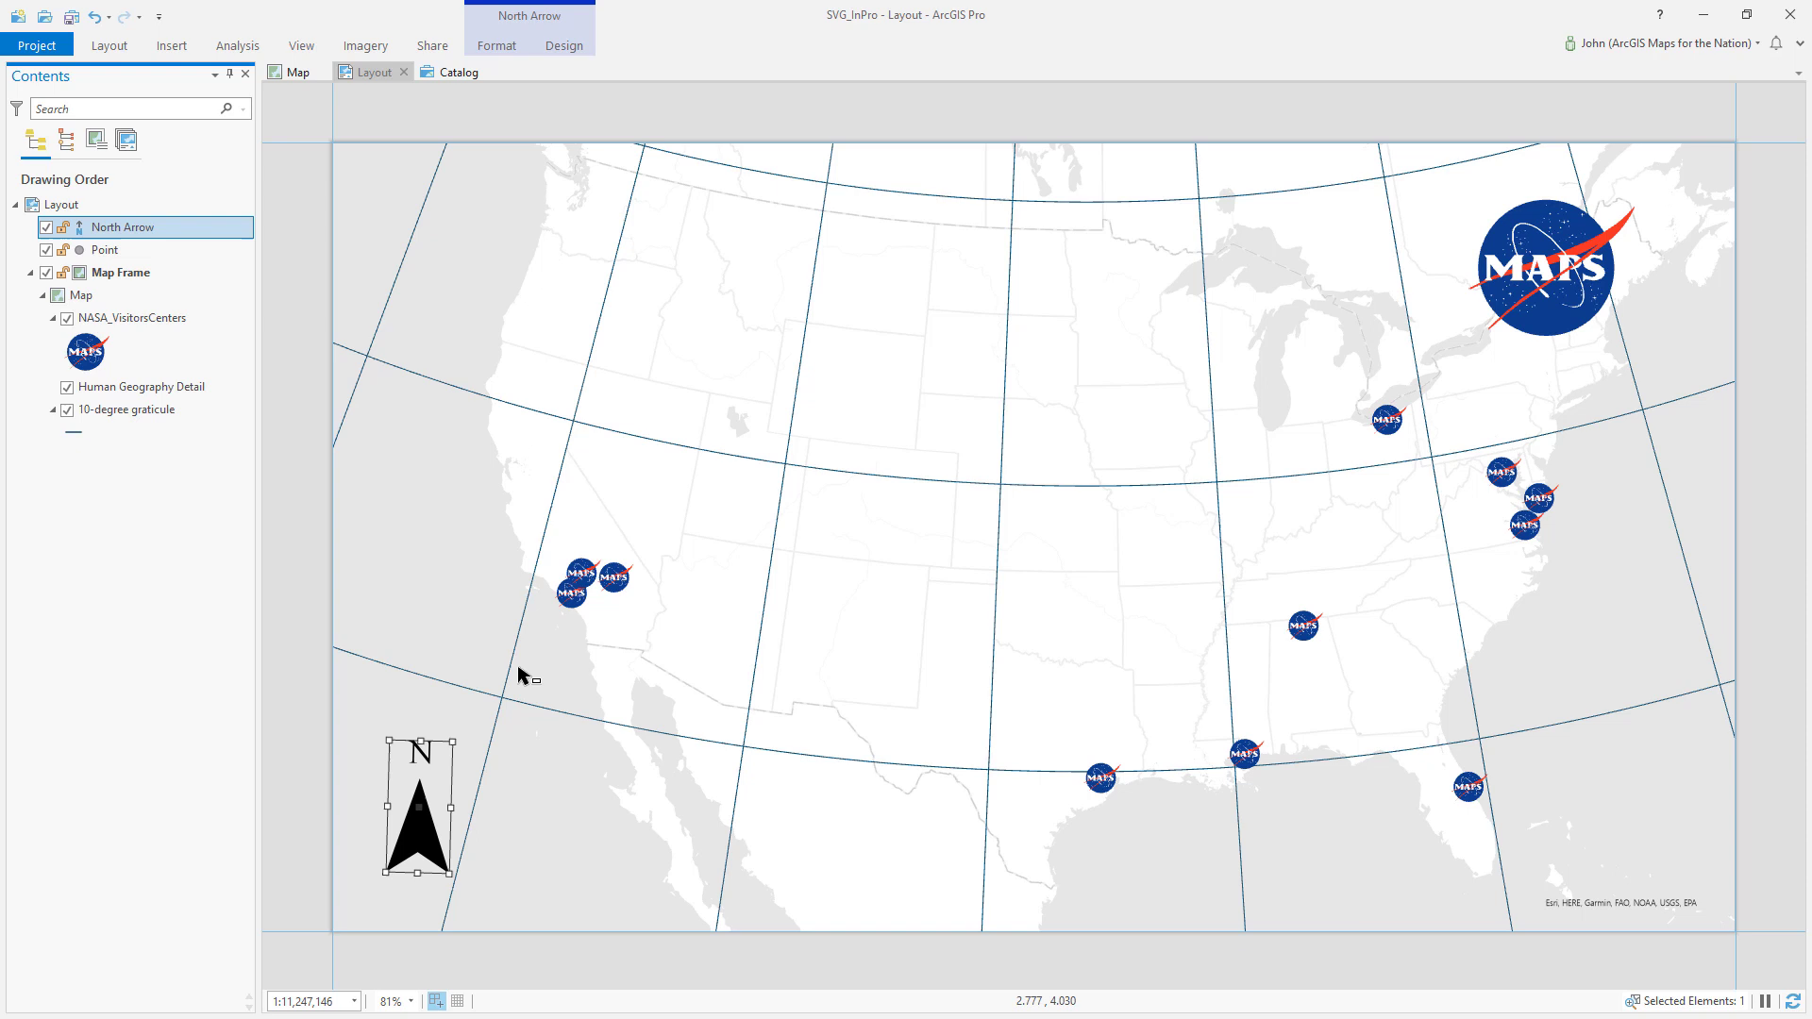
Try the north arrow near the east coast and centre, then settle it back in the lower left.
{"action": "left_click_drag", "start_coordinate": [419, 809], "coordinate": [1683, 398]}
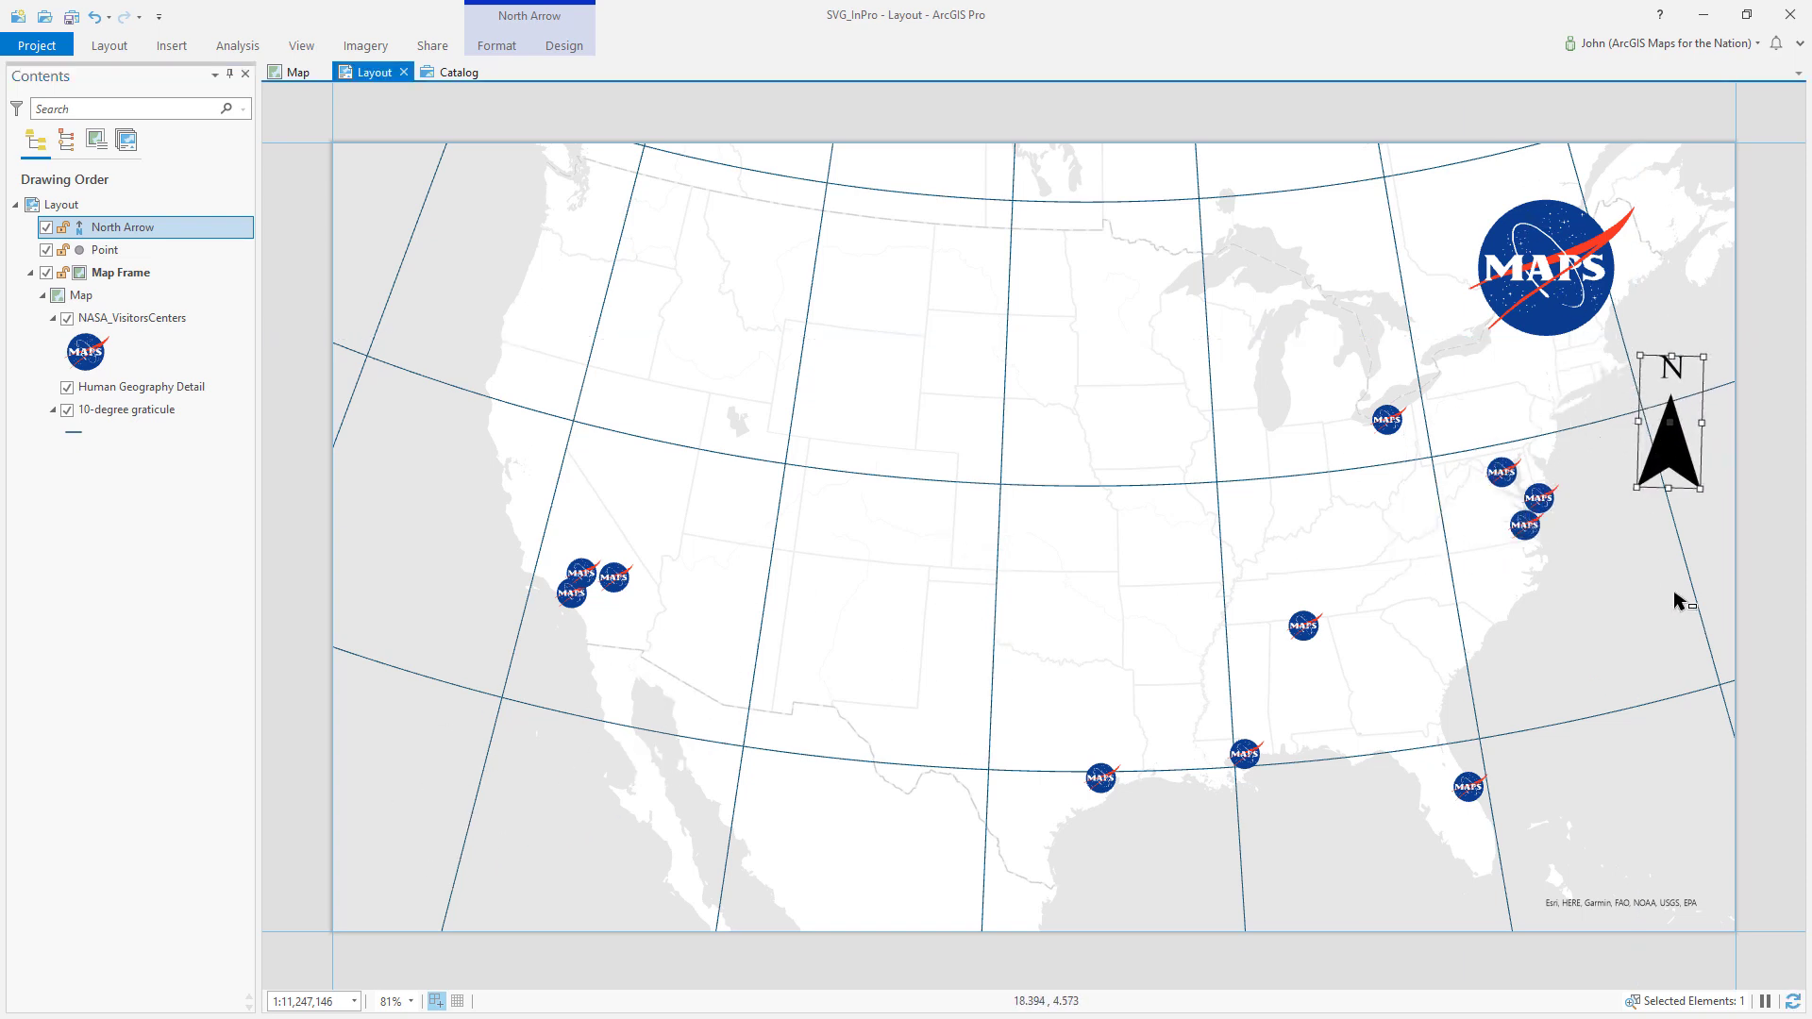
{"action": "left_click_drag", "start_coordinate": [1668, 438], "coordinate": [1031, 497]}
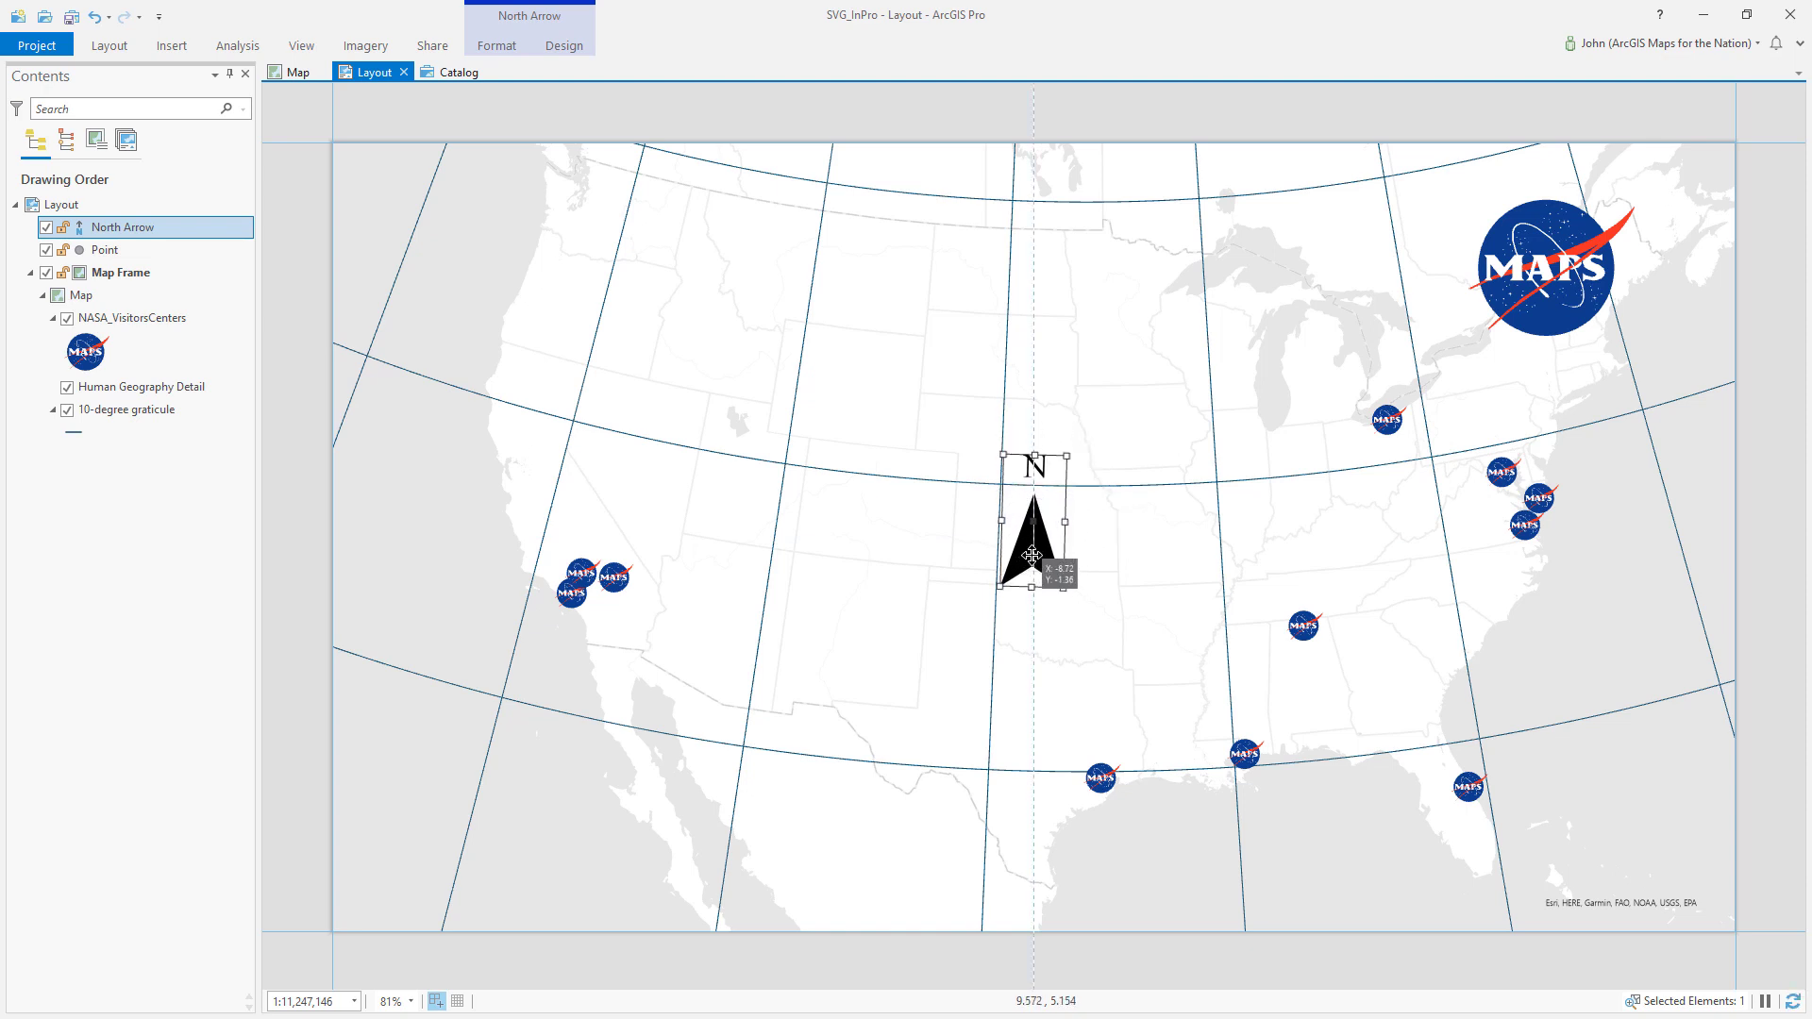
{"action": "left_click_drag", "start_coordinate": [1031, 531], "coordinate": [431, 791]}
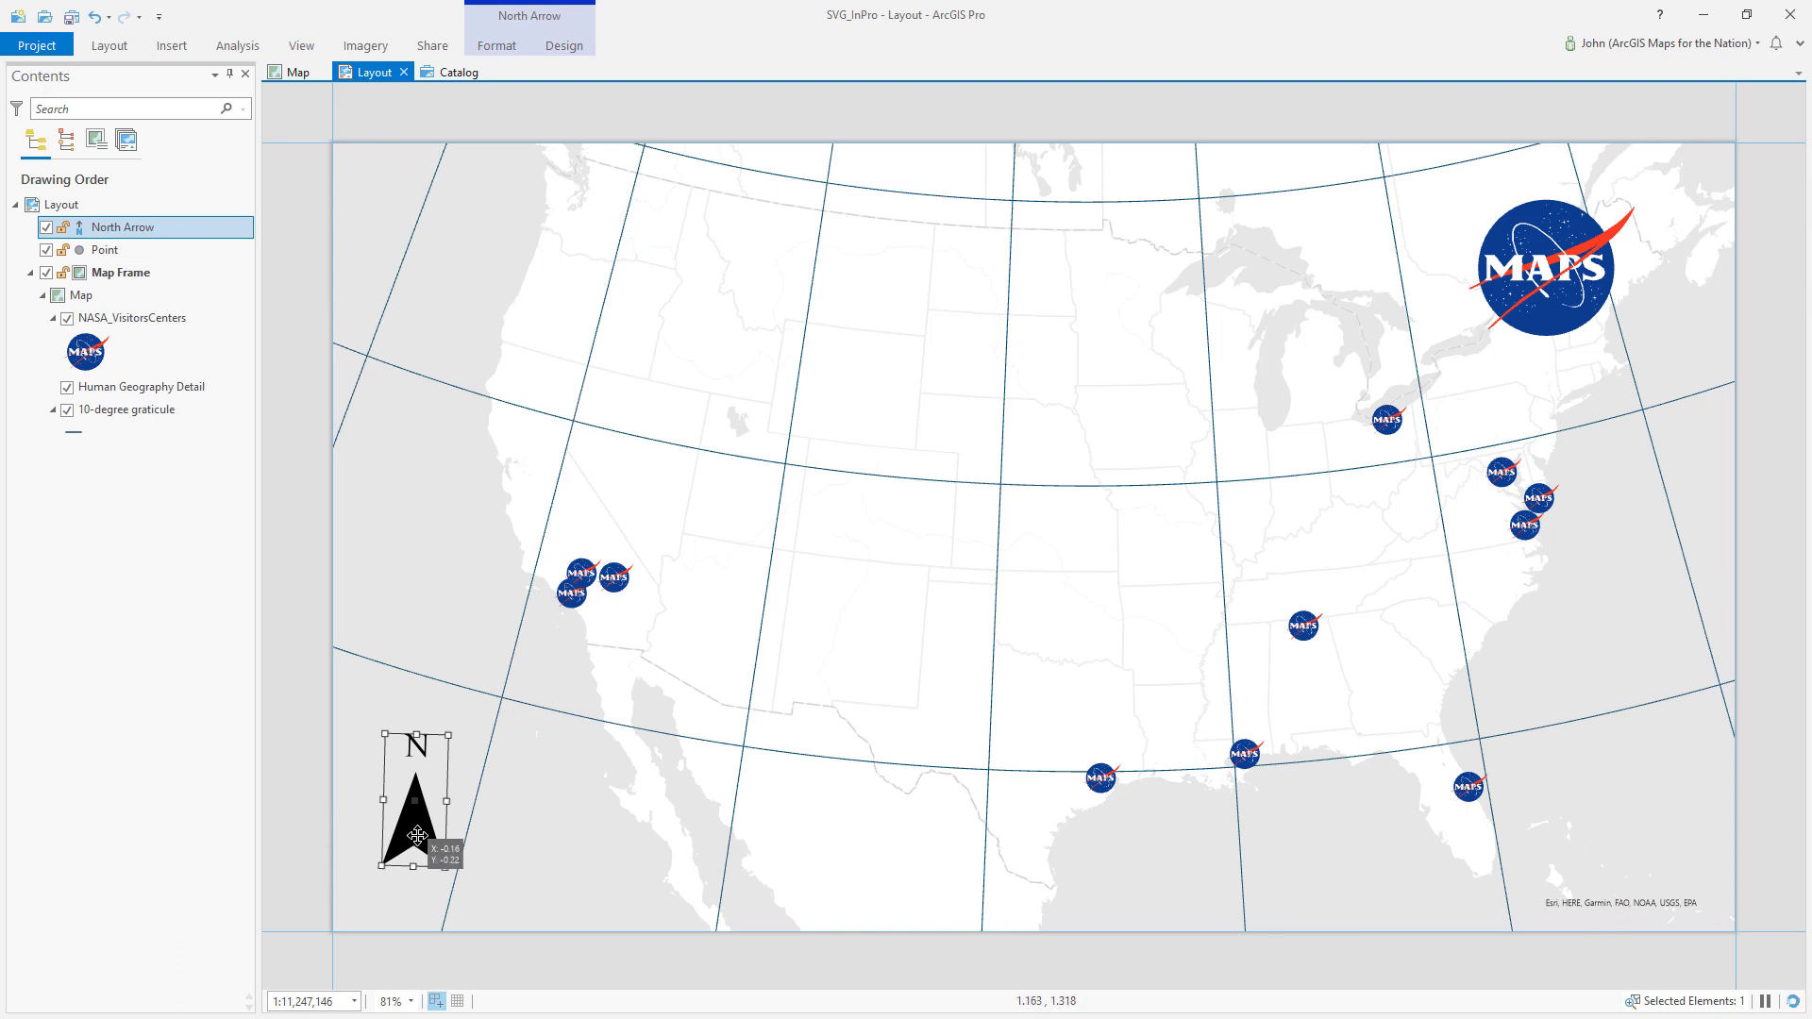
{"action": "left_click_drag", "start_coordinate": [418, 803], "coordinate": [428, 798]}
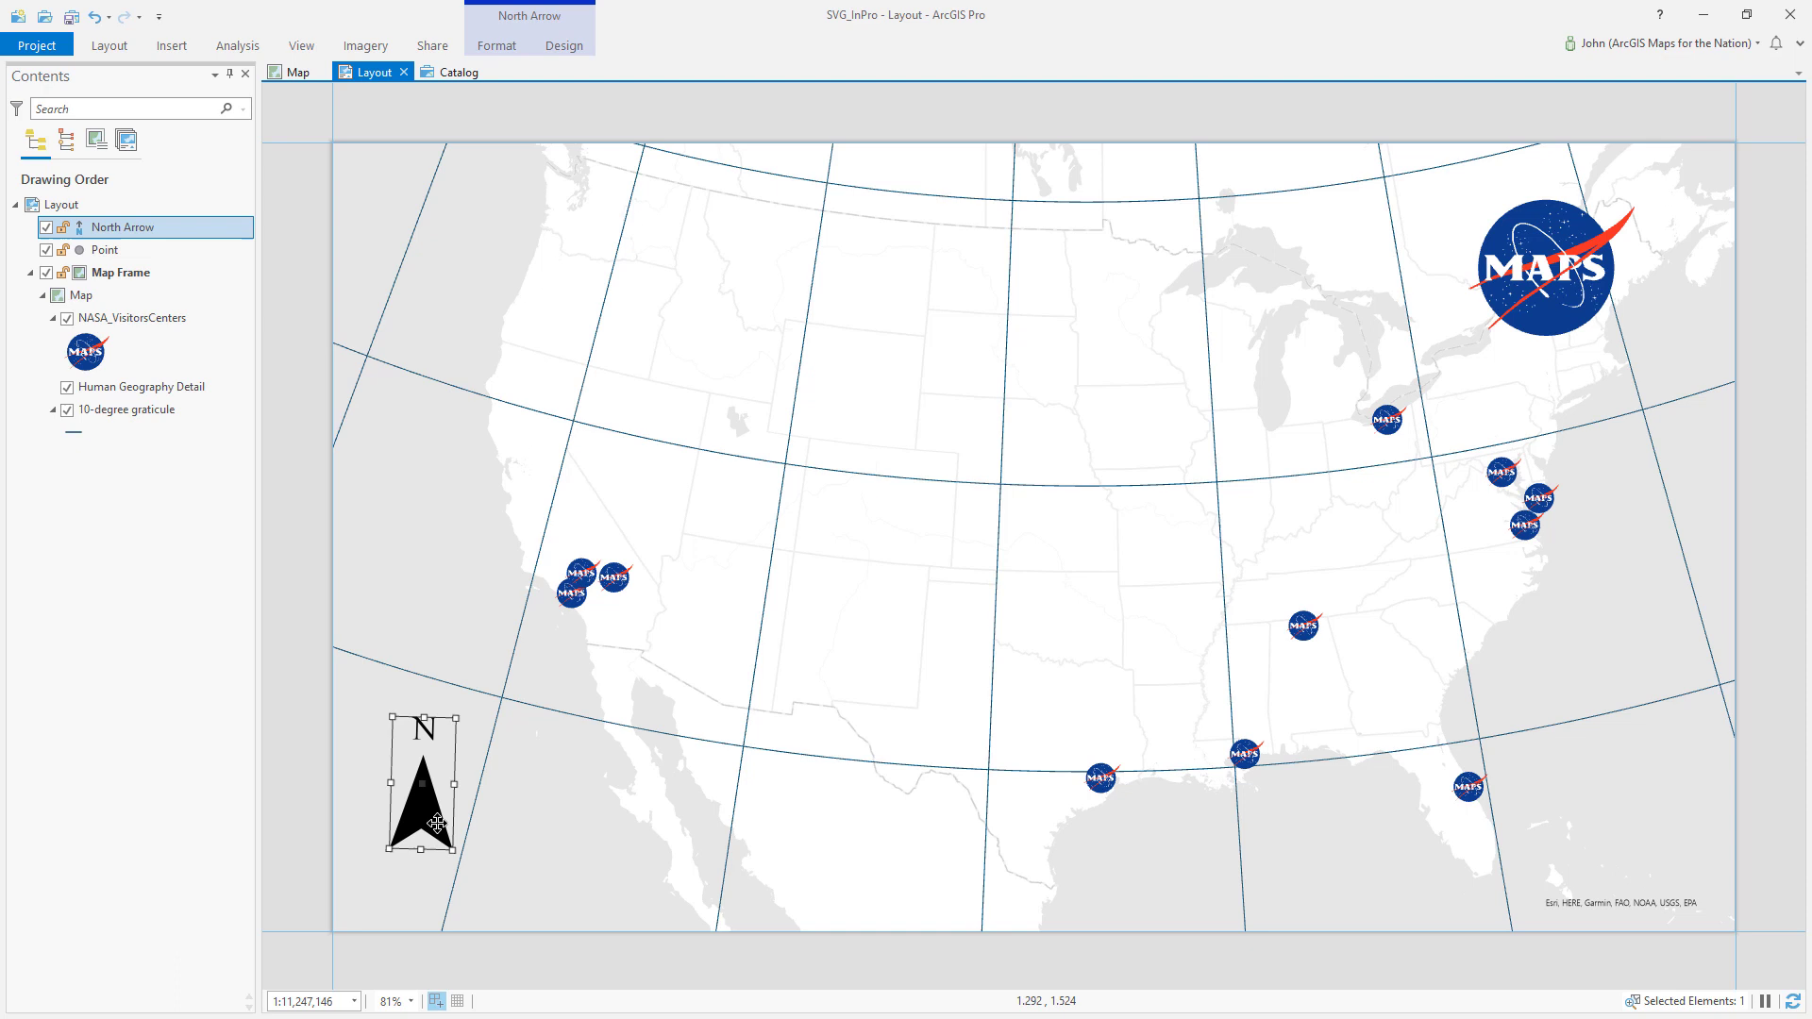
{"action": "mouse_move", "coordinate": [427, 828]}
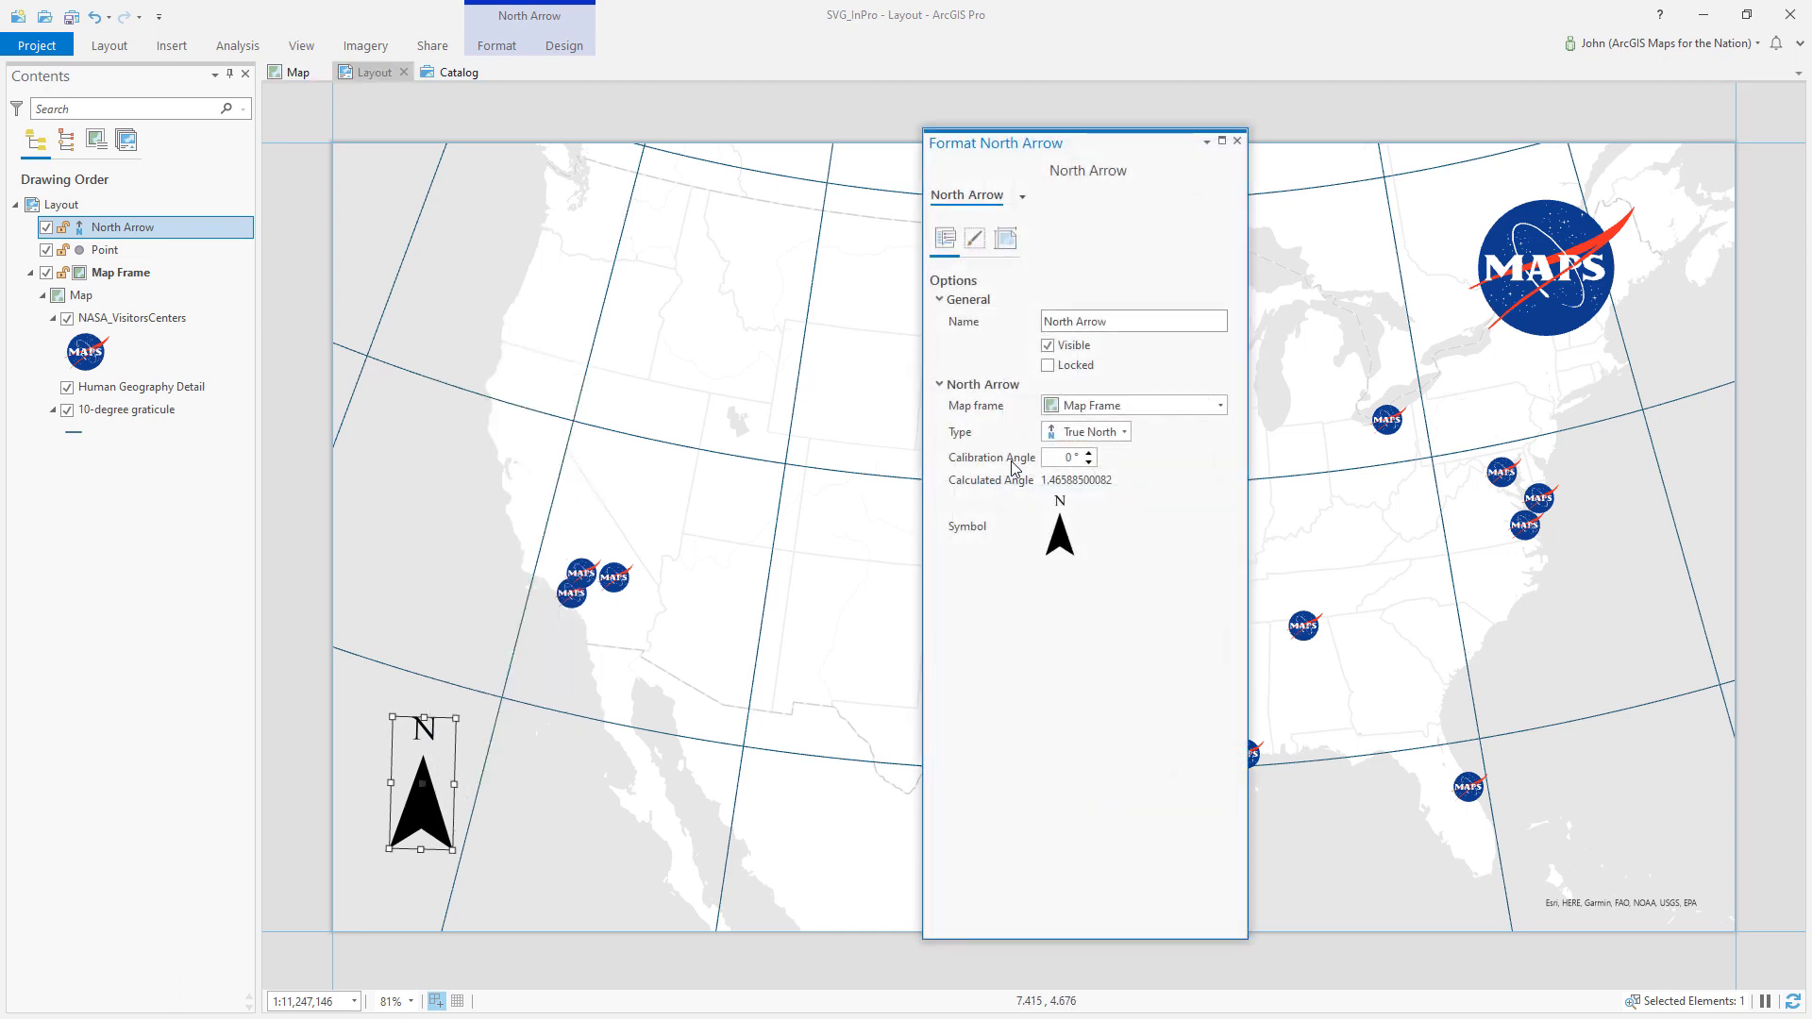
Set the north arrow's calibration angle to -12 degrees.
{"action": "left_click", "coordinate": [1065, 456]}
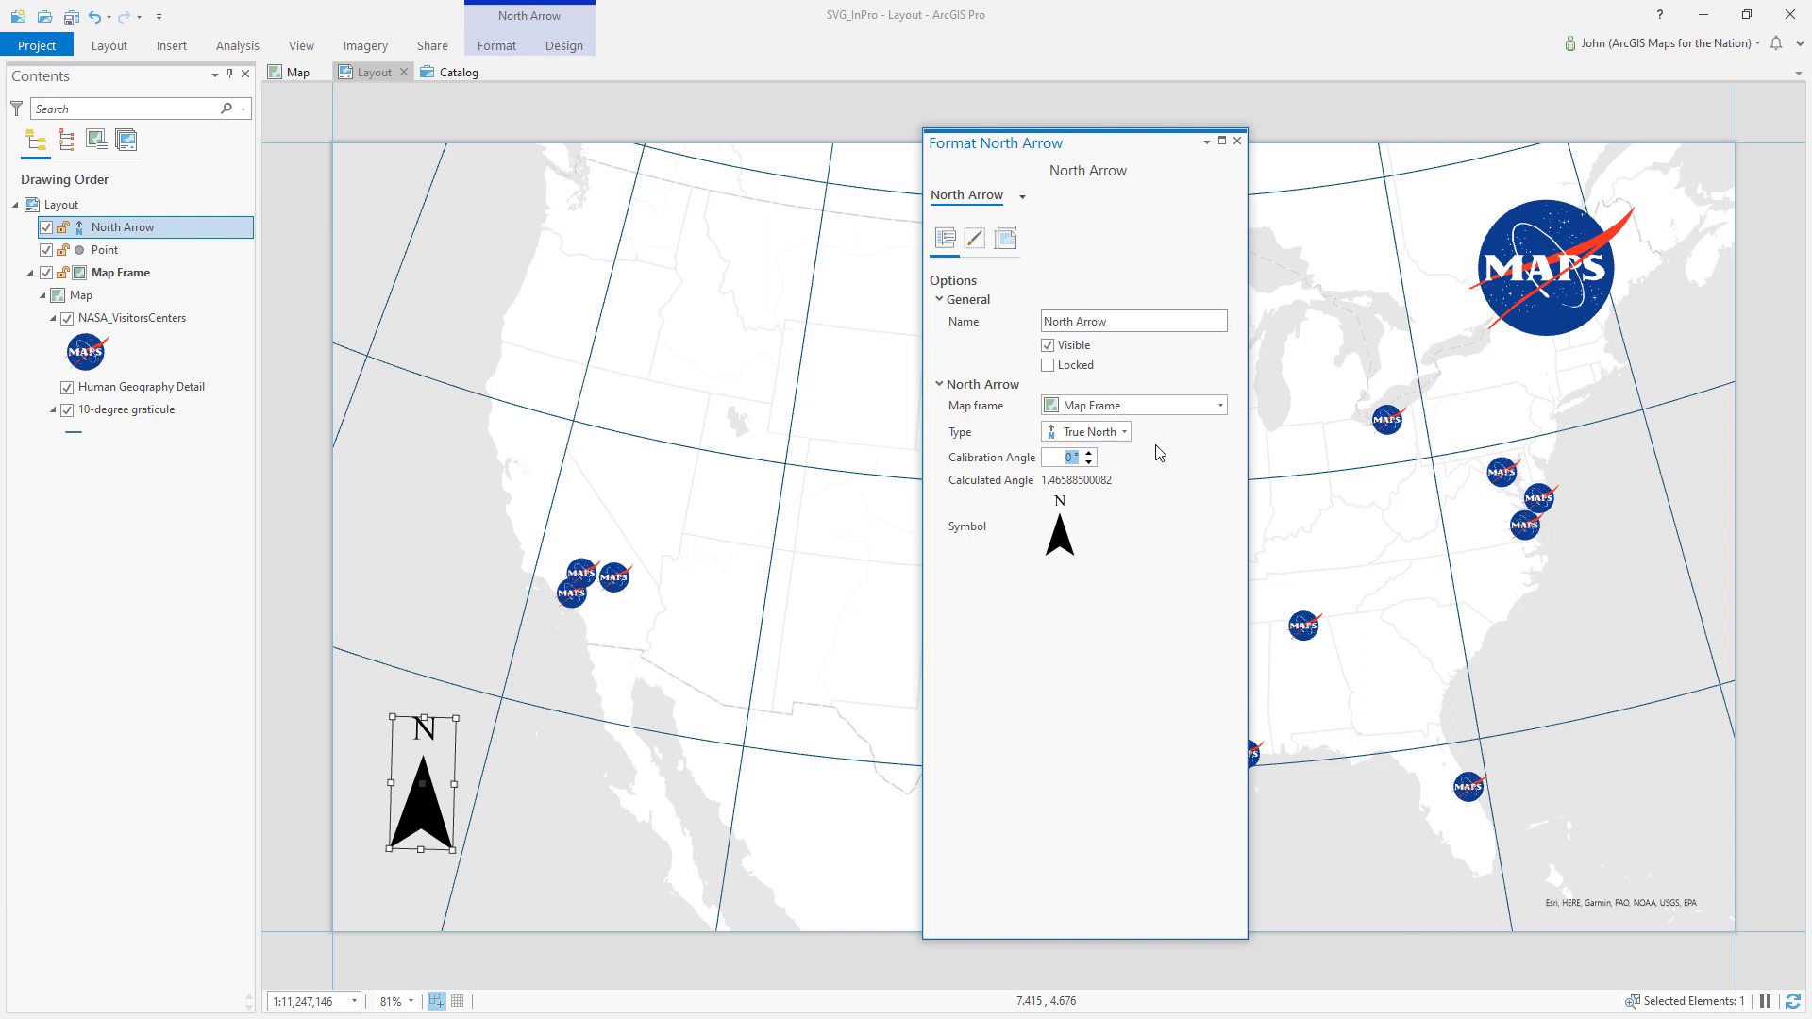
{"action": "type", "text": "-12"}
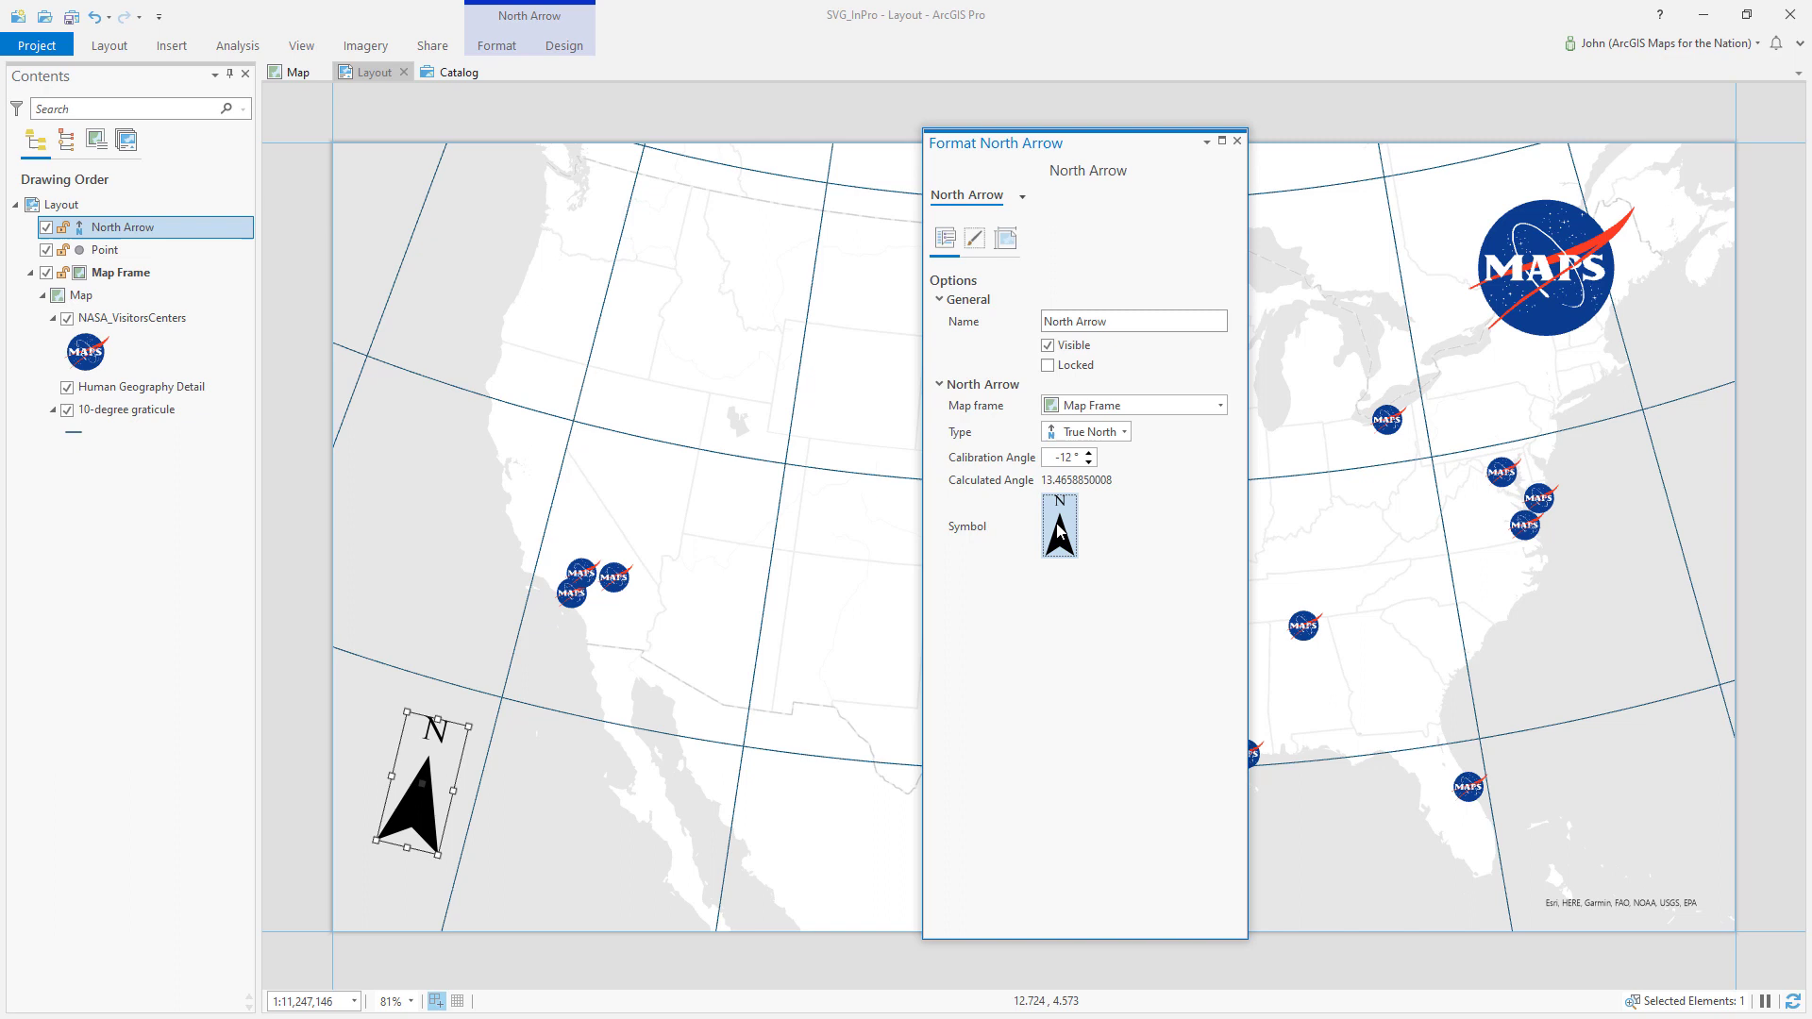
{"action": "mouse_move", "coordinate": [1059, 553]}
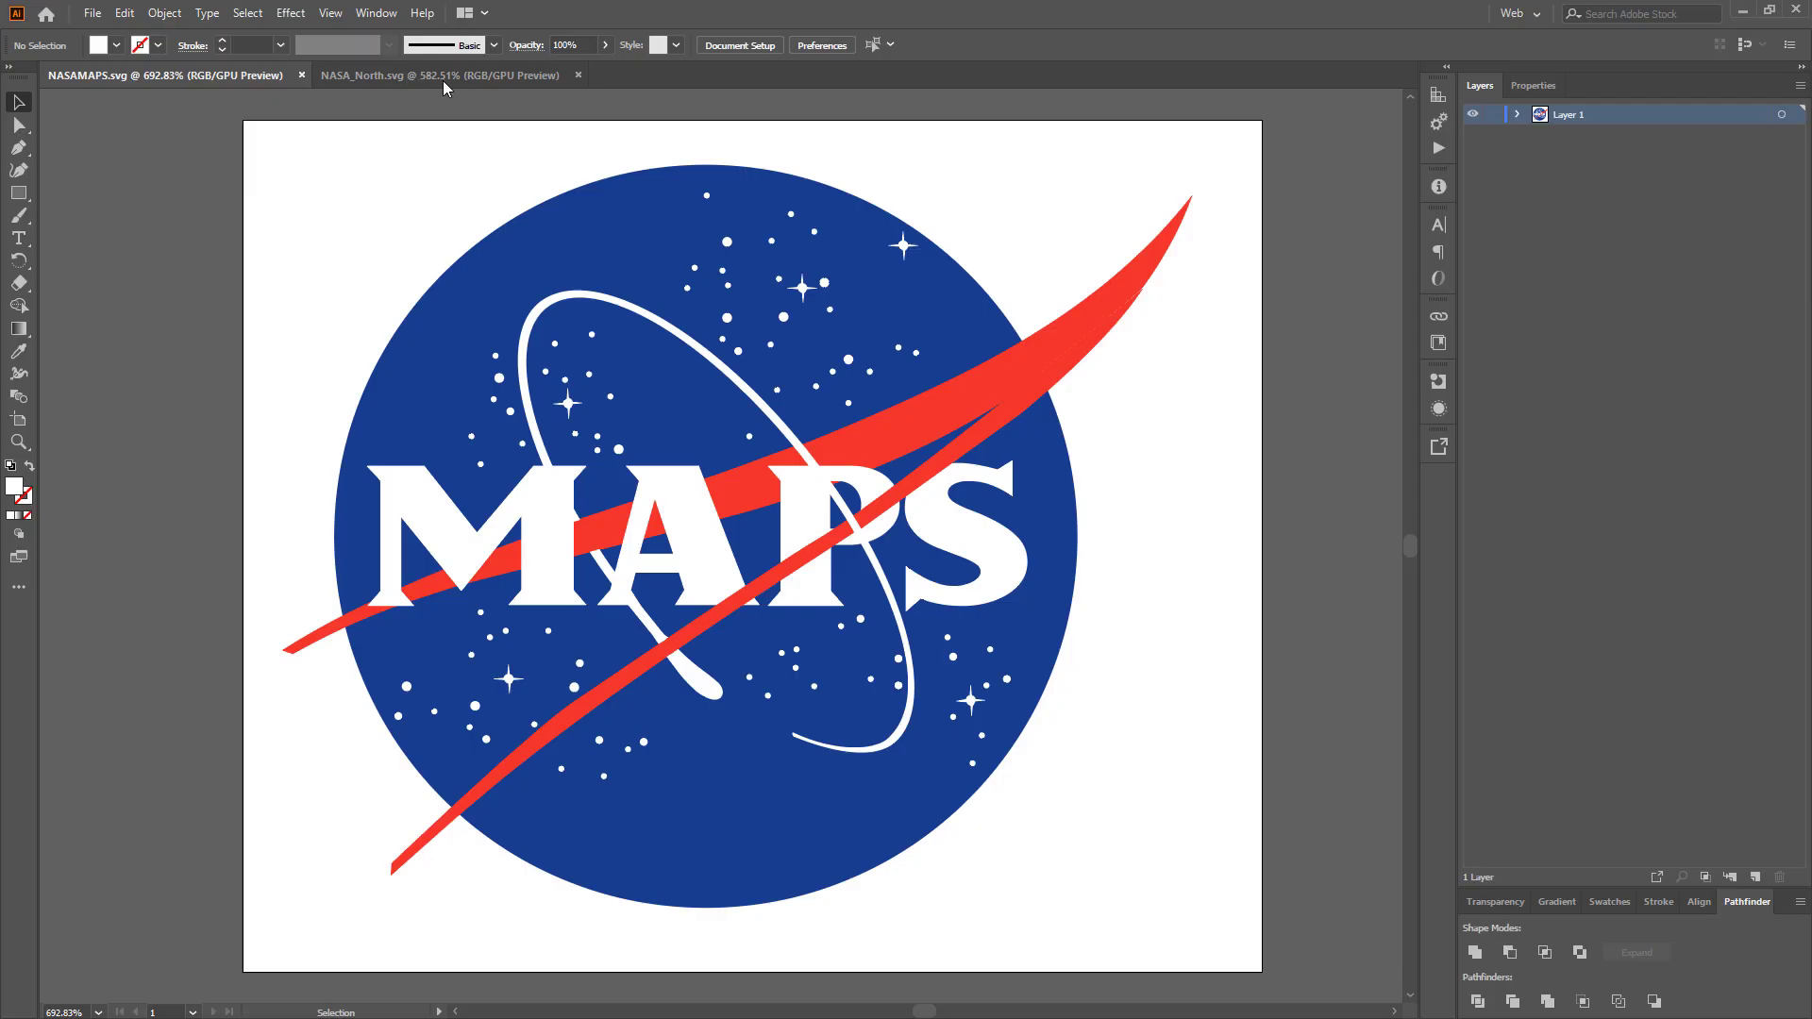
View the NASA_North.svg custom north arrow drawing beside the MAPS logo.
{"action": "left_click", "coordinate": [427, 76]}
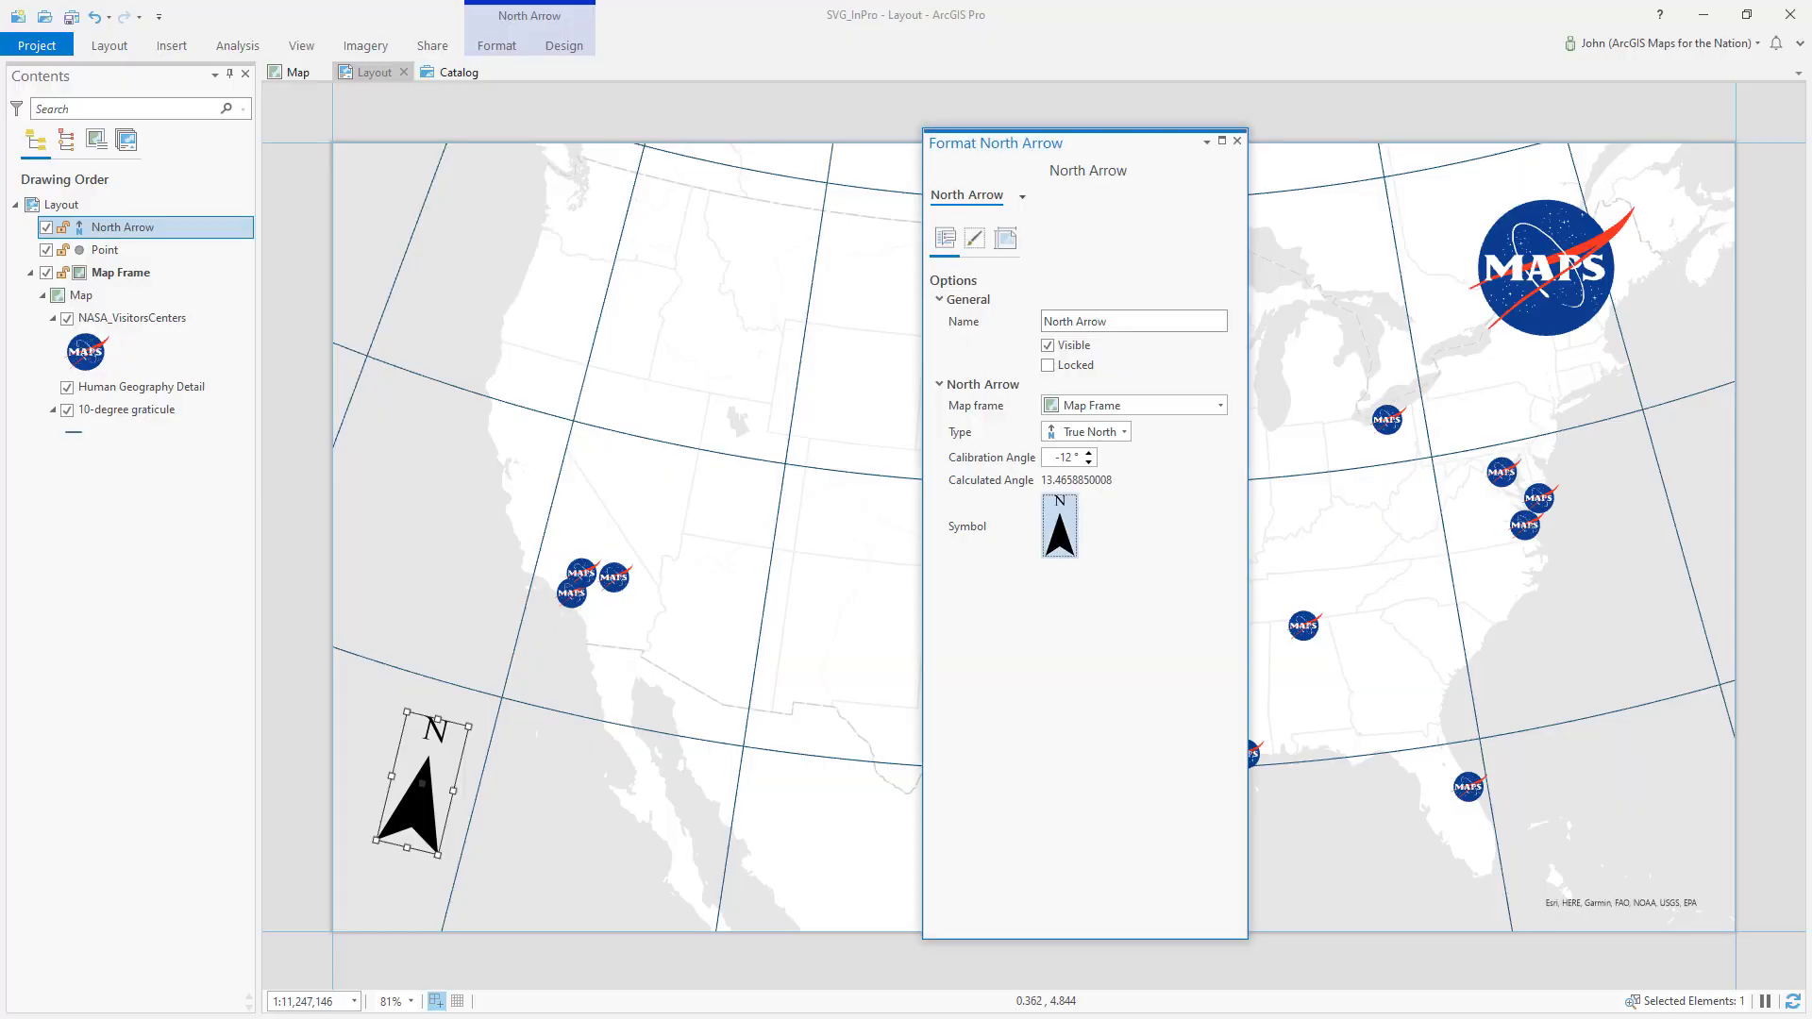
Load NASA_North.svg from file as the north arrow's marker shape in its symbol layers.
{"action": "left_click", "coordinate": [1059, 526]}
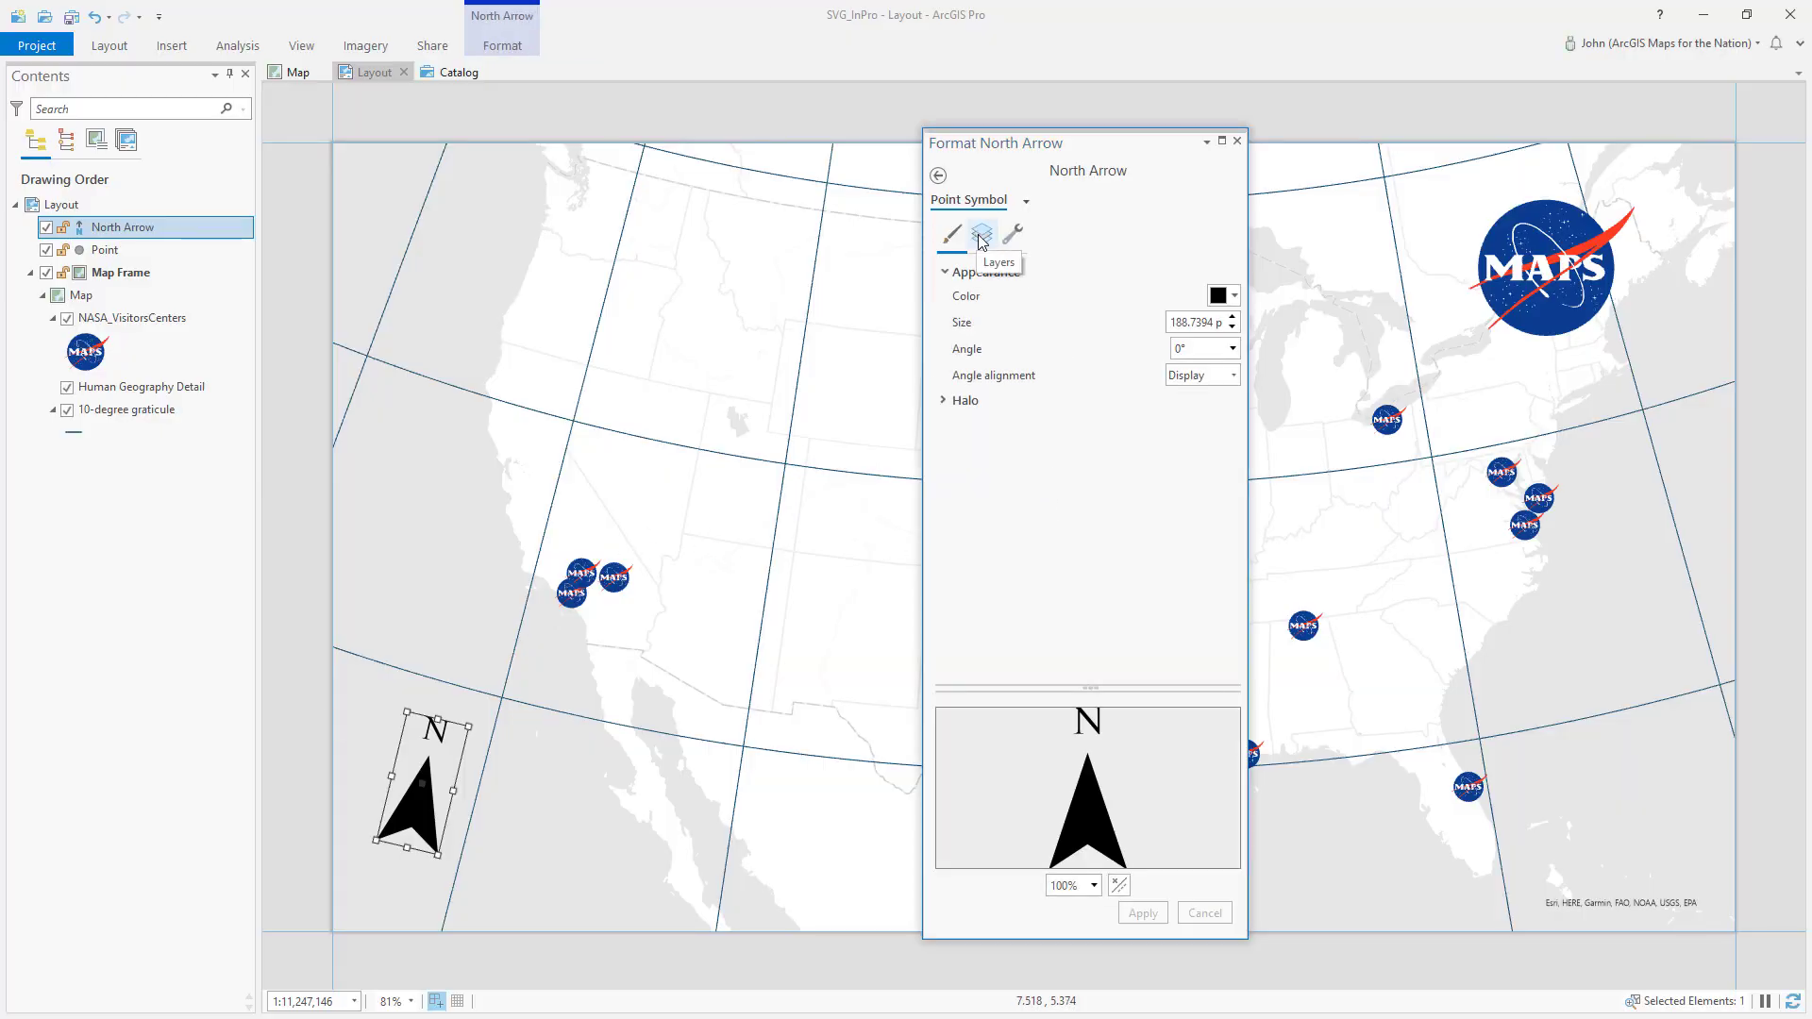
{"action": "left_click", "coordinate": [983, 234]}
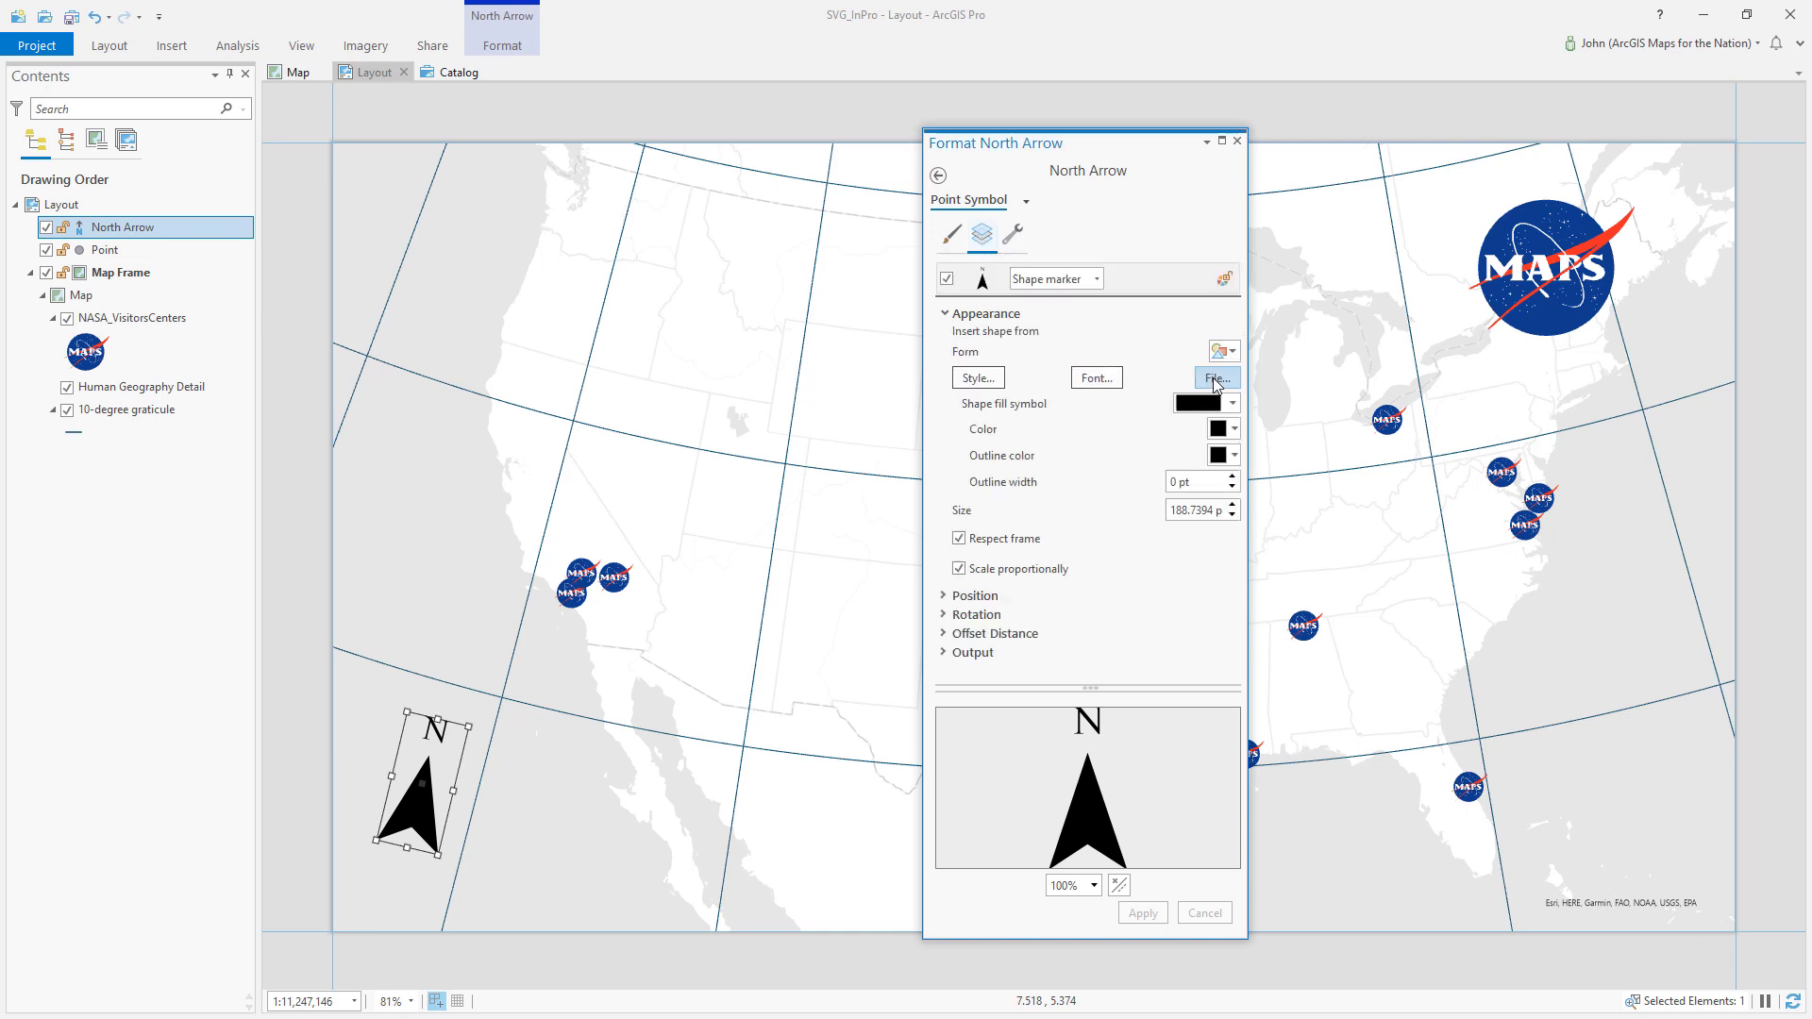
{"action": "left_click", "coordinate": [1216, 378]}
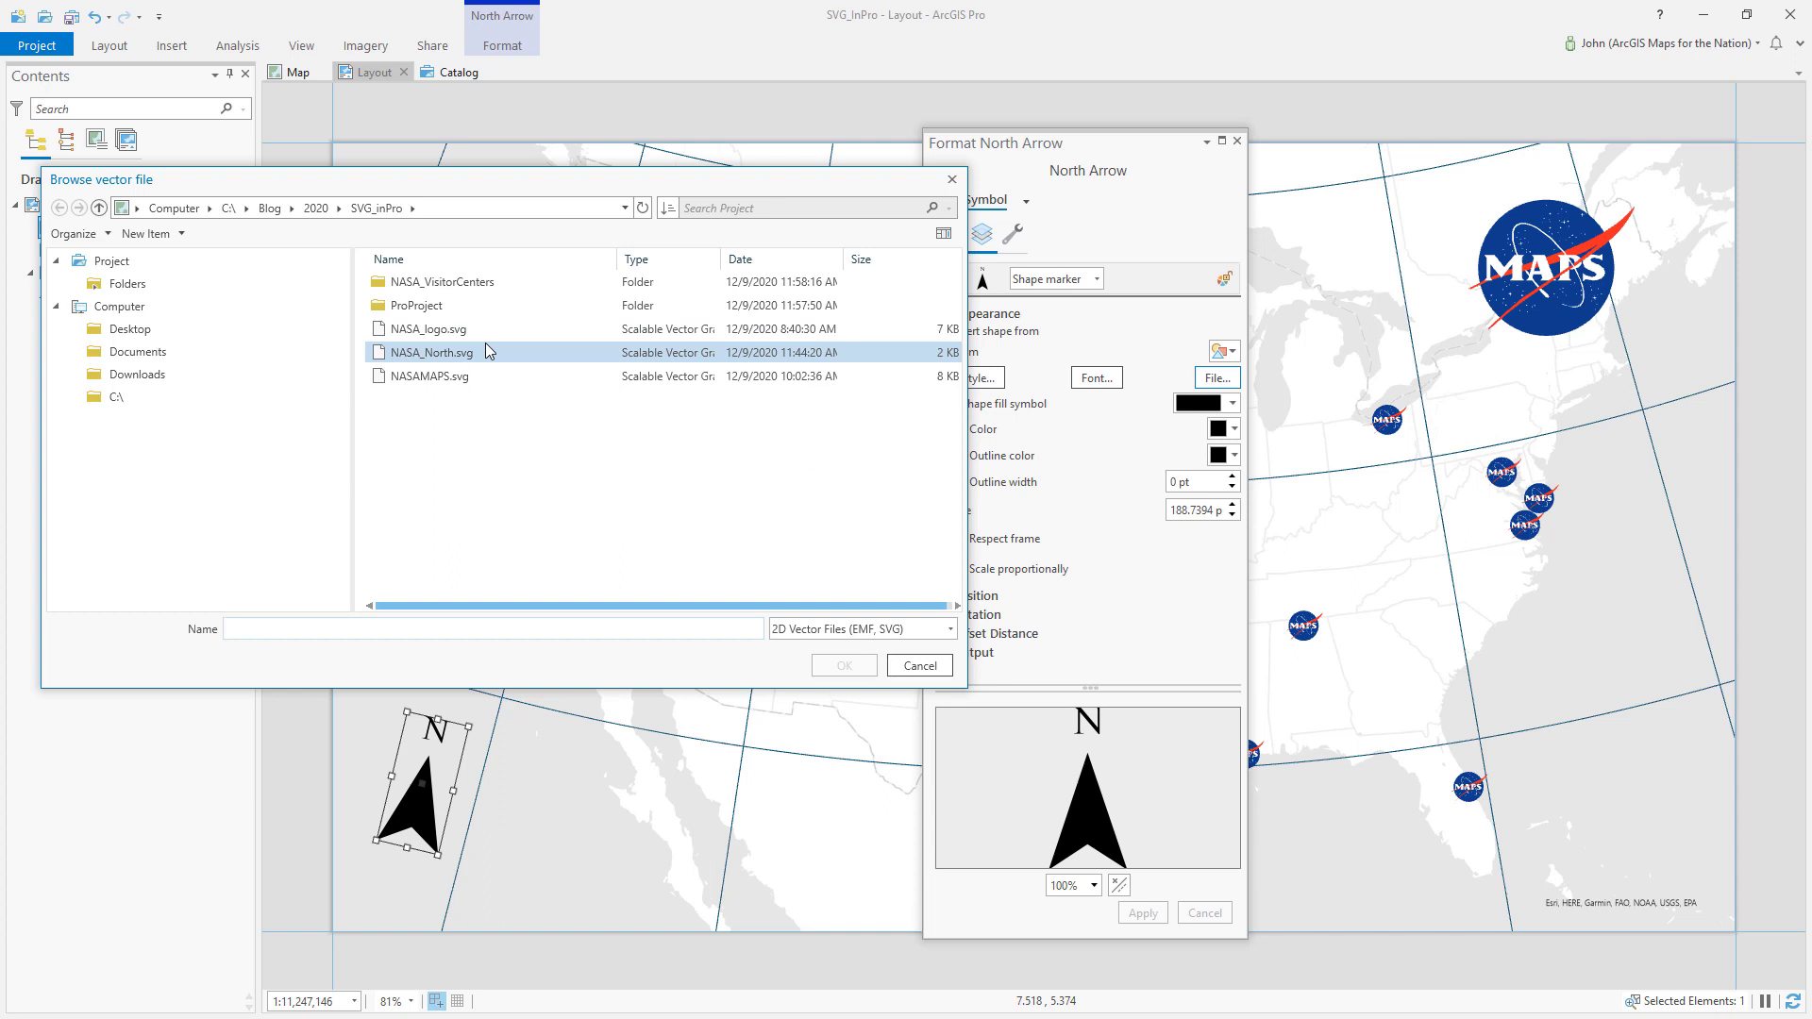
{"action": "left_click", "coordinate": [431, 352]}
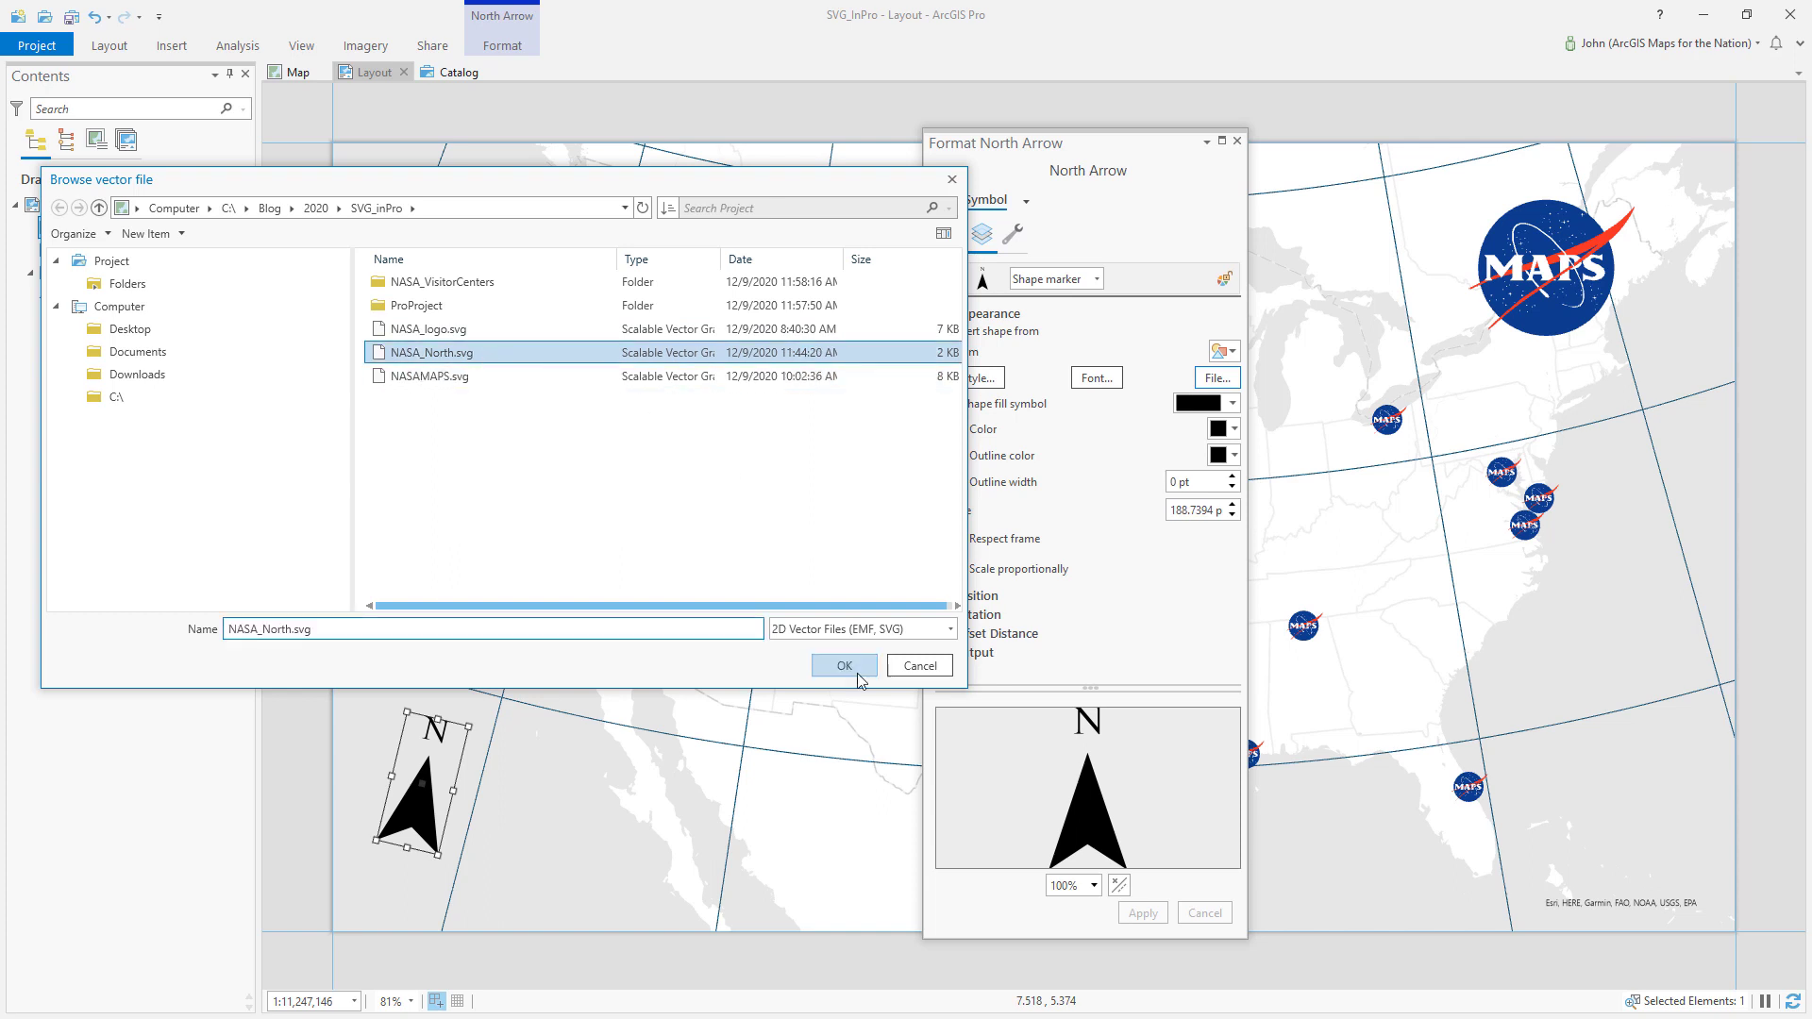
{"action": "left_click", "coordinate": [843, 665]}
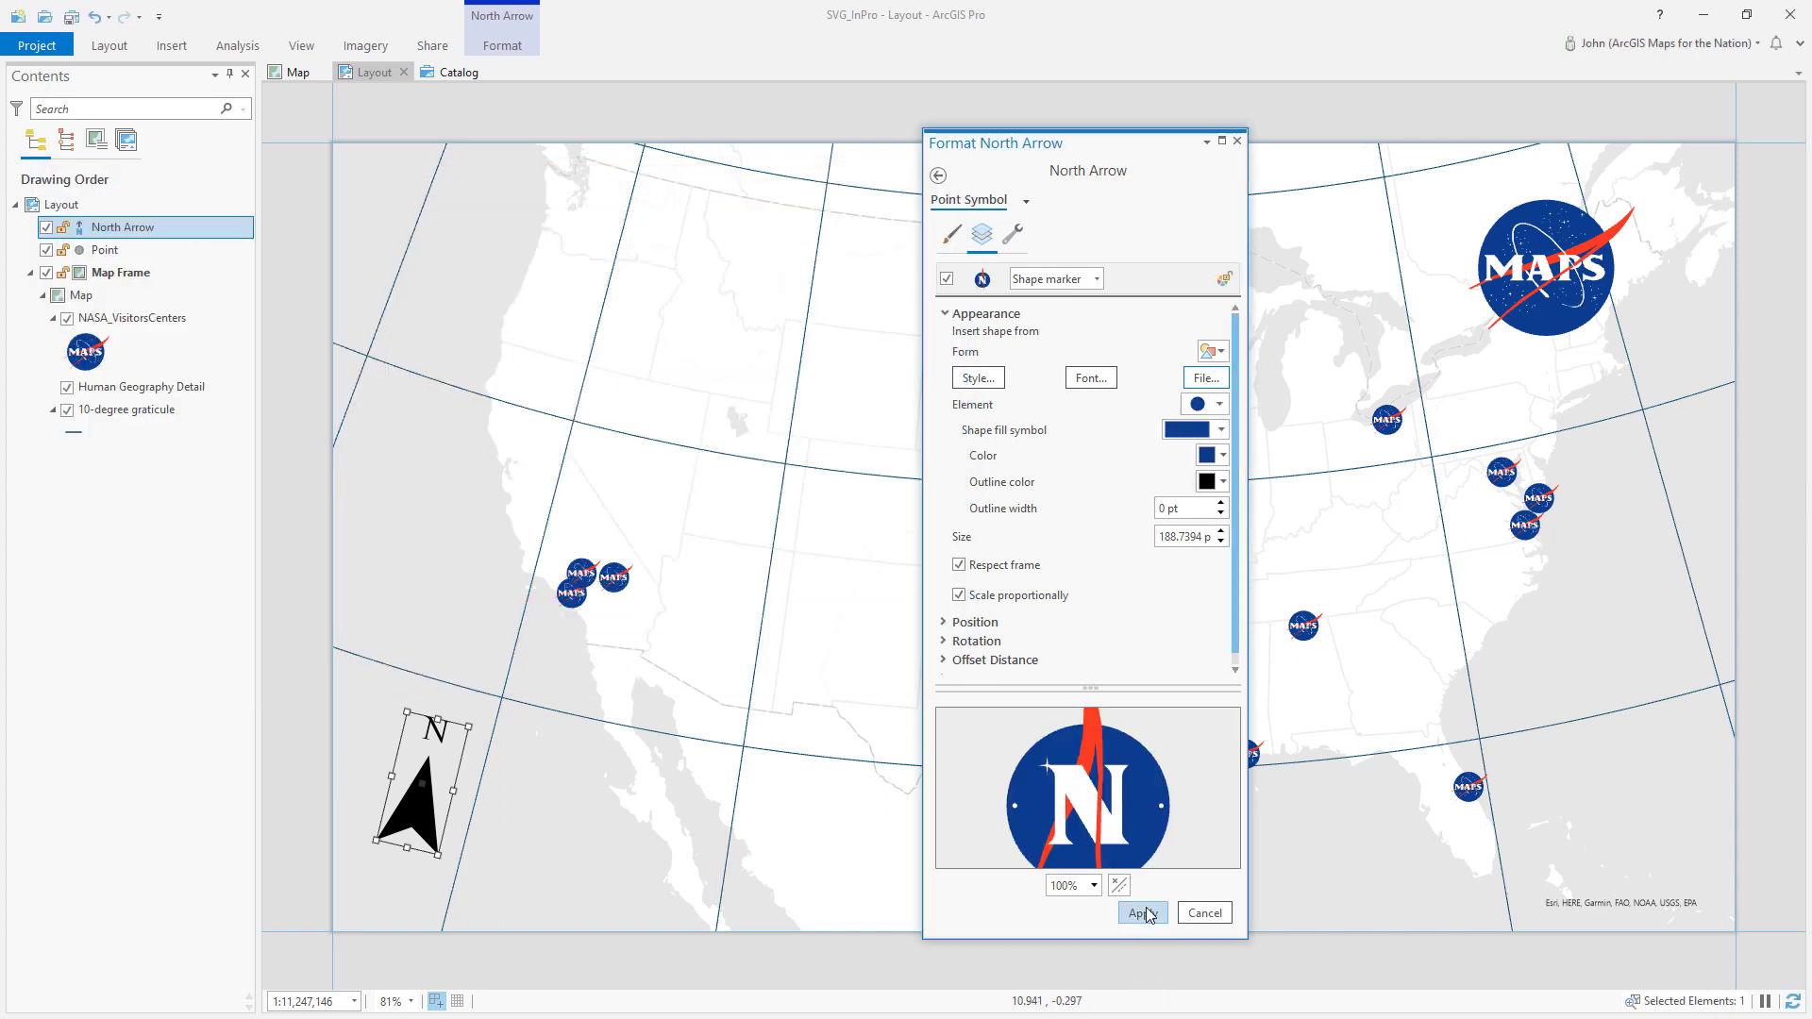
Apply the blue circled-N NASA graphic to the layout's north arrow, kept tilted with the graticule.
{"action": "left_click", "coordinate": [1142, 912]}
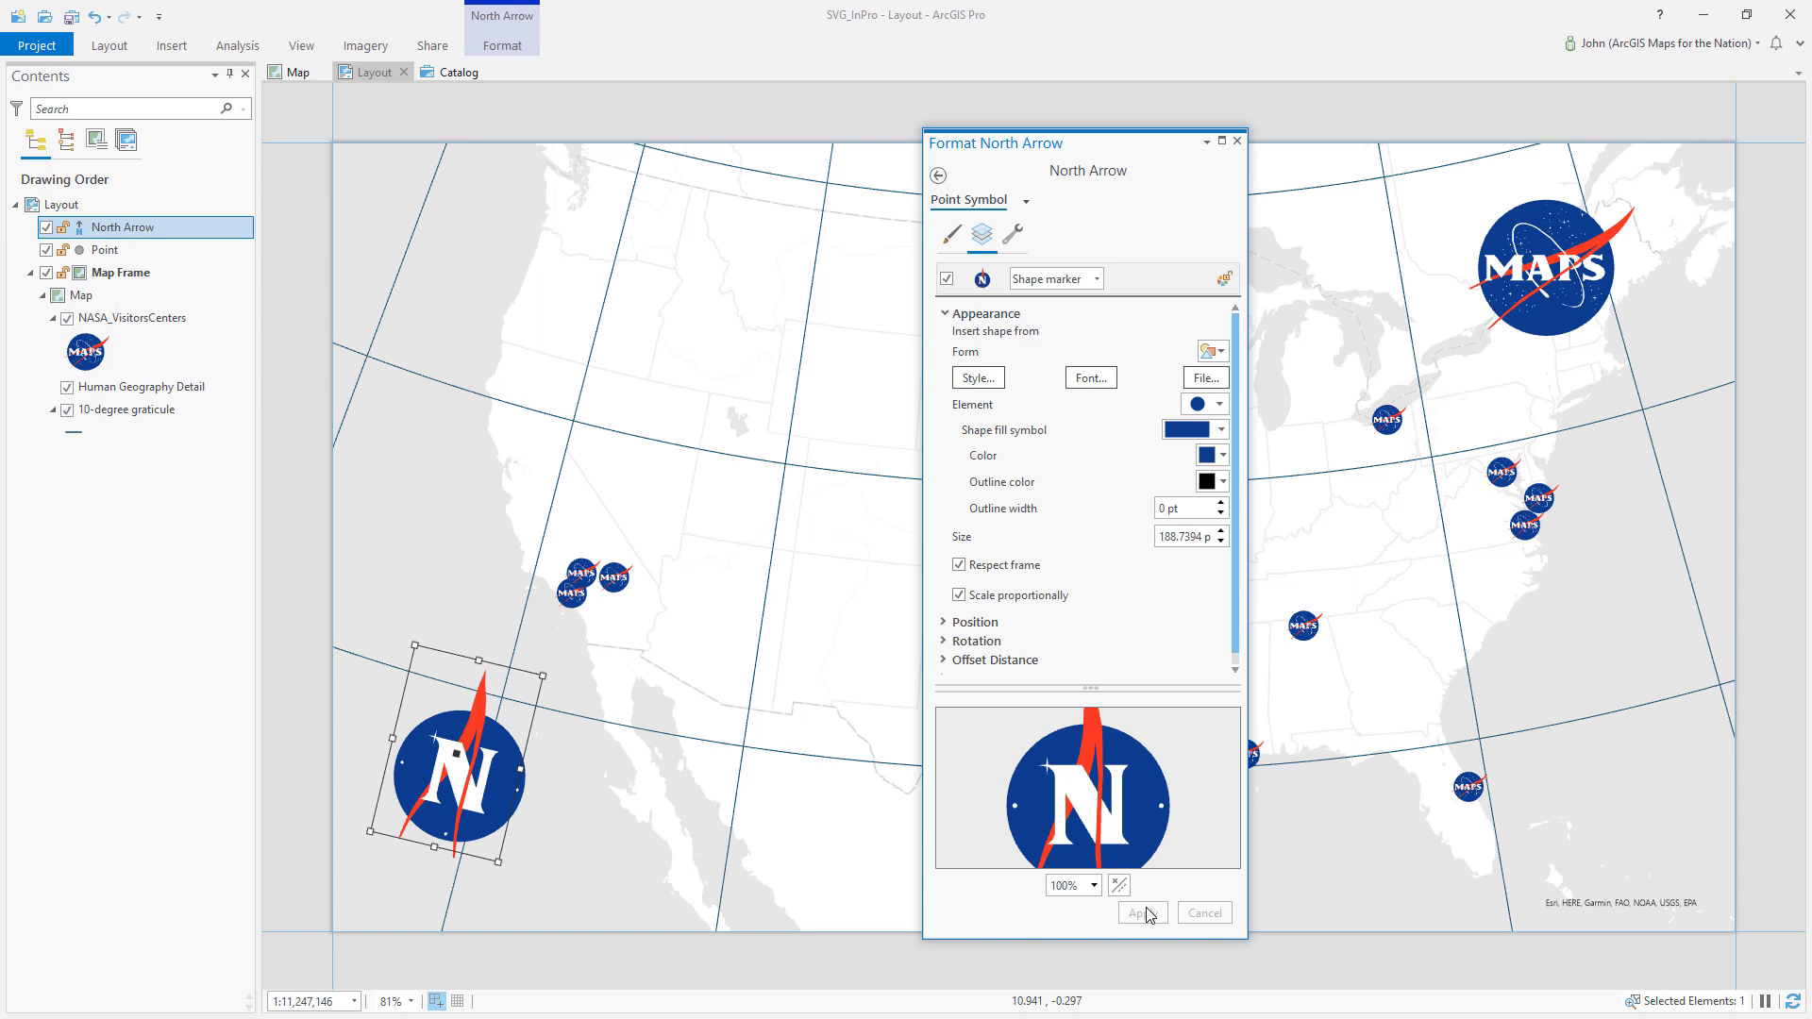
{"action": "mouse_move", "coordinate": [958, 413]}
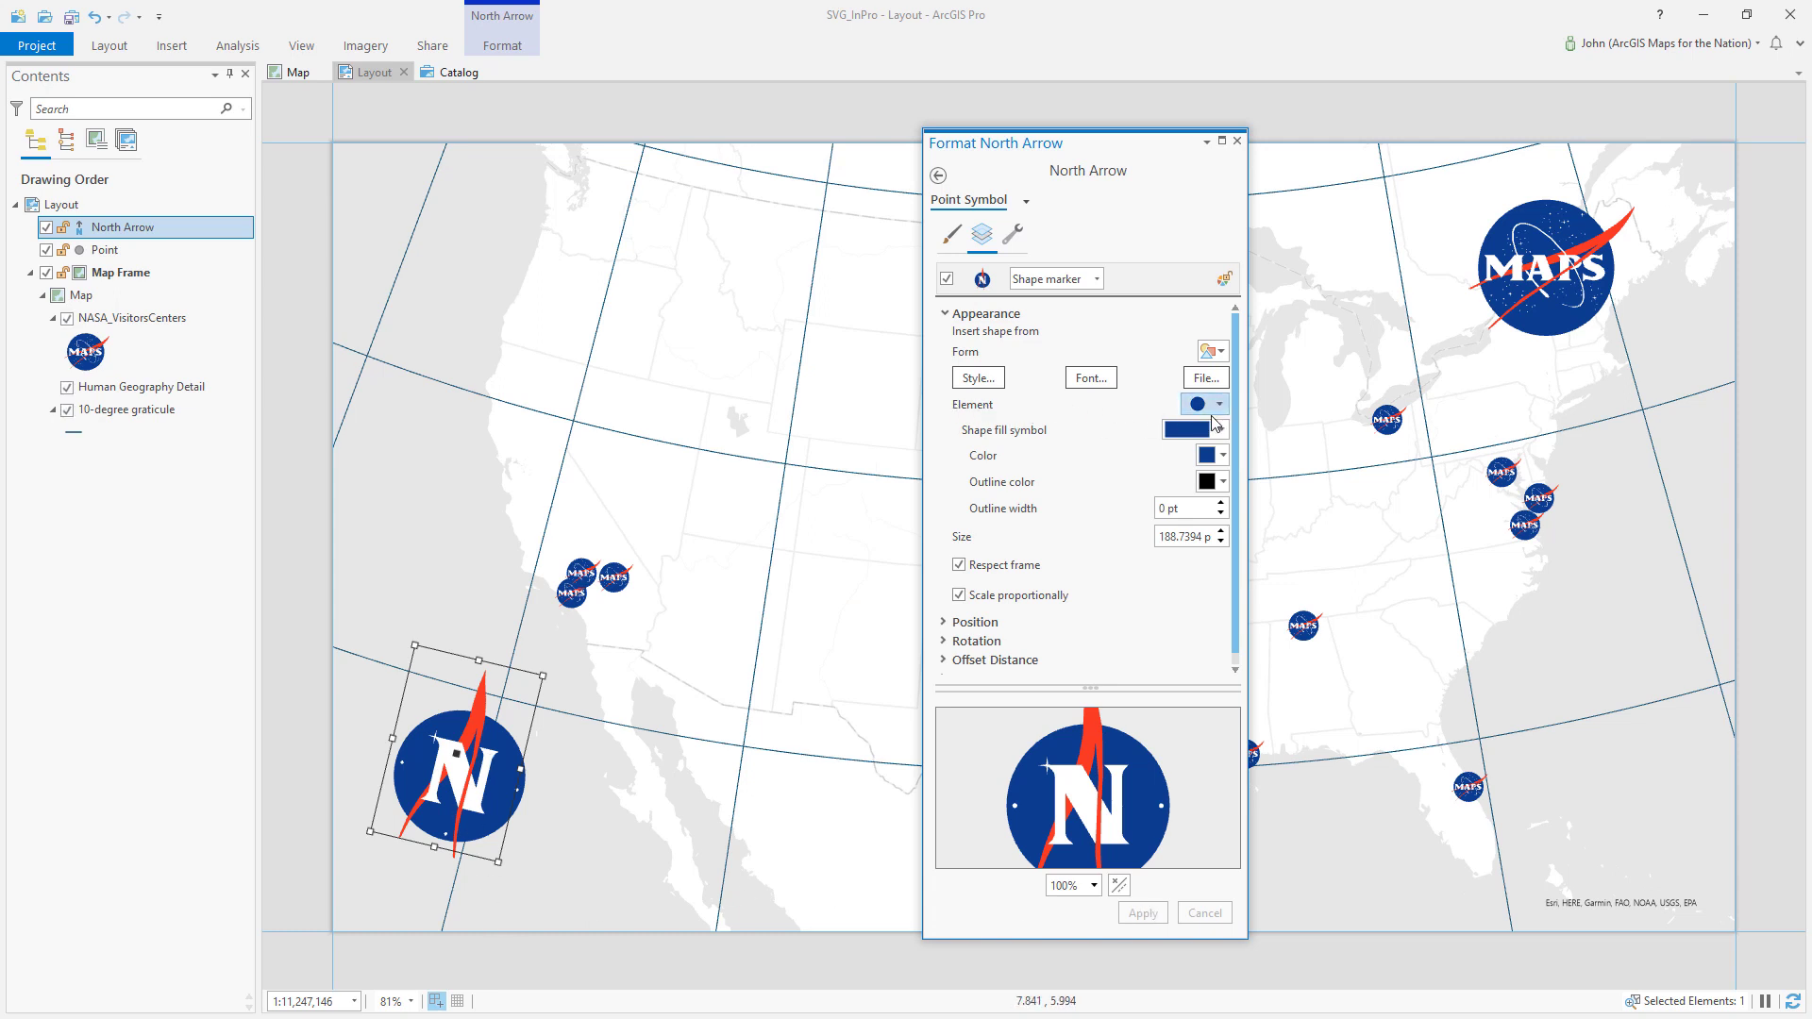
{"action": "left_click", "coordinate": [1227, 403]}
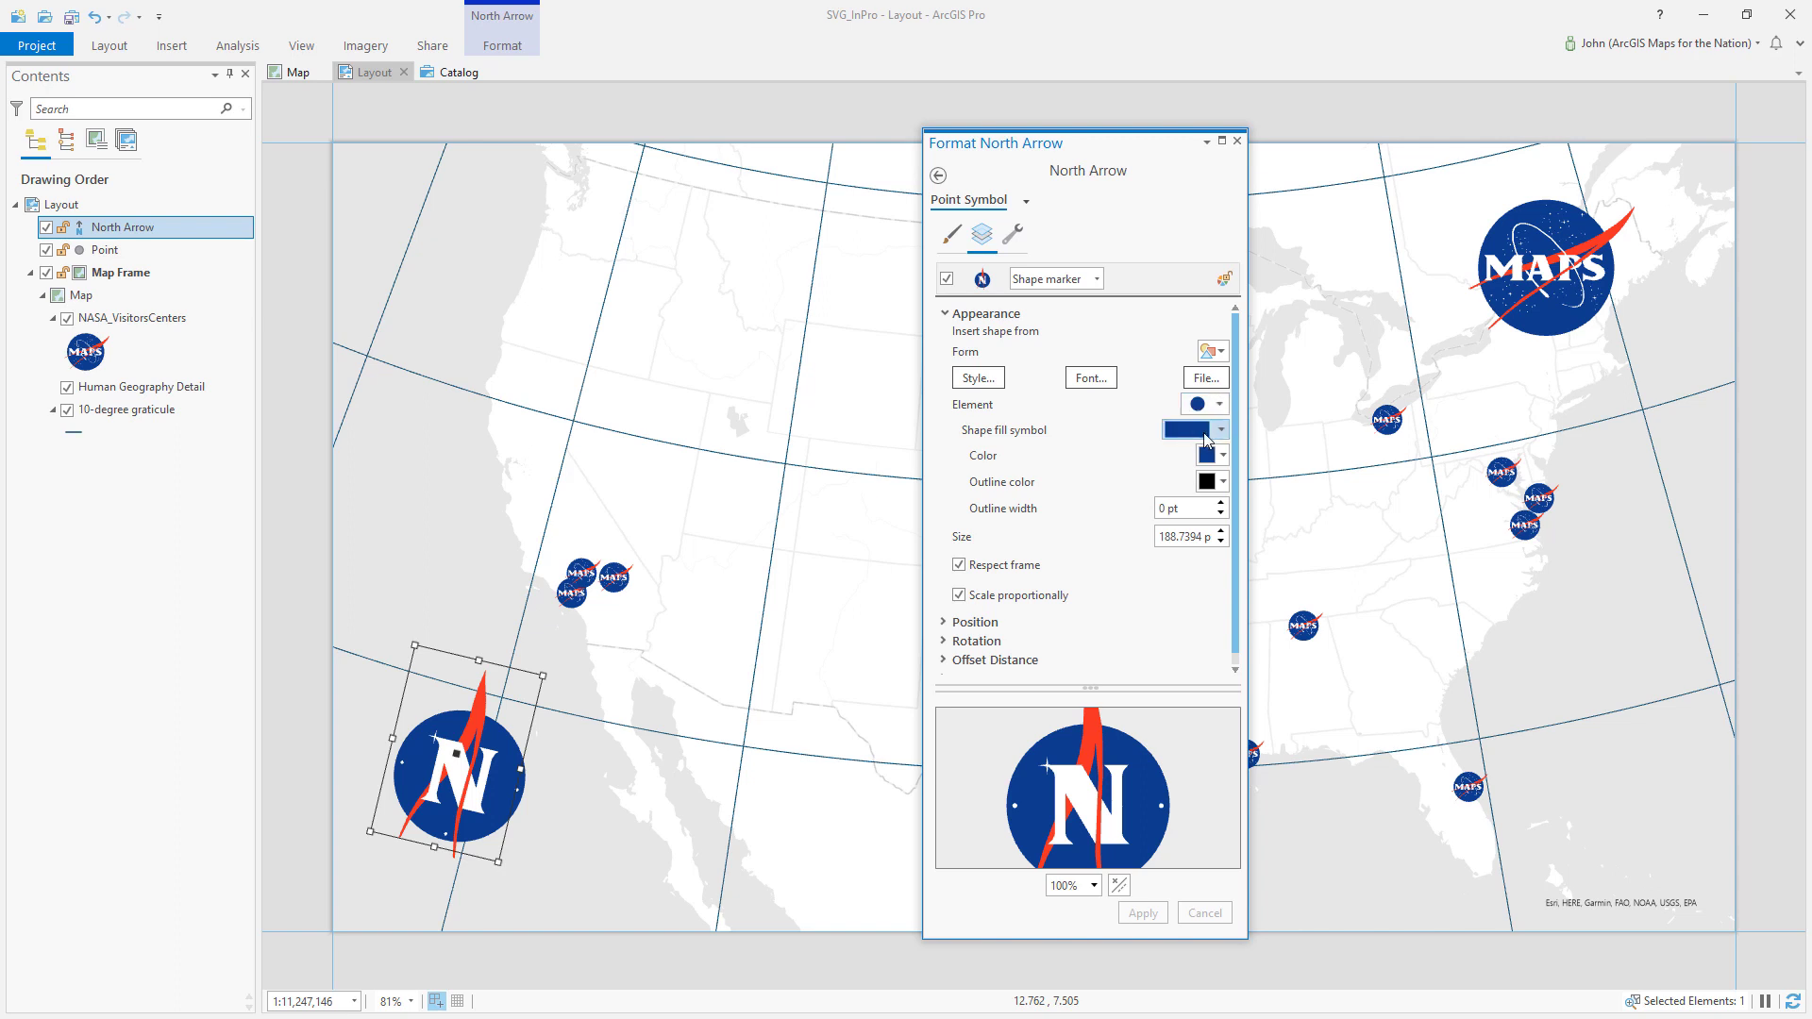
{"action": "left_click", "coordinate": [1011, 235]}
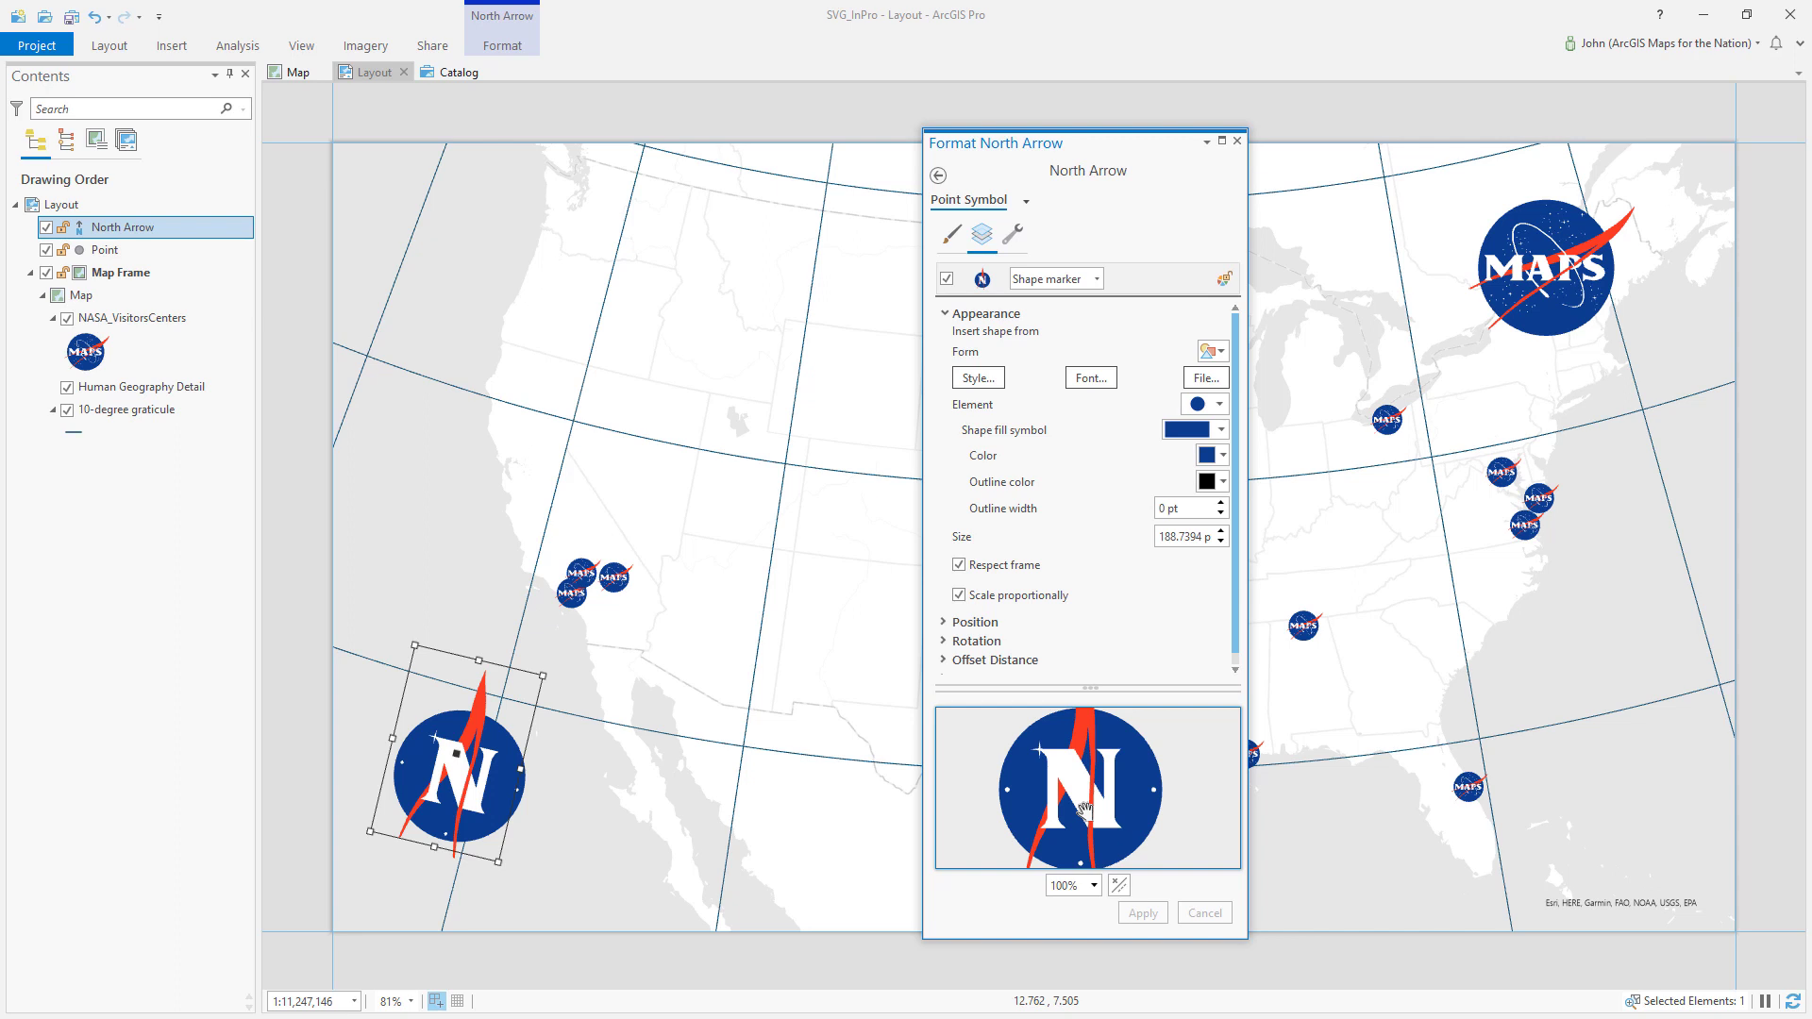
{"action": "mouse_move", "coordinate": [1159, 159]}
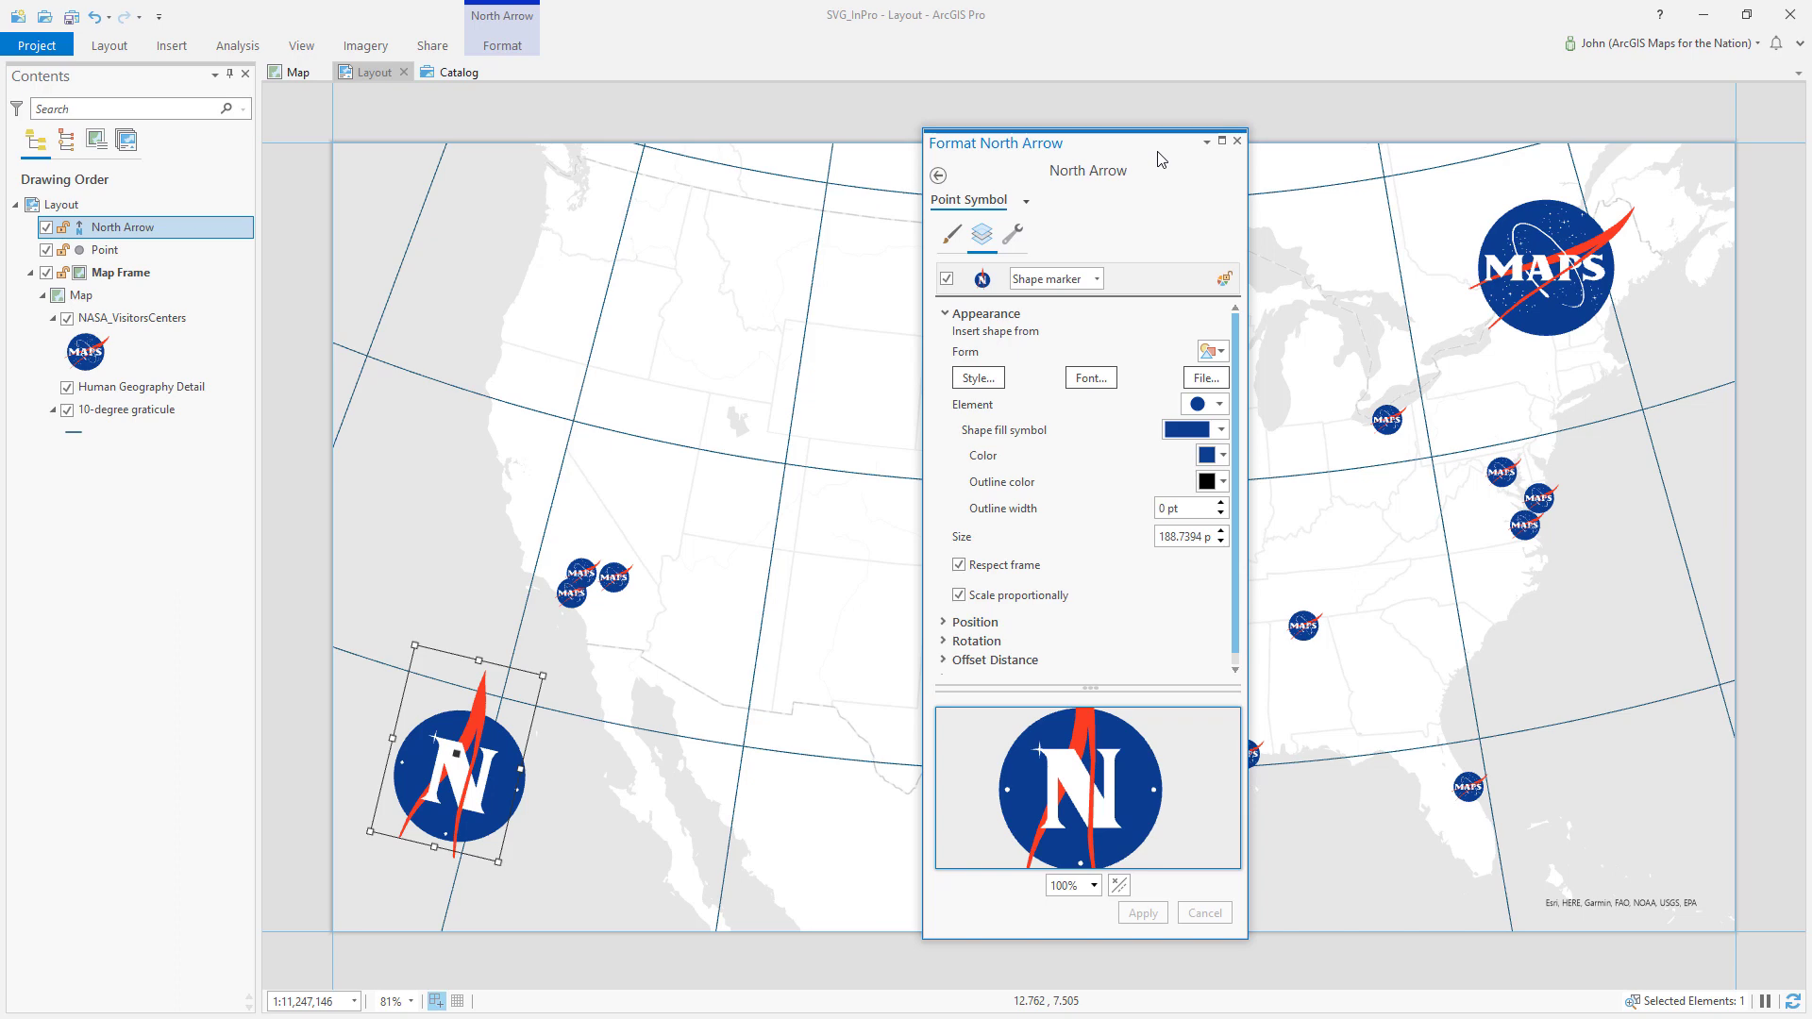